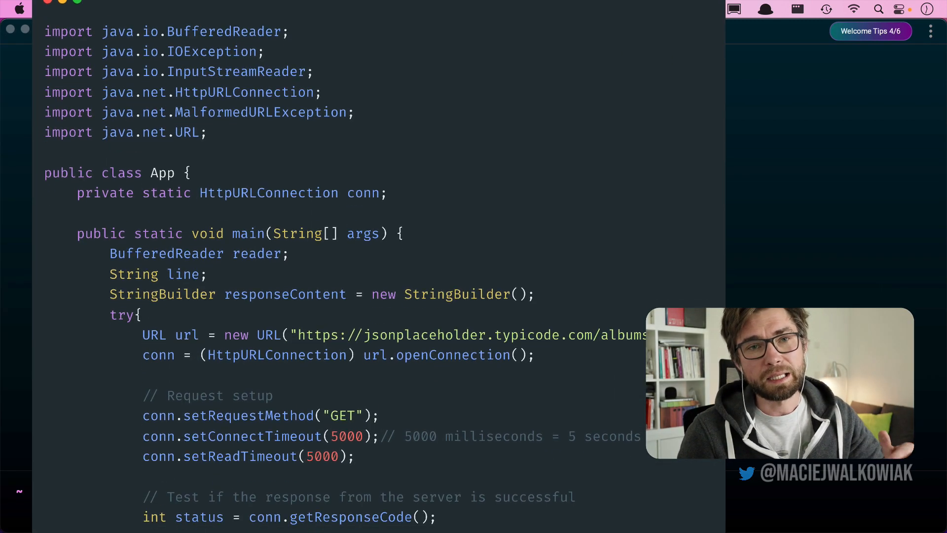
- Scroll down the JSONPlaceholder fake REST API page toward its usage examples
scroll("down", 3)
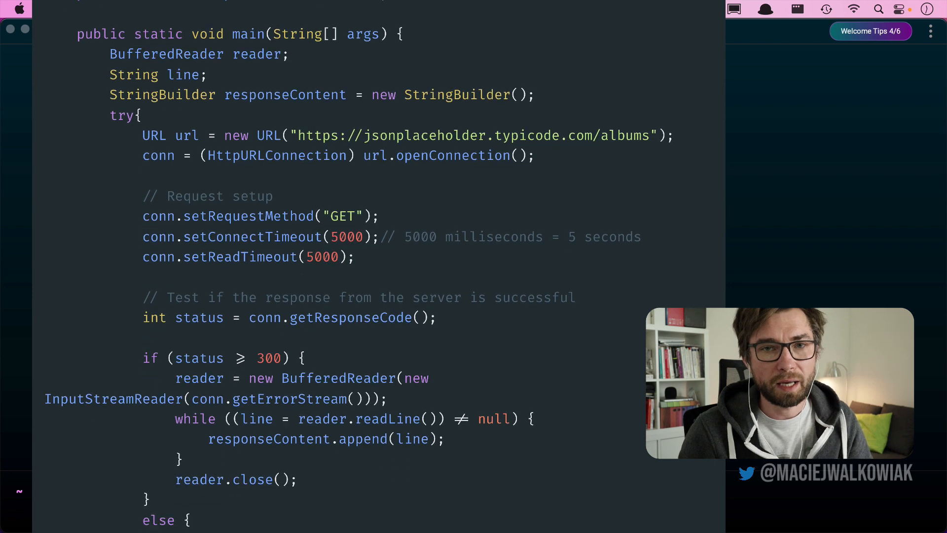
scroll("down", 3)
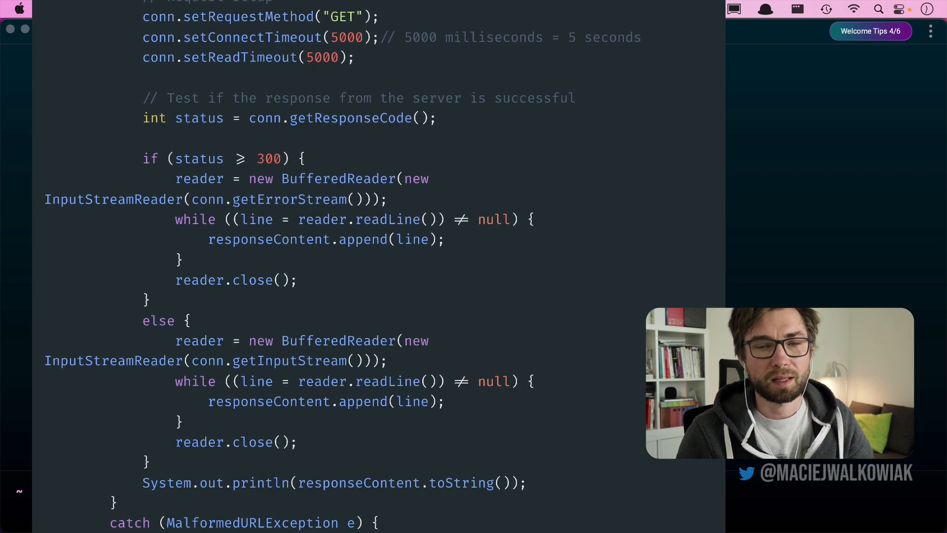
scroll("down", 3)
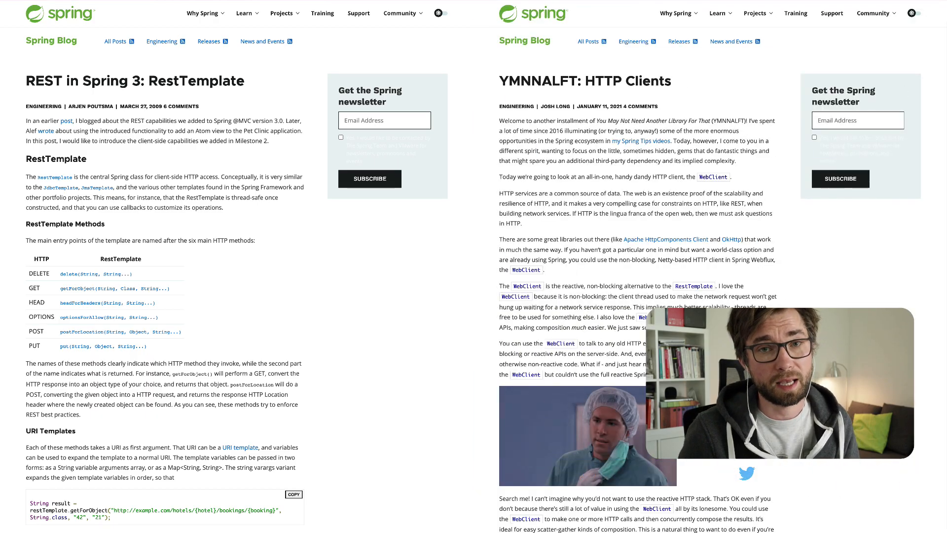
scroll("down", 3)
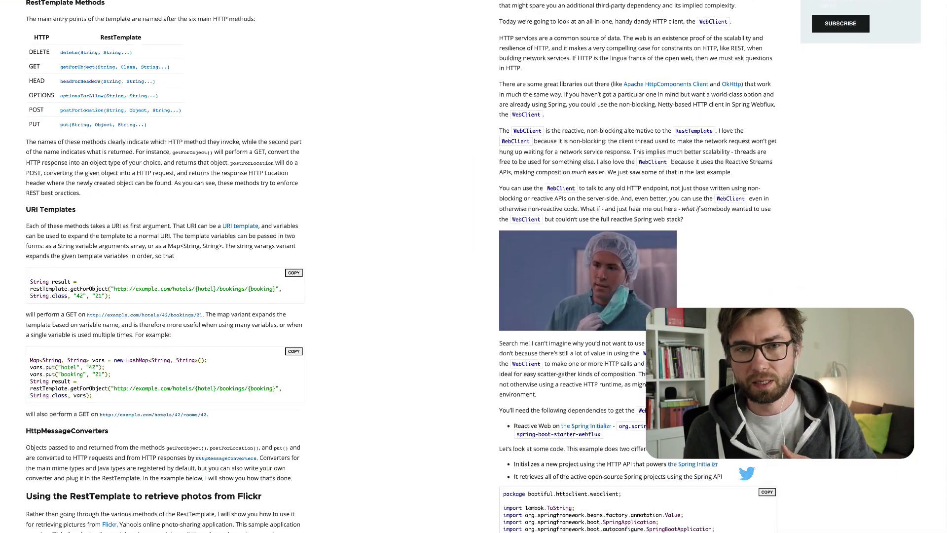
scroll("down", 3)
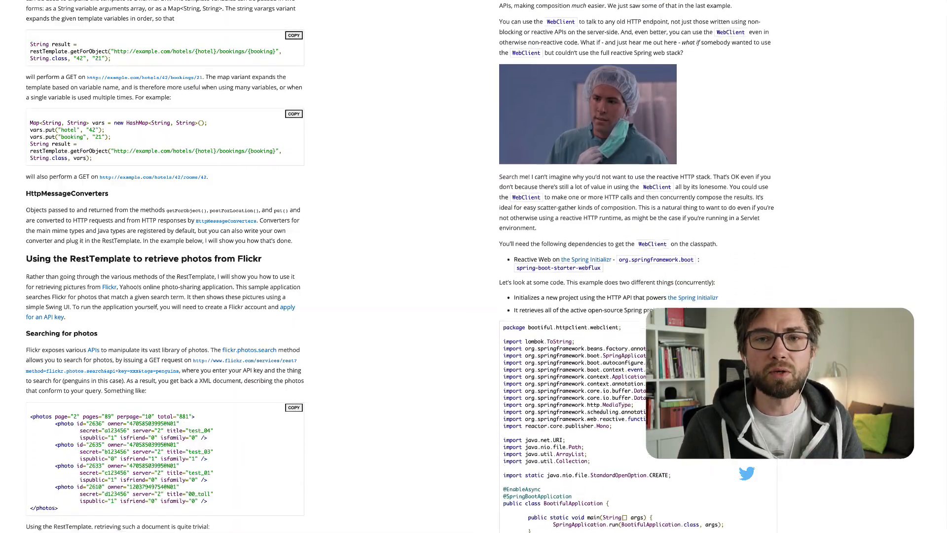
scroll("down", 3)
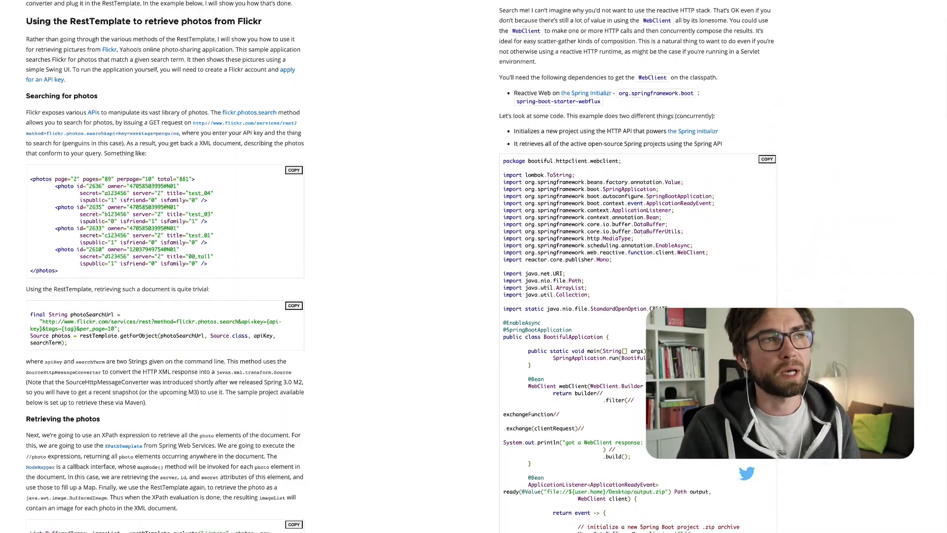
scroll("down", 3)
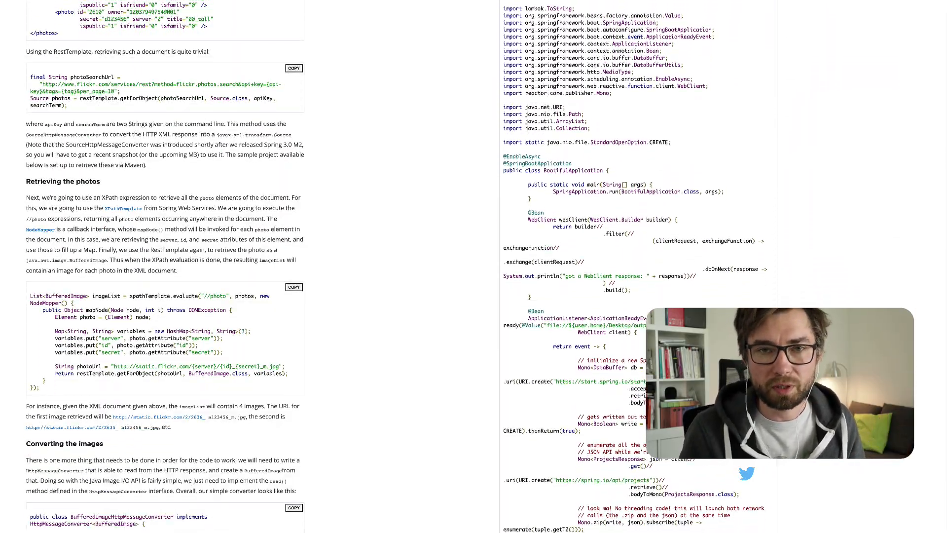
scroll("down", 3)
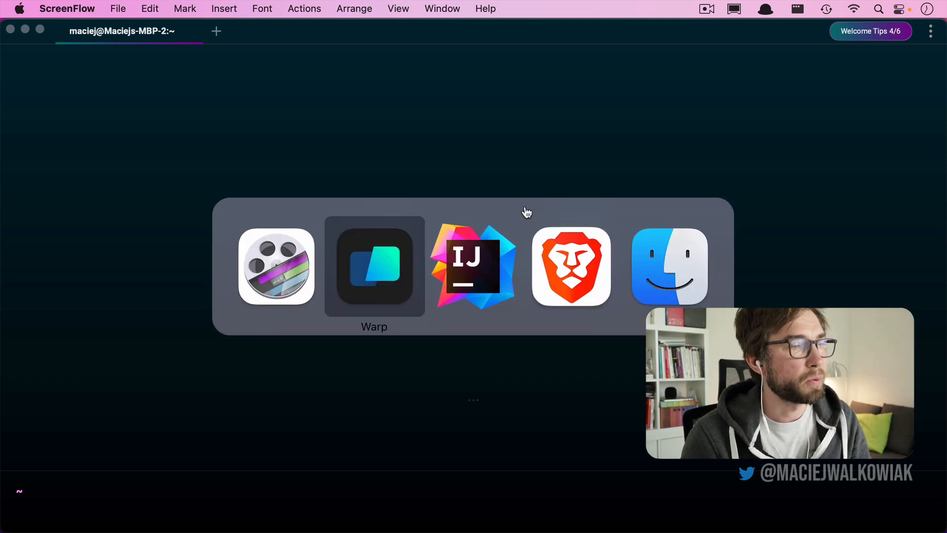
mouse_move(570, 268)
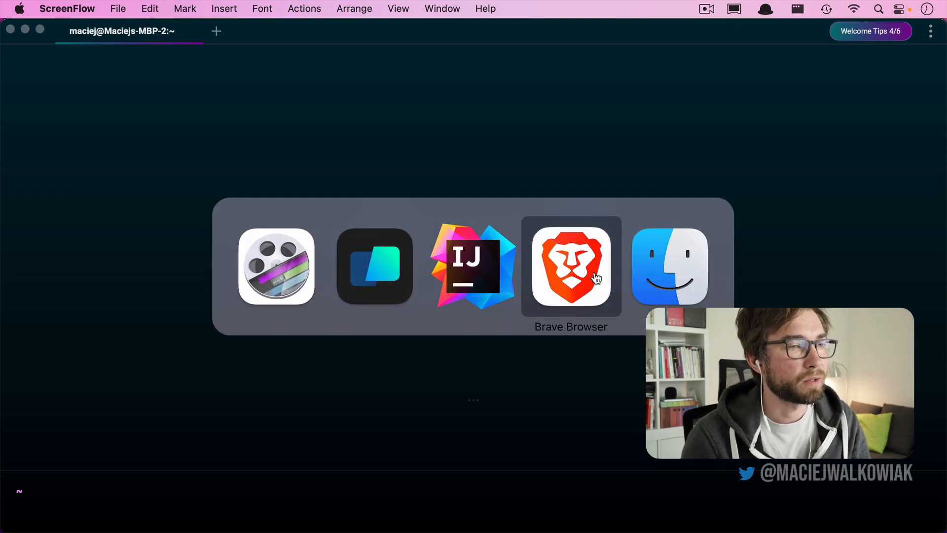
- View the fetch example for the todos/1 endpoint in the browser, then return to Warp
left_click(572, 267)
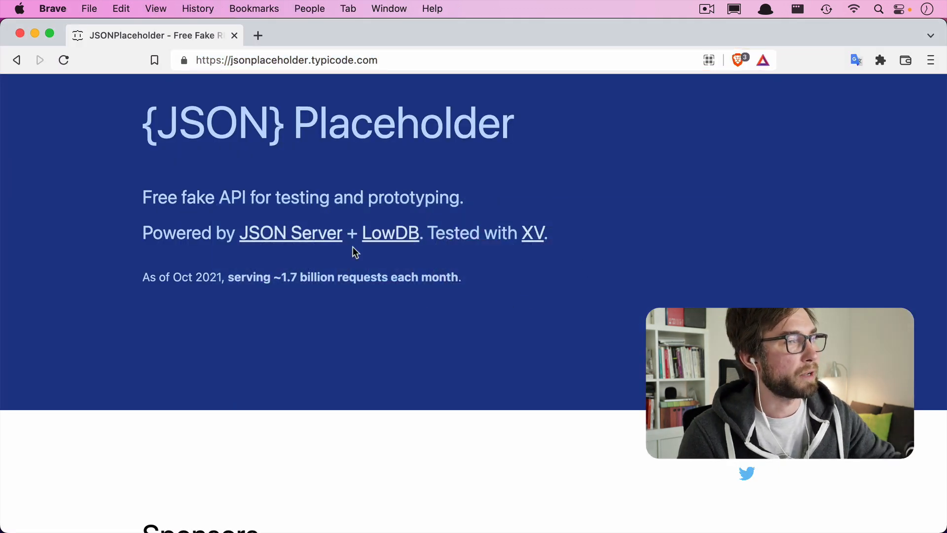
scroll("down", 3)
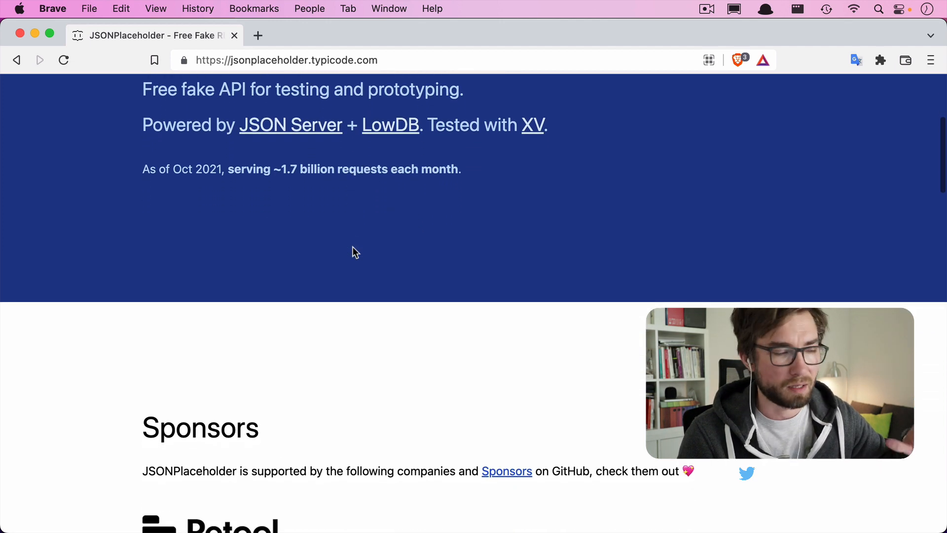
scroll("down", 3)
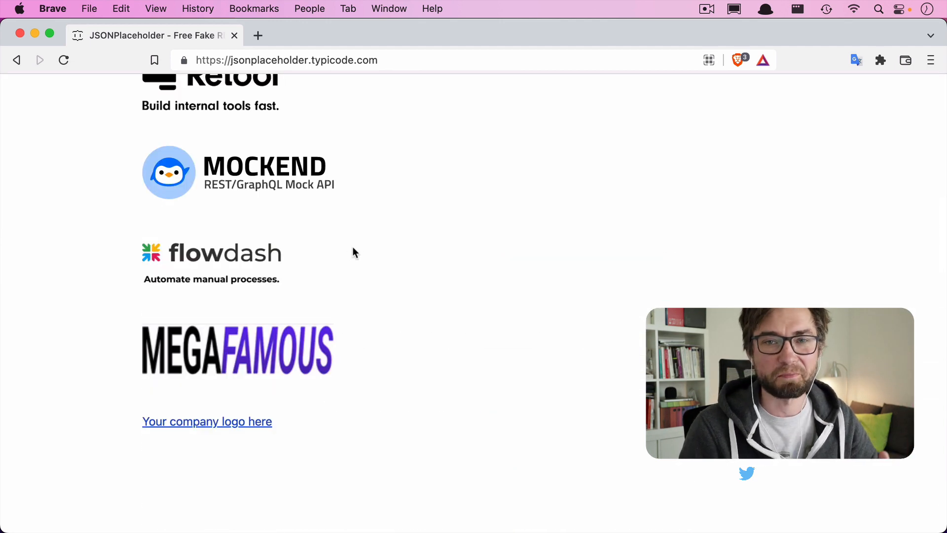
scroll("up", 3)
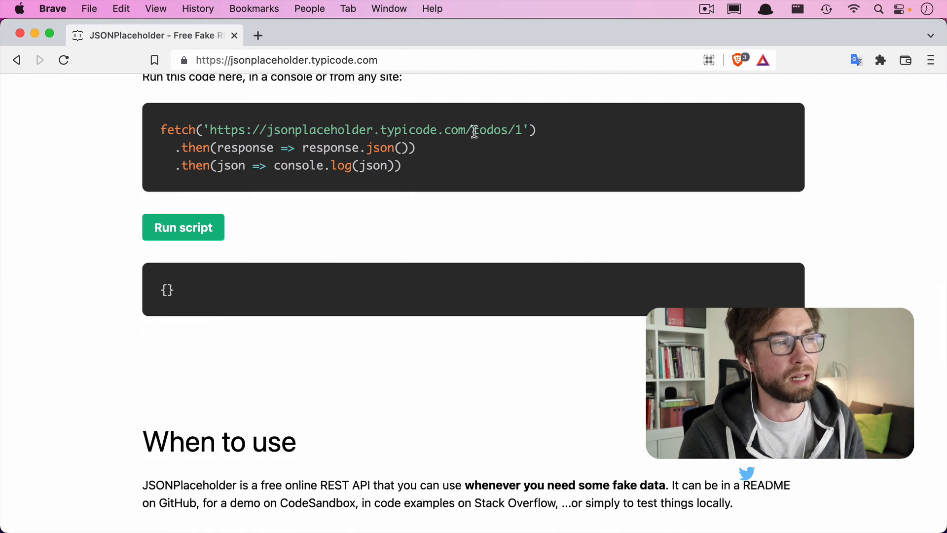
mouse_move(482, 131)
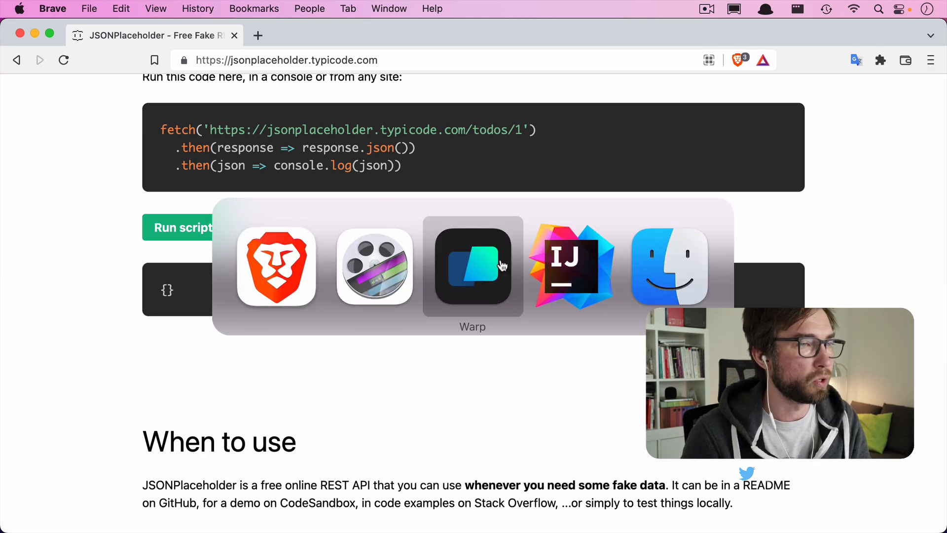
left_click(473, 267)
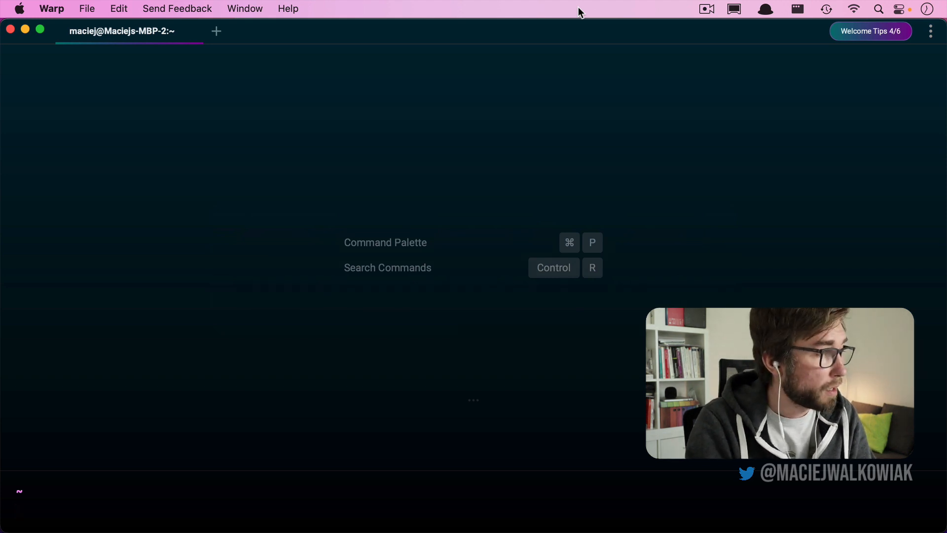
type("http https://jsonplaceholder.typicode.com/todos/1 -b")
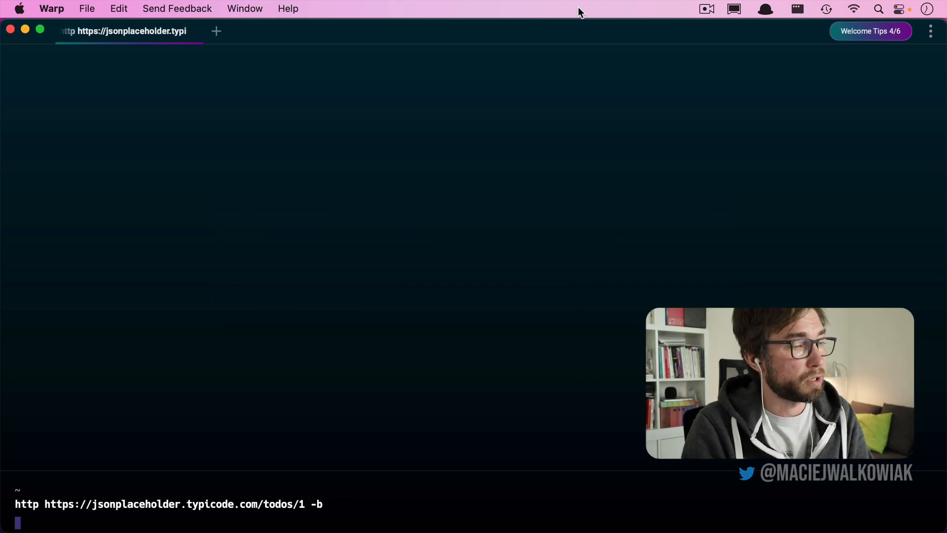
key("Return")
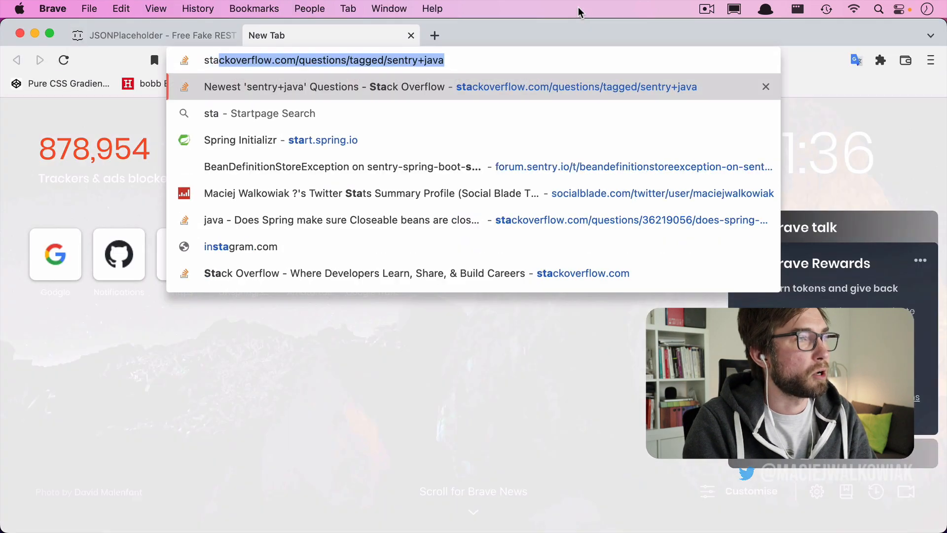
- On Spring Initializr, choose Spring Boot 3.0.0 (SNAPSHOT) for the Maven Java project
left_click(281, 139)
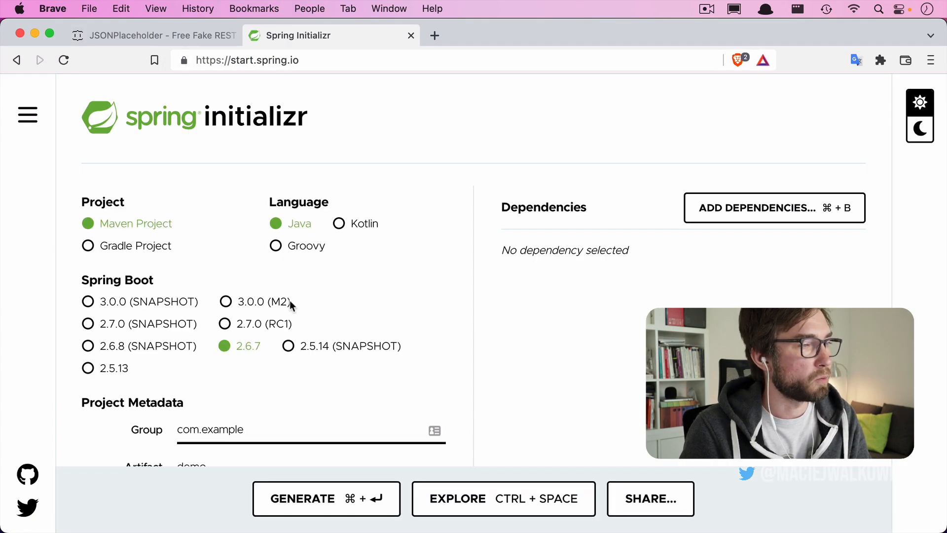
scroll("down", 3)
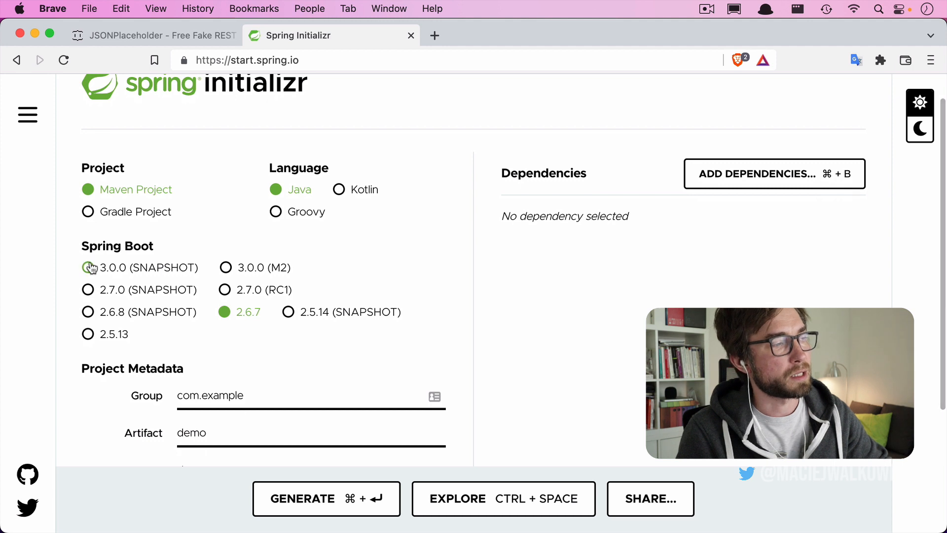
left_click(88, 267)
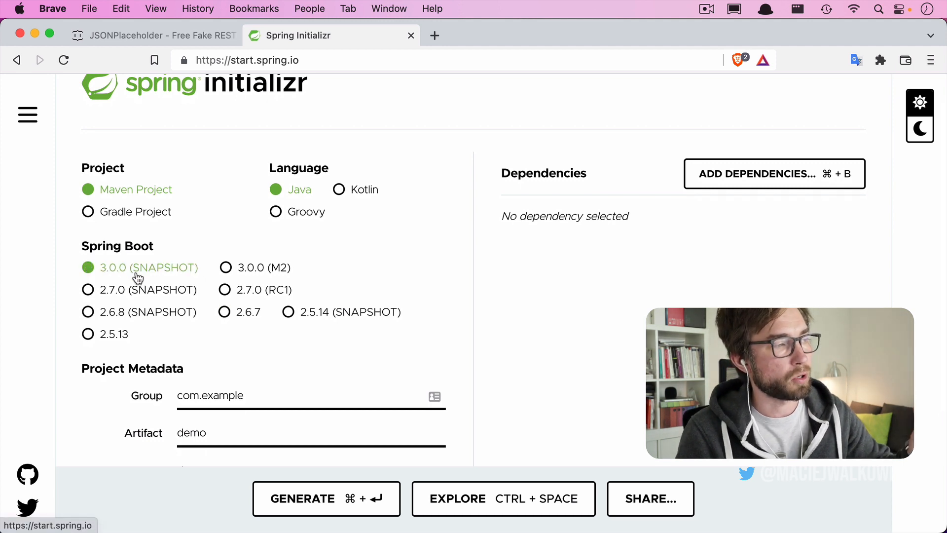
mouse_move(166, 279)
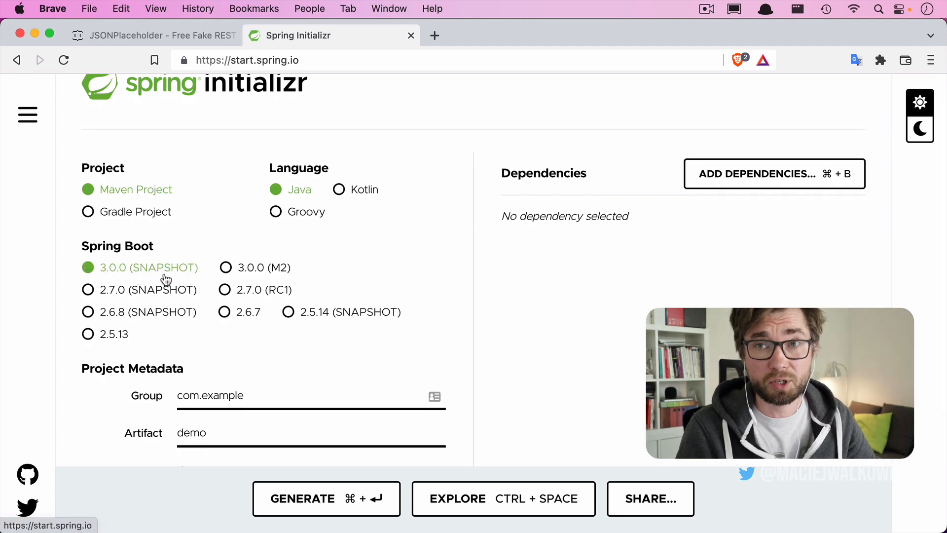
mouse_move(331, 295)
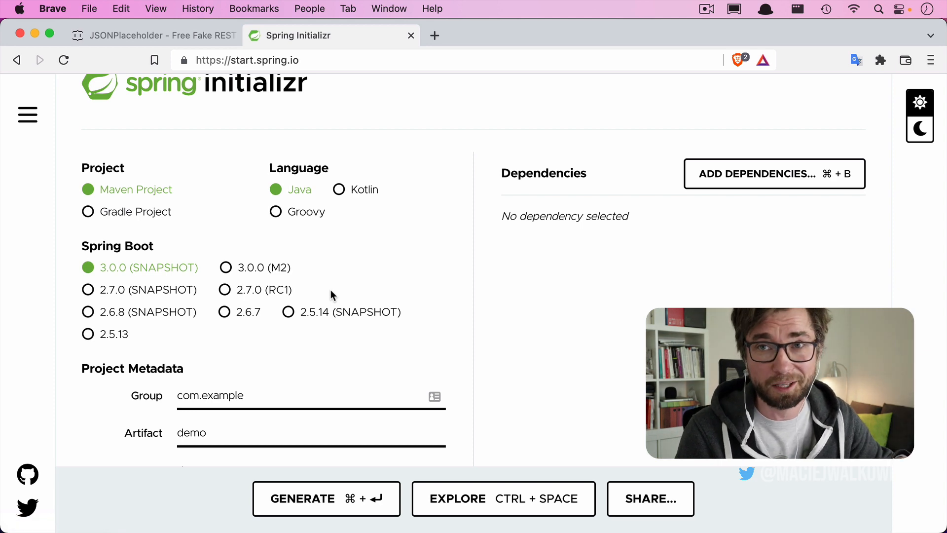
- Add the Spring Reactive Web dependency from the dependency list
scroll("down", 3)
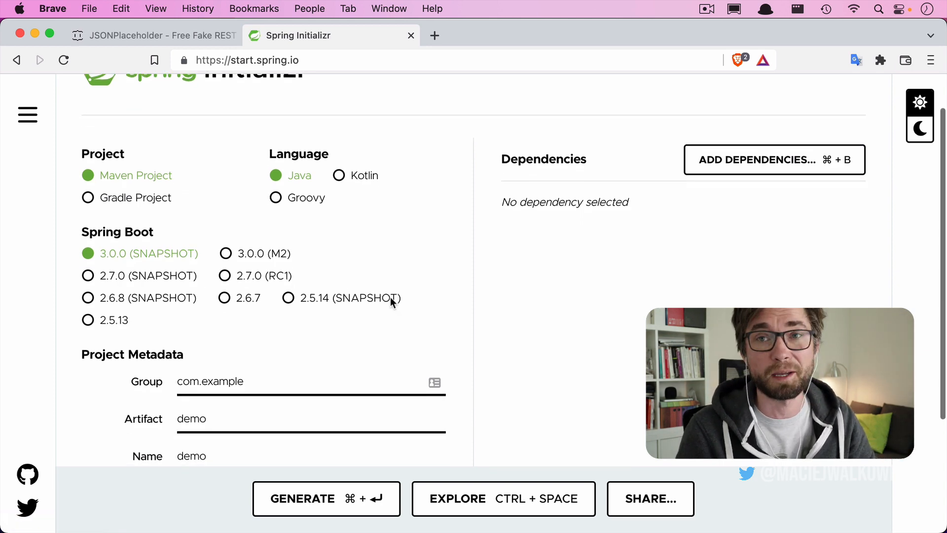
scroll("down", 3)
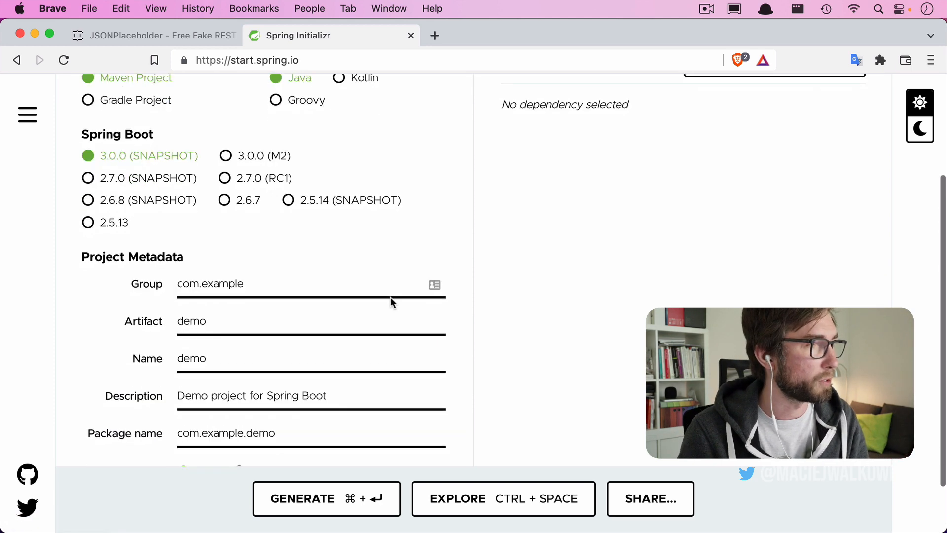
scroll("up", 3)
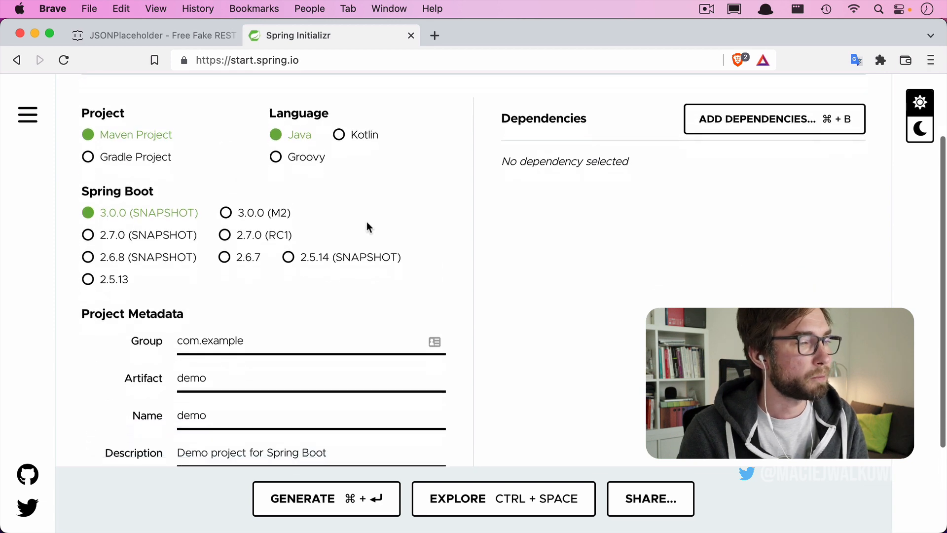
scroll("down", 3)
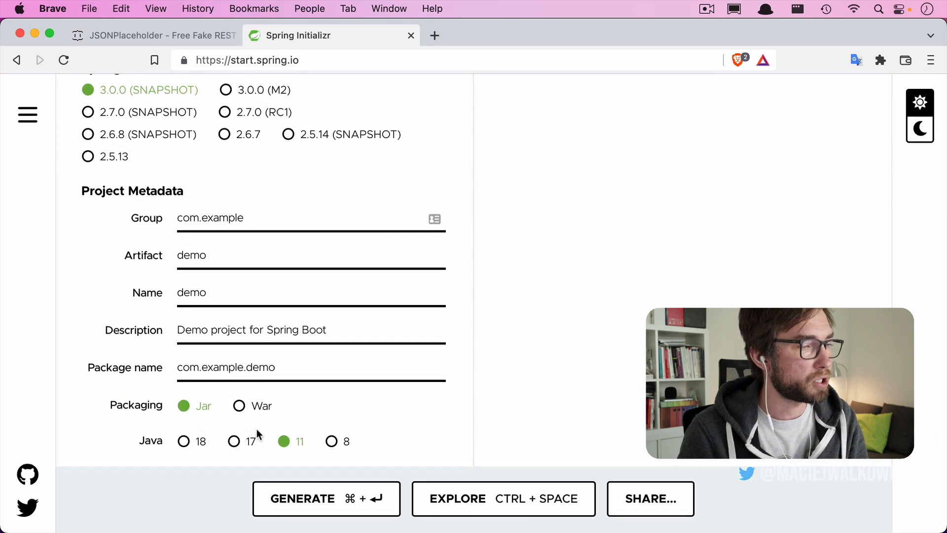
scroll("up", 3)
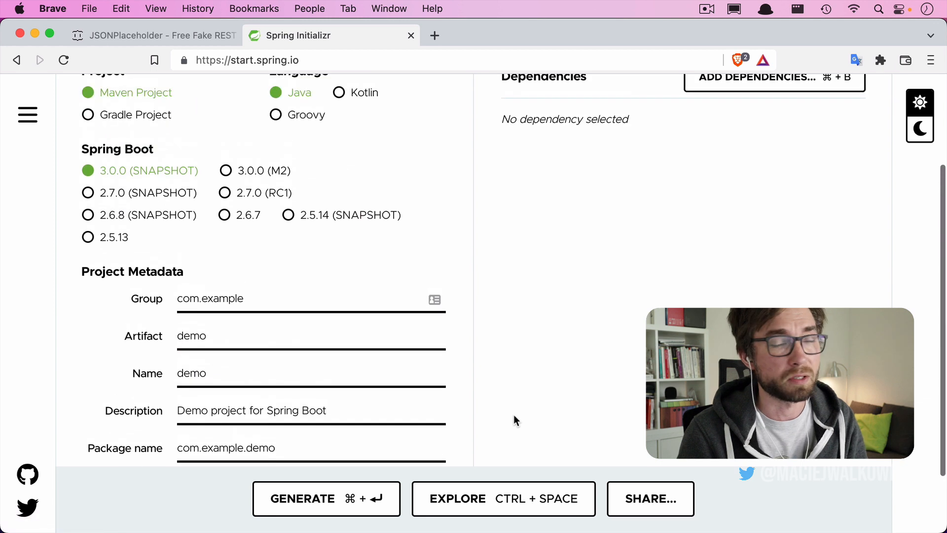
mouse_move(521, 189)
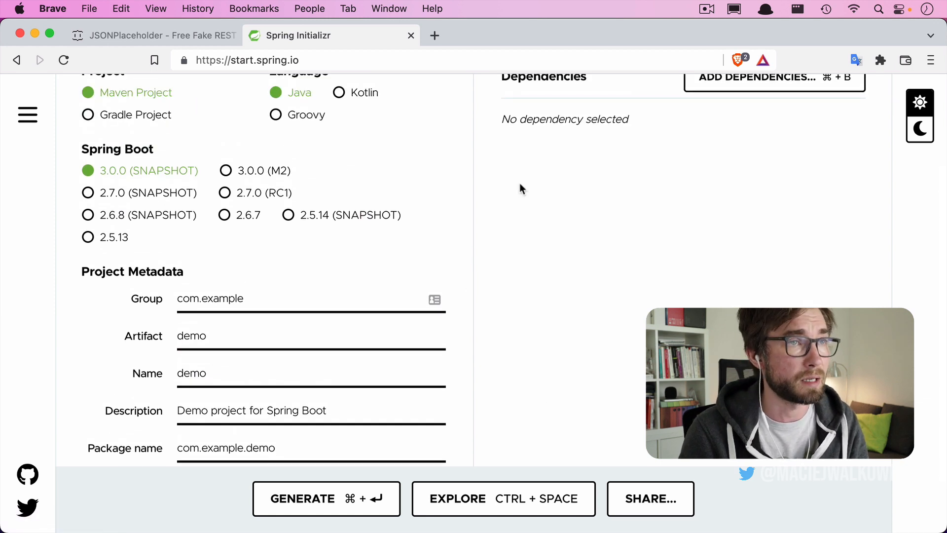
scroll("up", 3)
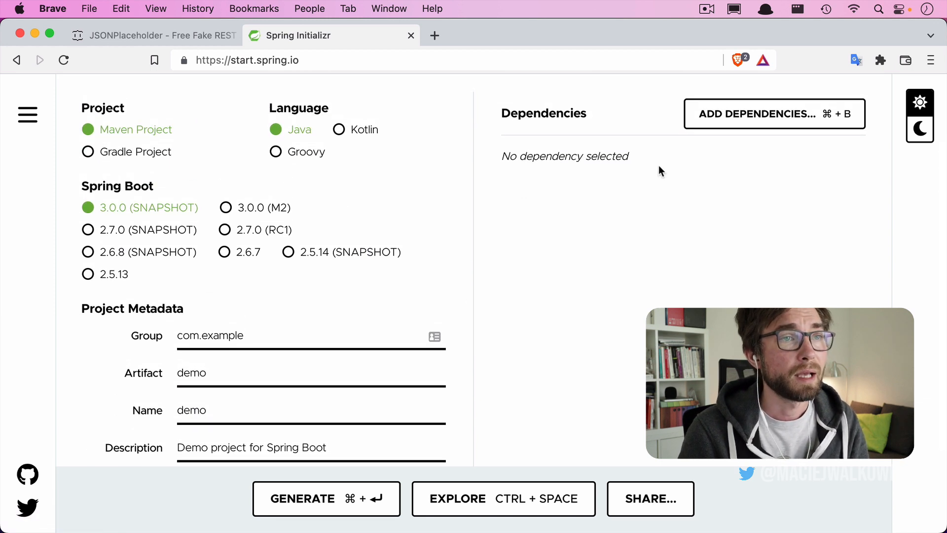
mouse_move(785, 124)
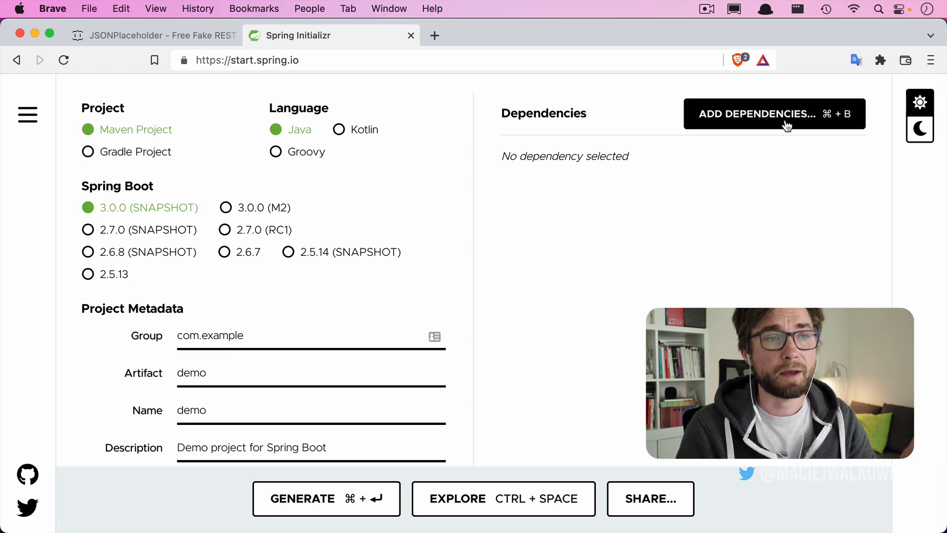
left_click(774, 114)
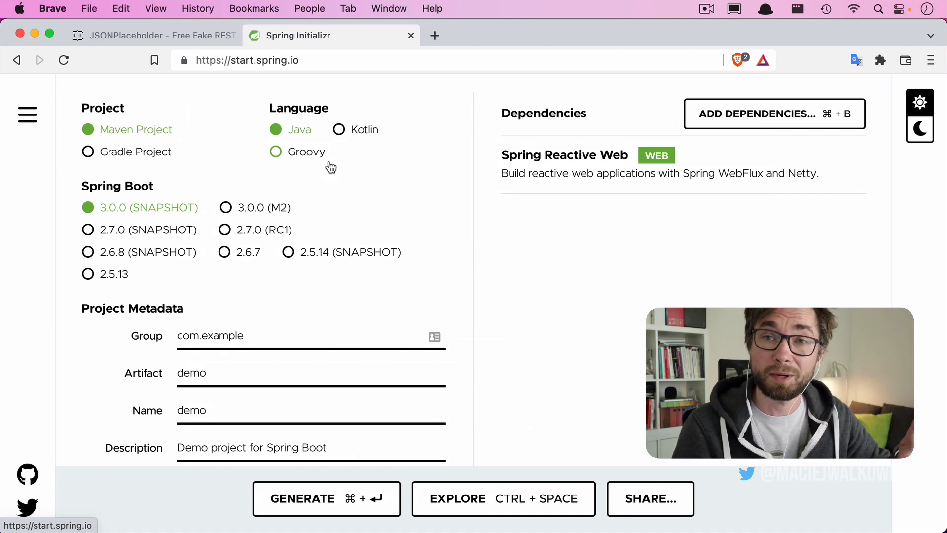
mouse_move(631, 222)
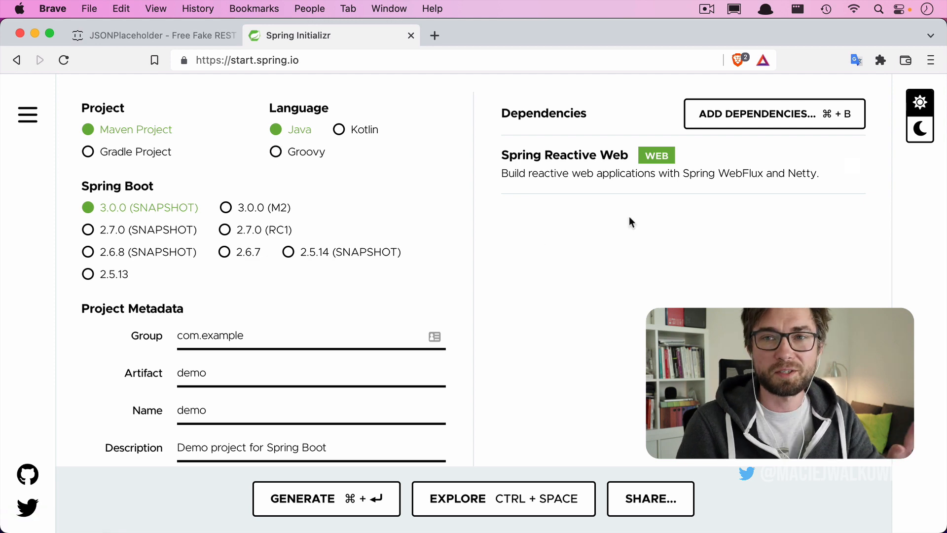
mouse_move(681, 195)
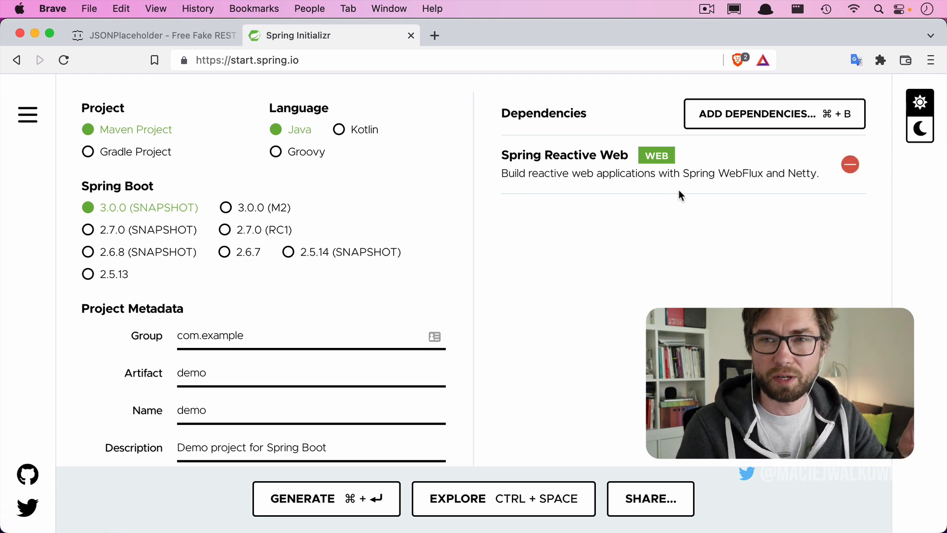
- Add Spring Web beside Spring Reactive Web and generate the project download
left_click(774, 114)
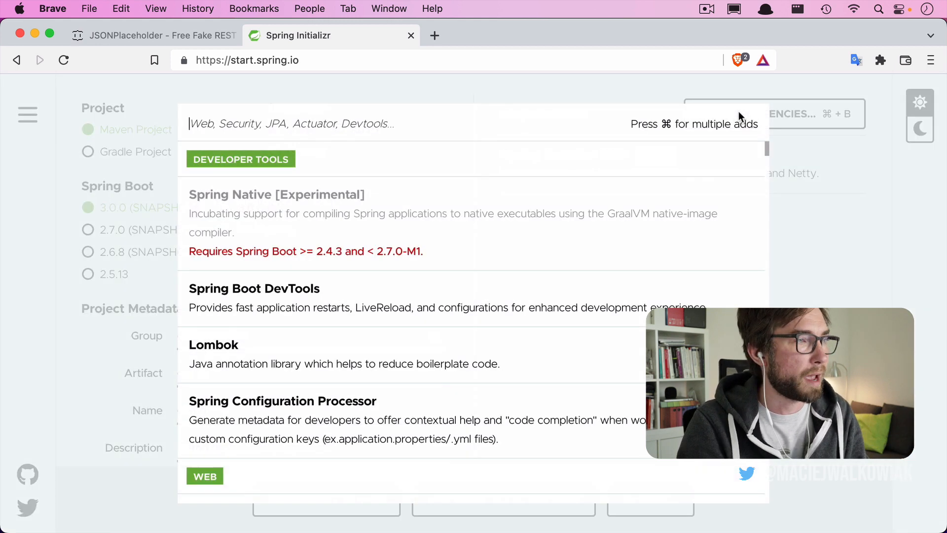
key("Escape")
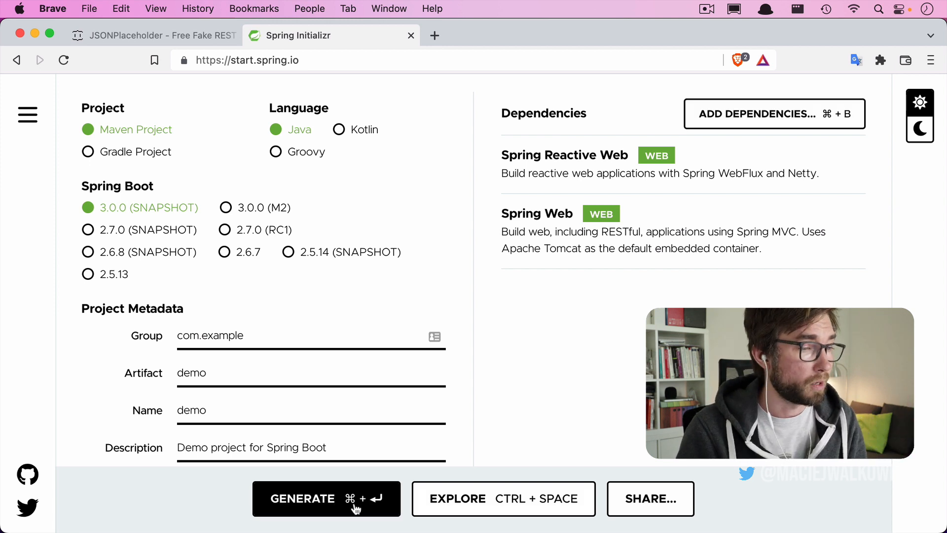
left_click(327, 498)
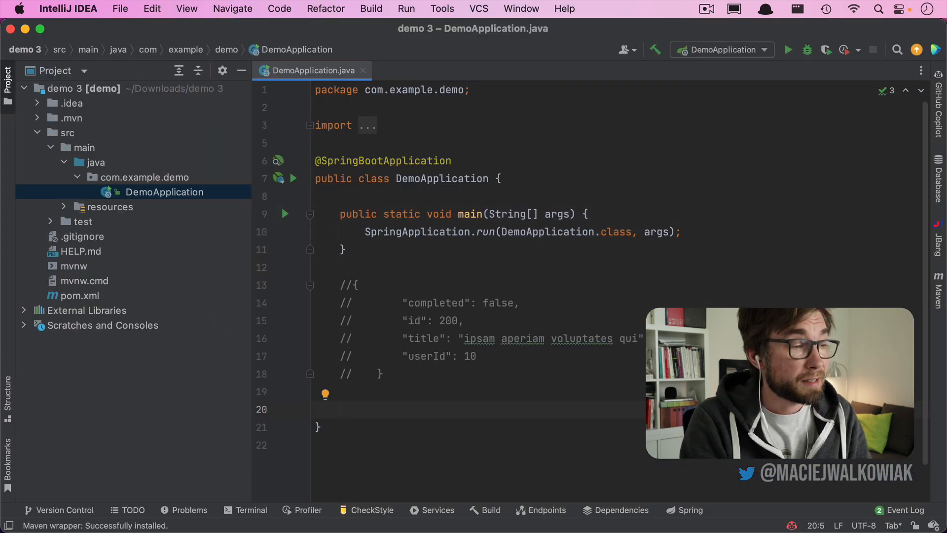
- Define a Todo record with Long id, String title and boolean completed fields
type("rea")
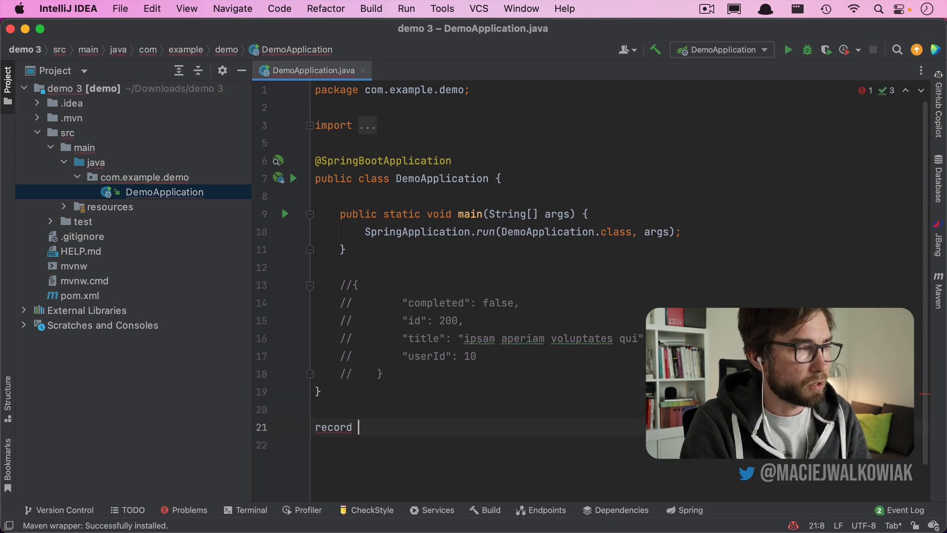
type("Todo")
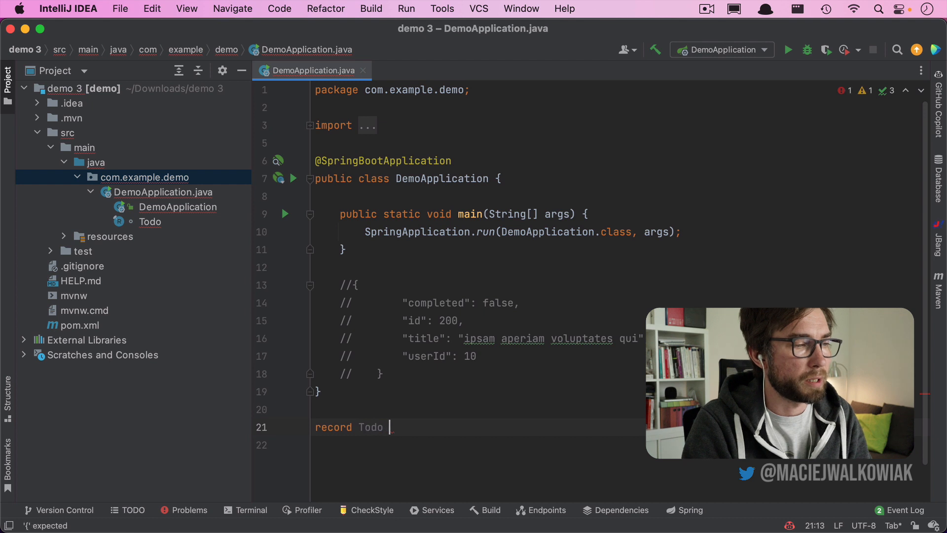
type("()")
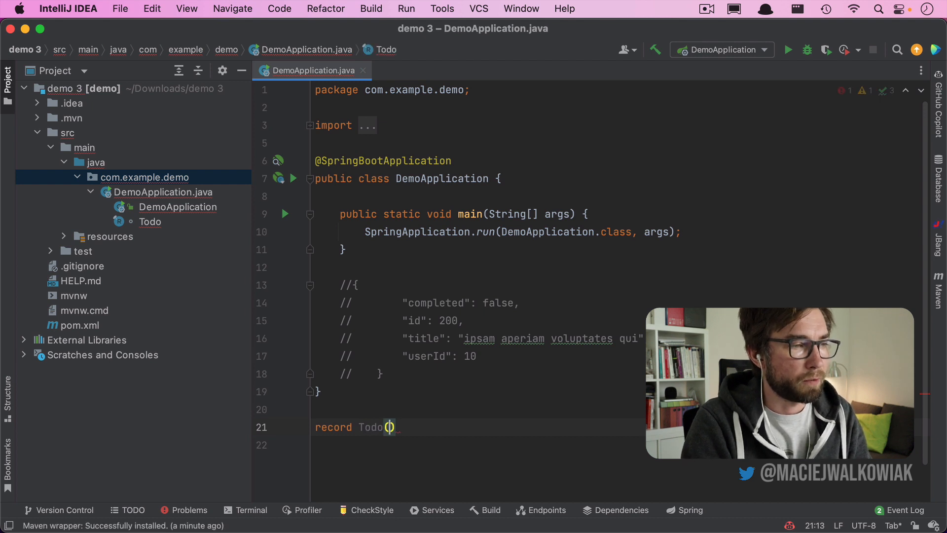
type("Long id,")
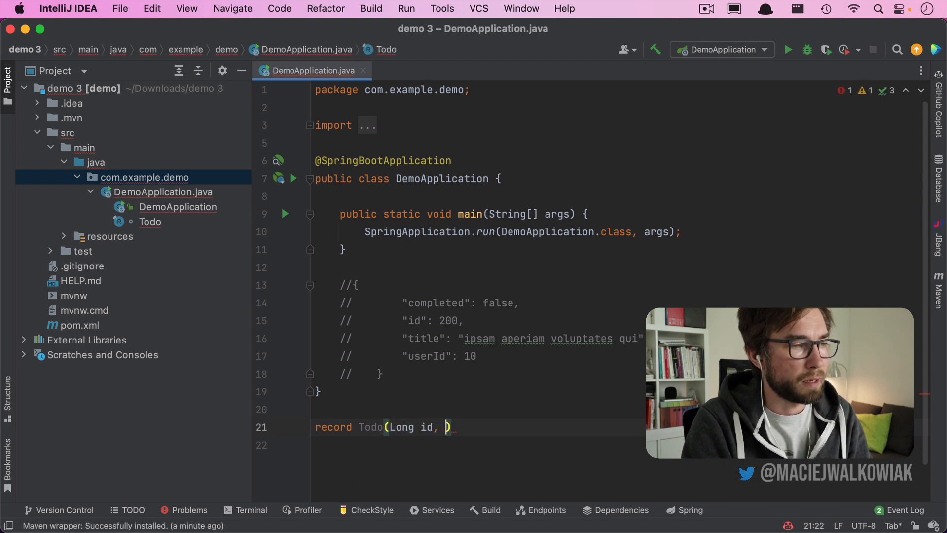
type("String title,")
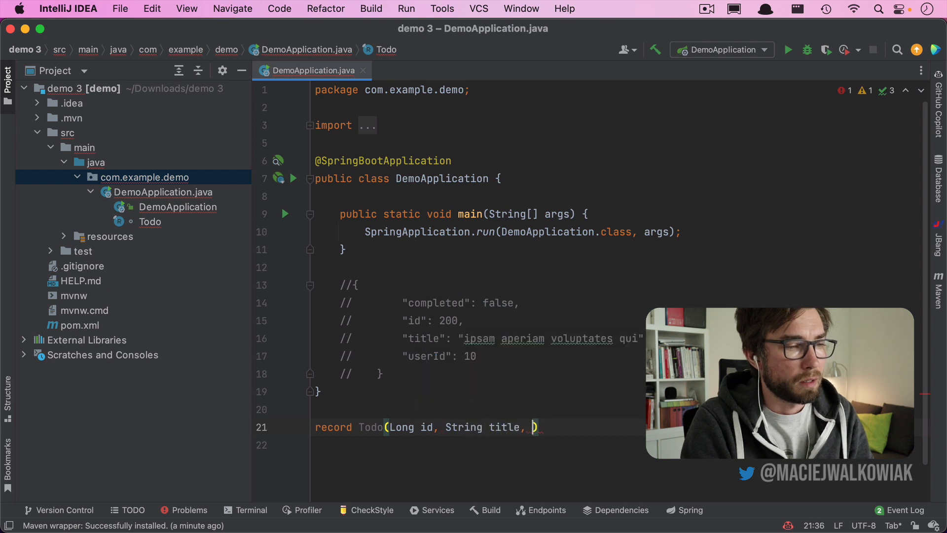
type("boolean complete")
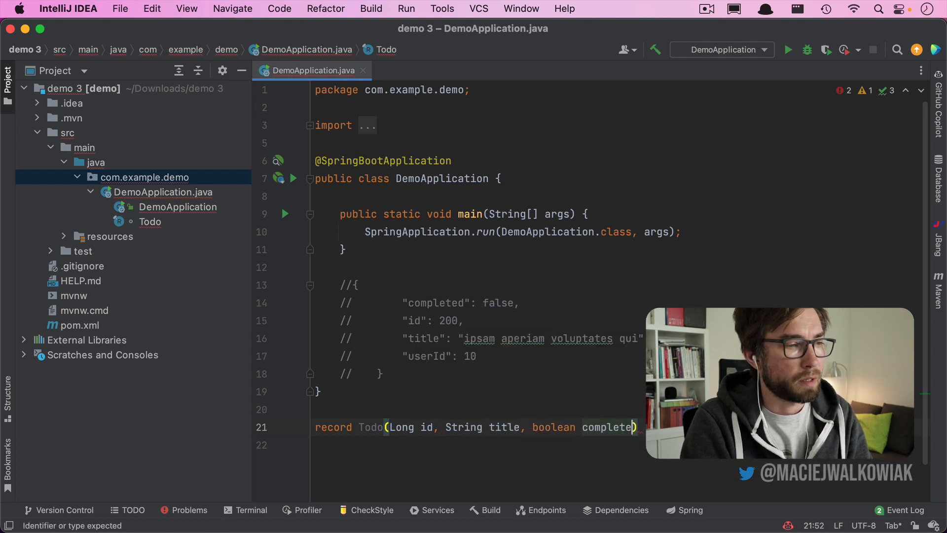
type("d,")
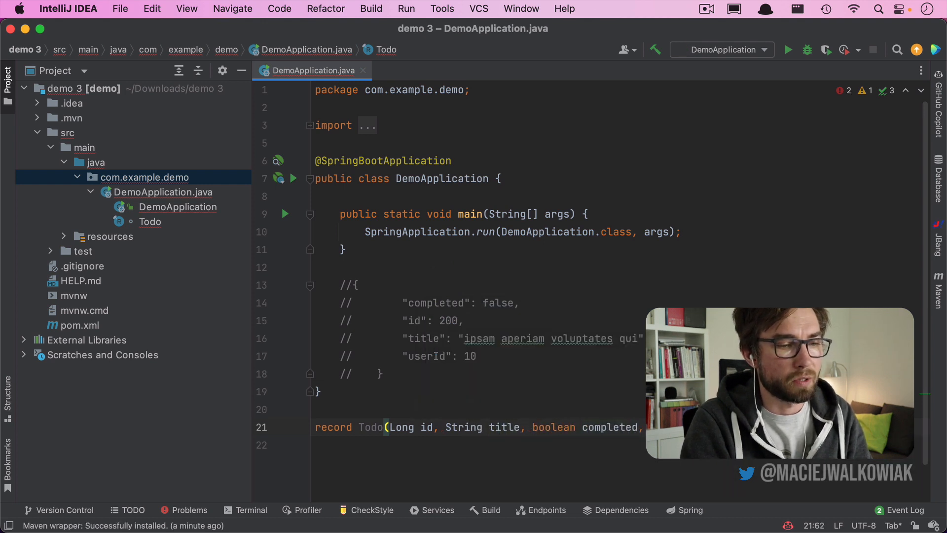
- Create a TodoClient interface declaring List<Todo> todos()
left_click(320, 391)
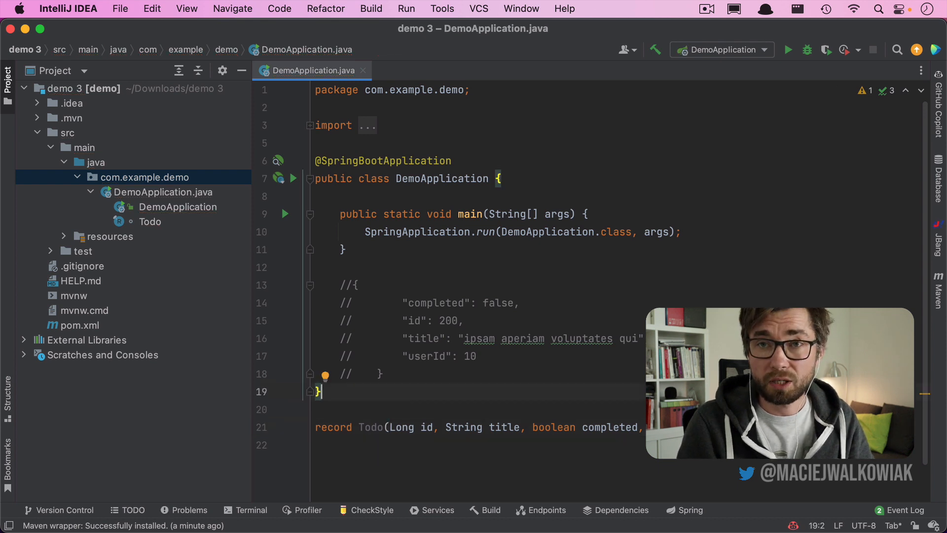
type("interface TodoClient")
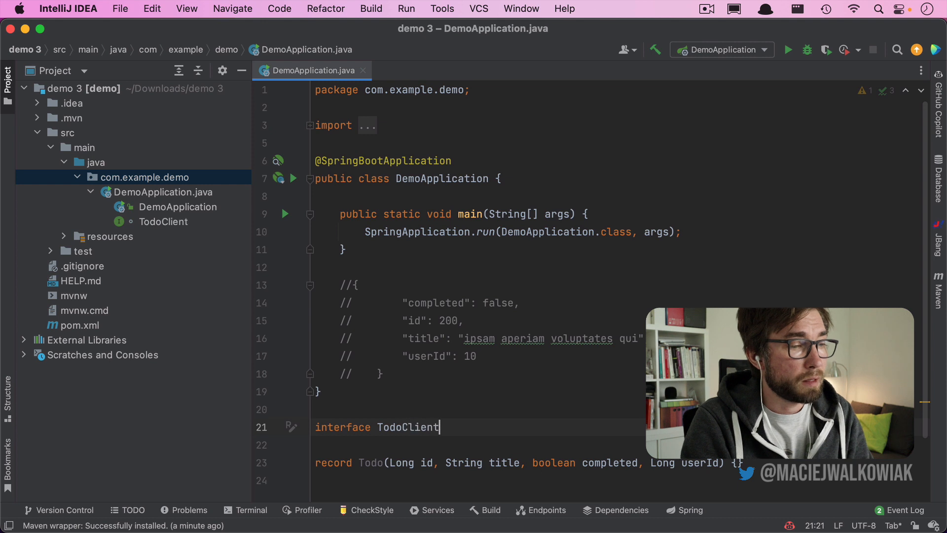
type("{")
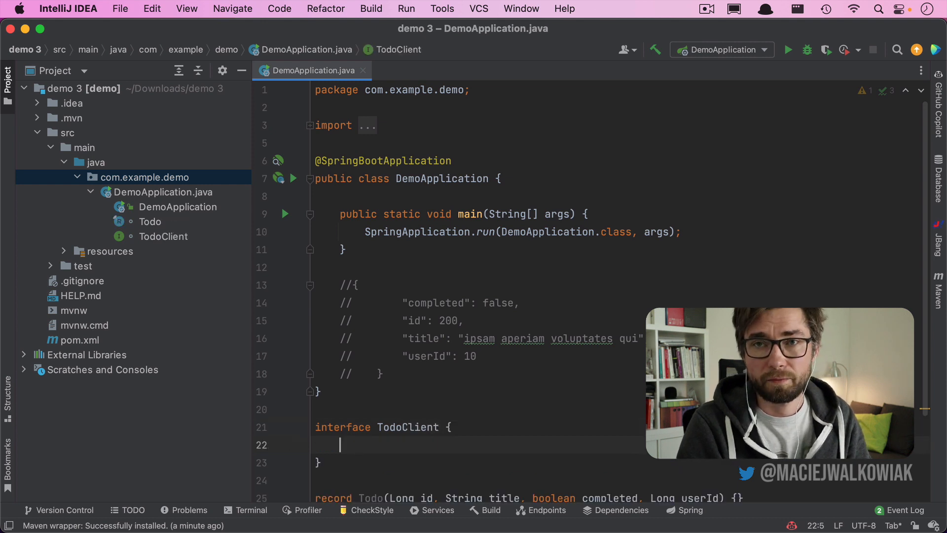
key("enter")
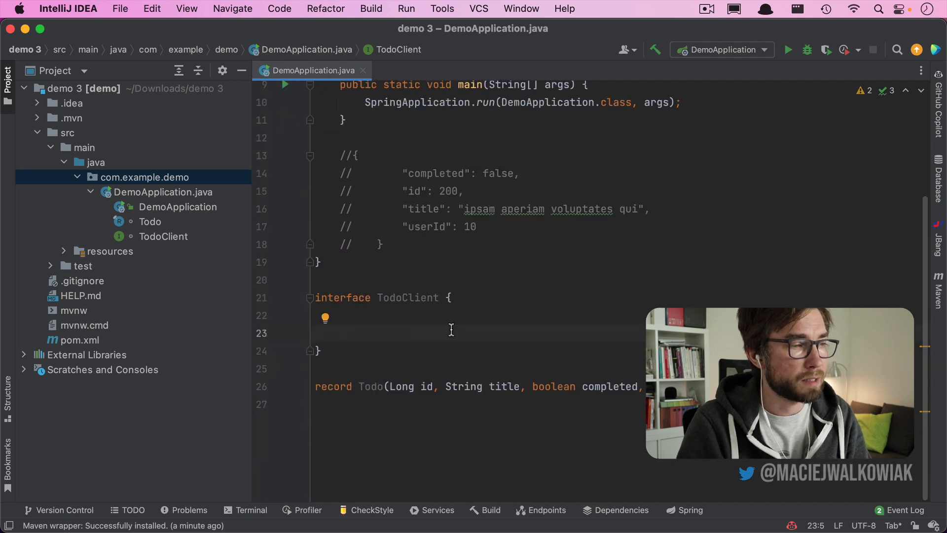
type("List<Todo> to")
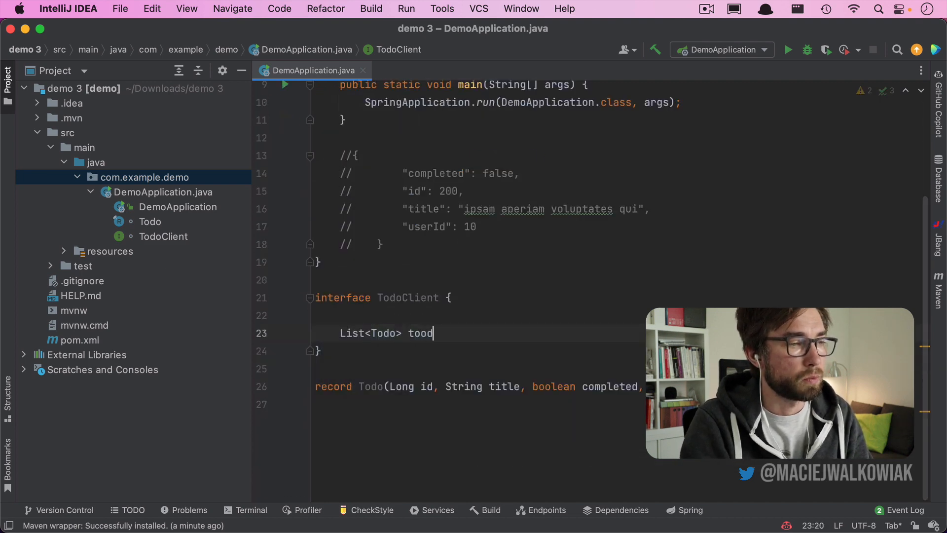
type("ods")
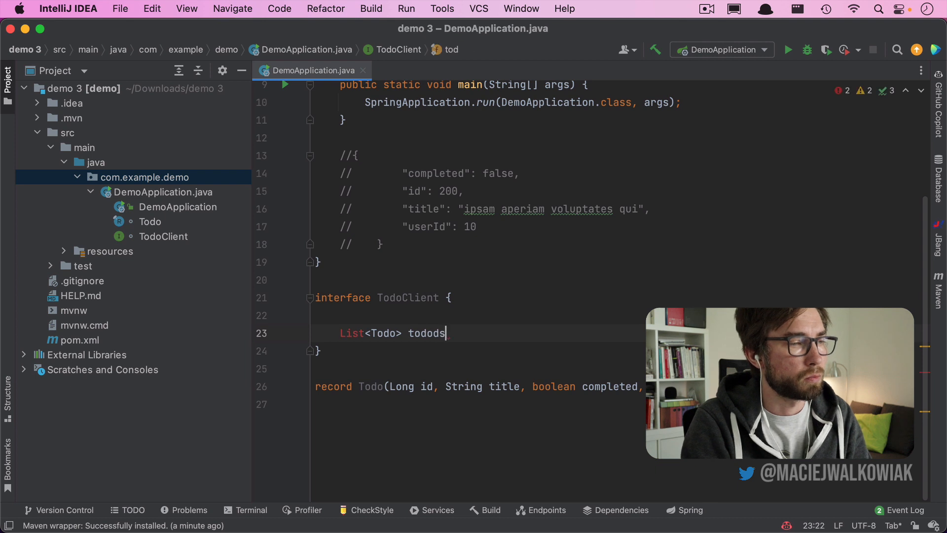
type("()")
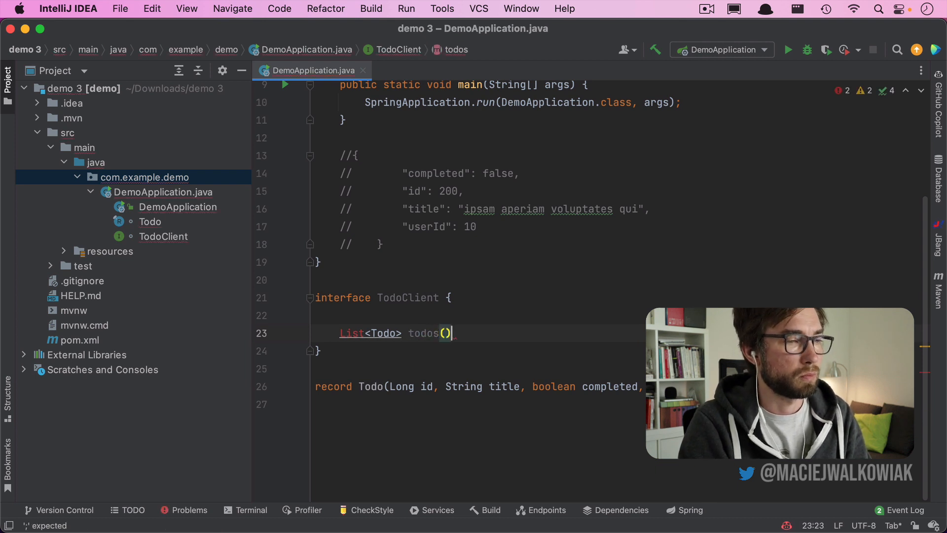
- Declare create(Todo todo) and Todo get(Long id) in TodoClient, then position for a bean in DemoApplication
type("Todo create")
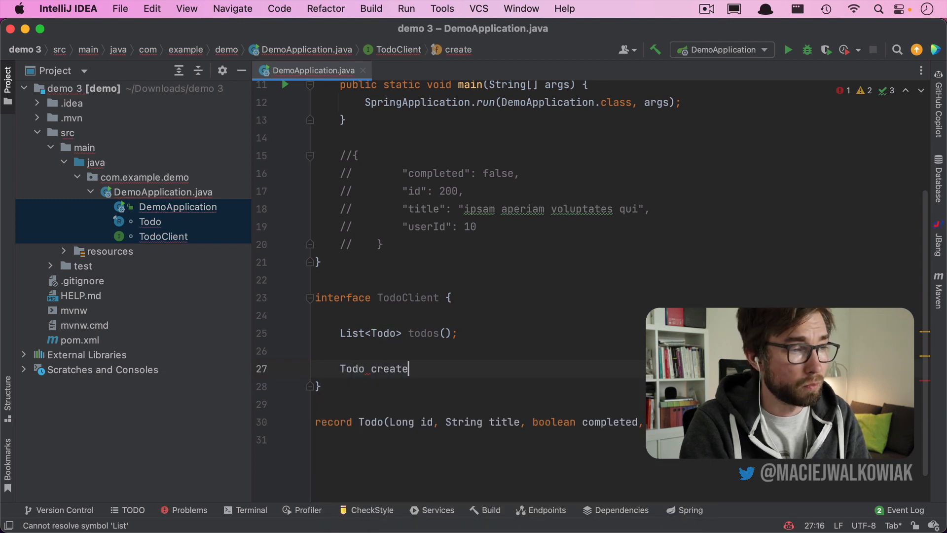
type("(Todo todo);")
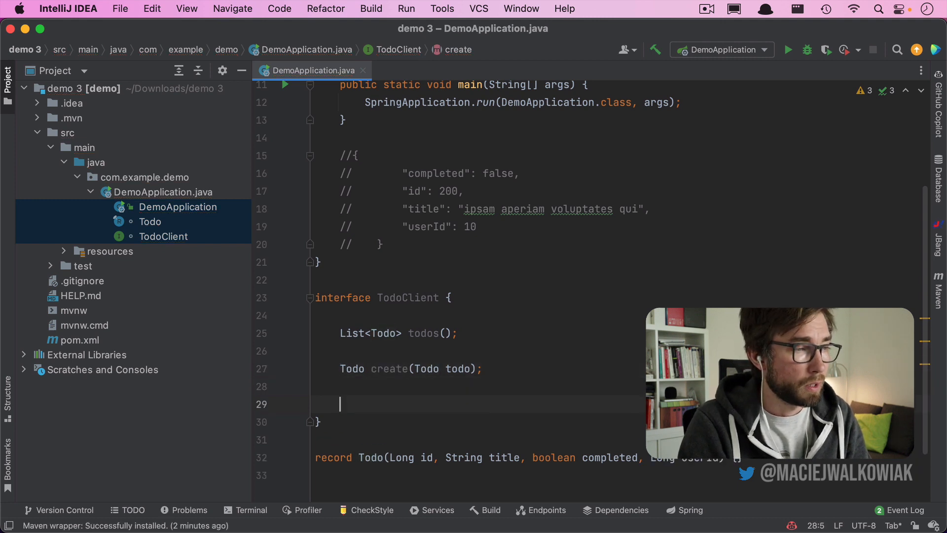
type("Todo")
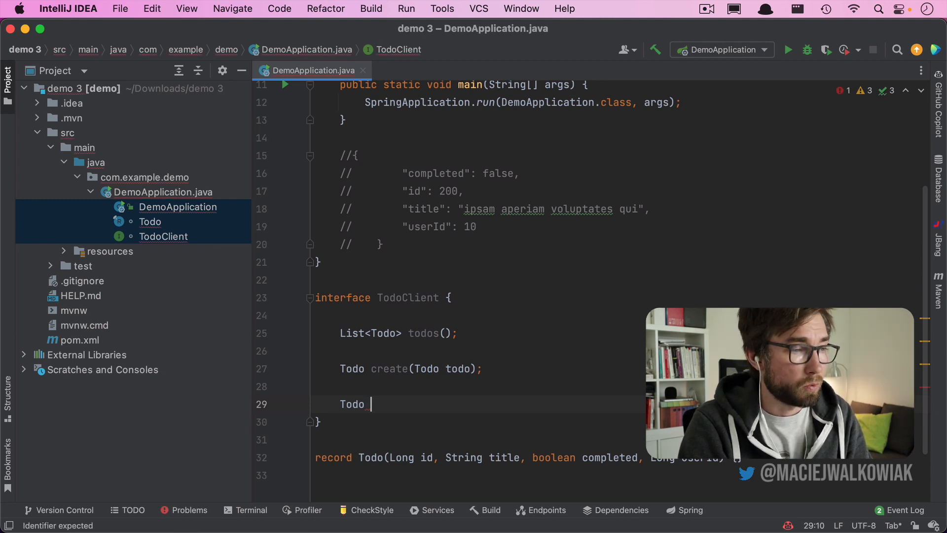
type("get(L")
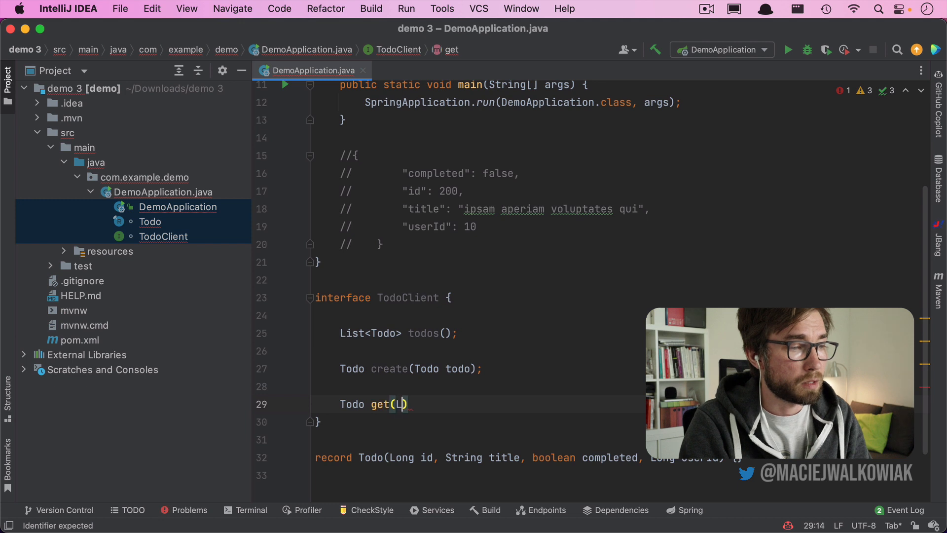
type("ong id);")
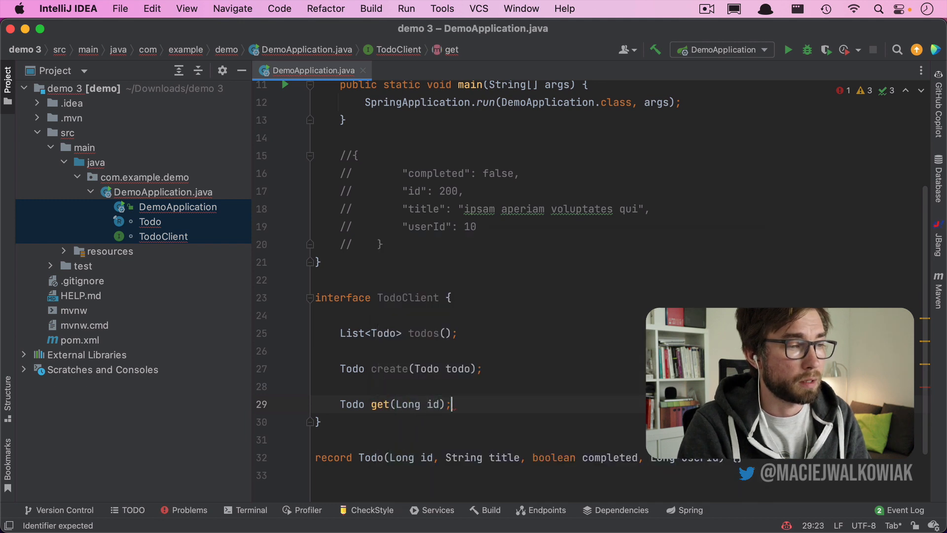
left_click(447, 297)
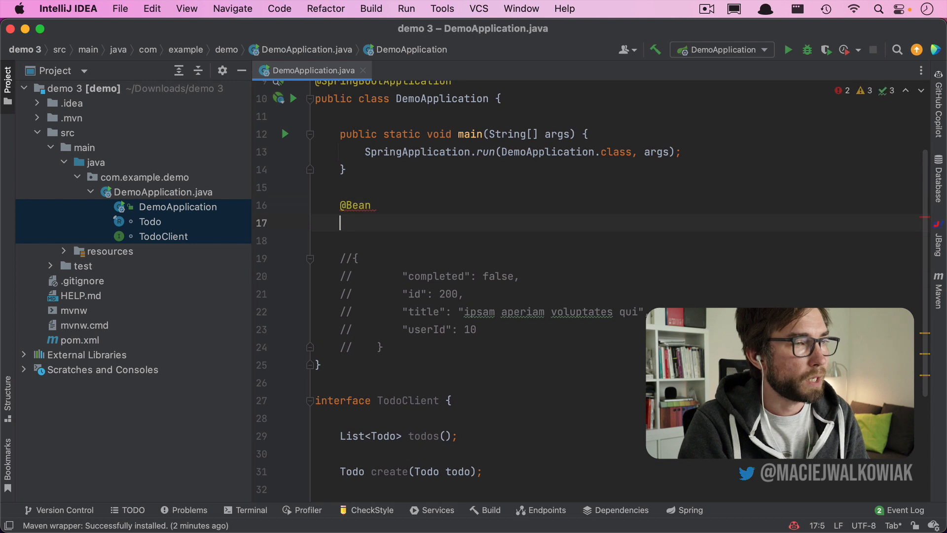
- Write a TodoClient todoClient() bean method calling HttpServiceProxyFactory.builder
type("TodoClien")
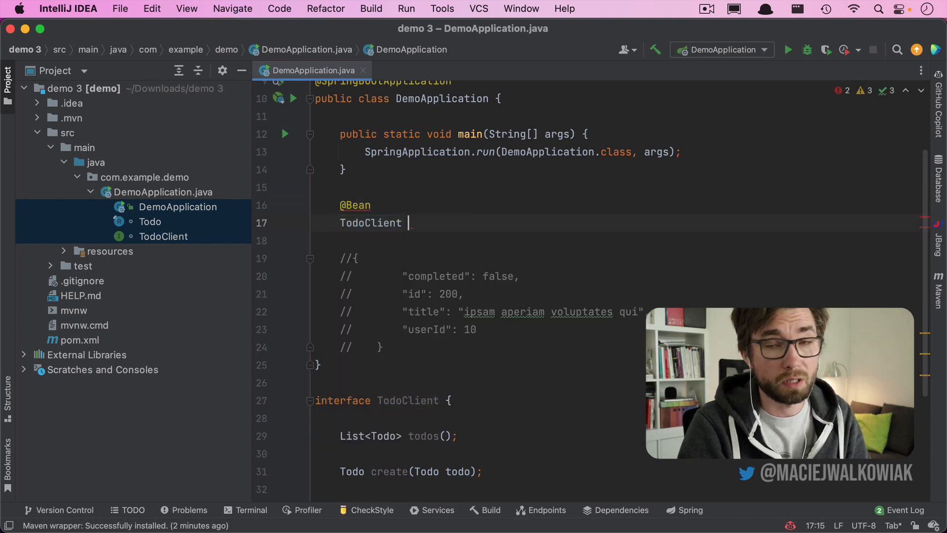
type("todoClient")
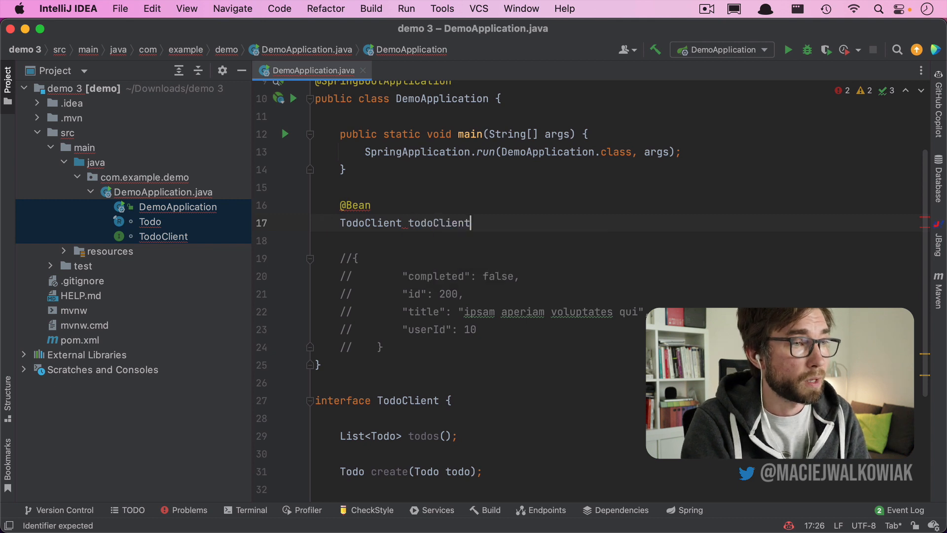
type("() {}")
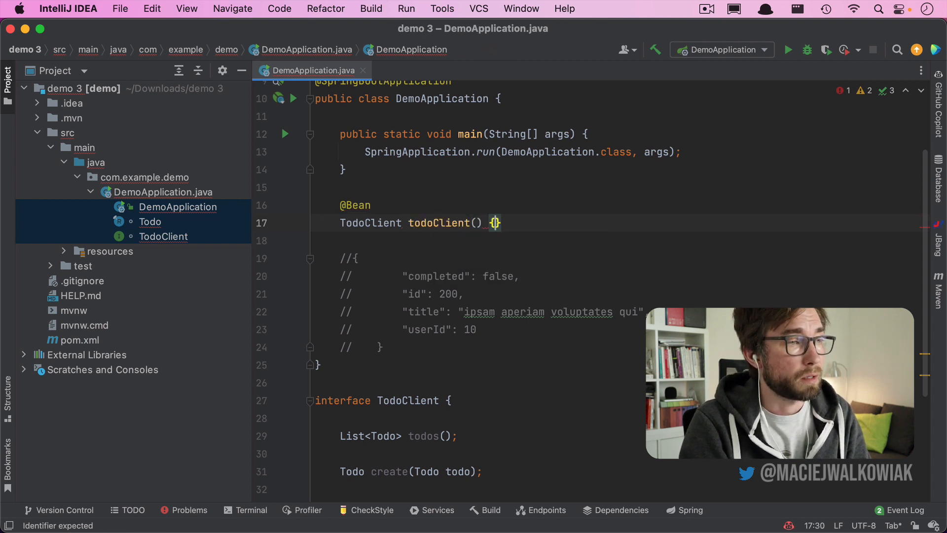
type("HttpServiceProxyFactory.")
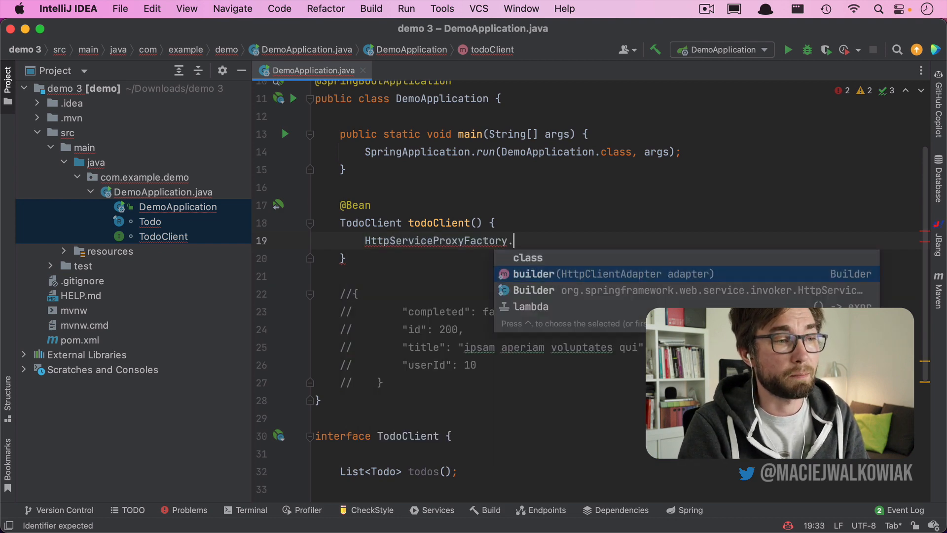
left_click(534, 273)
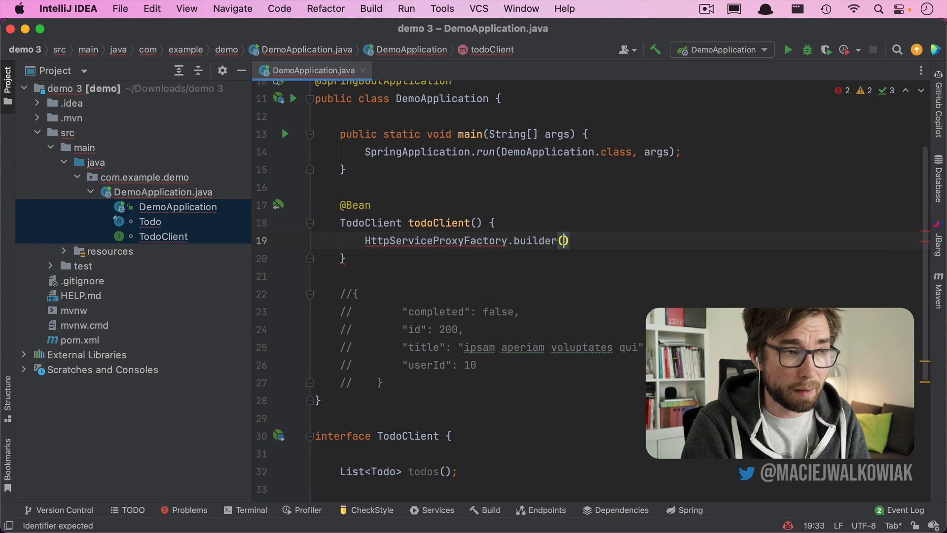
- Pass new WebClientAdapter(webClient) with a local webClient from WebClient.builder().build()
type("new WebClientAdapter(")
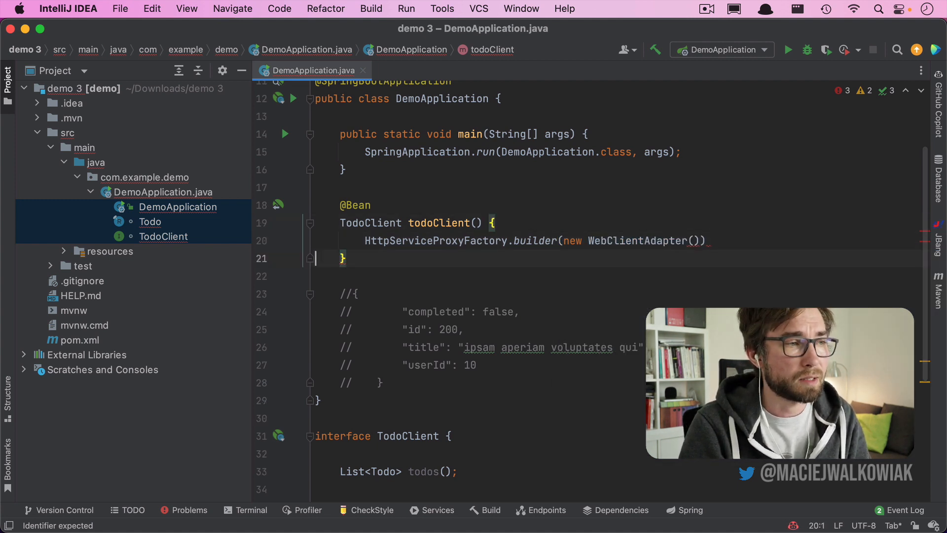
type("web")
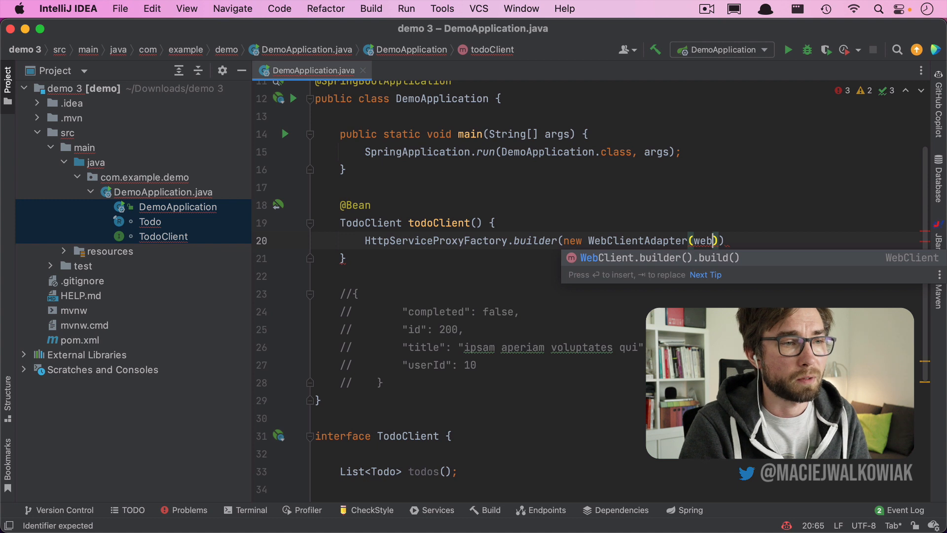
type("Client")
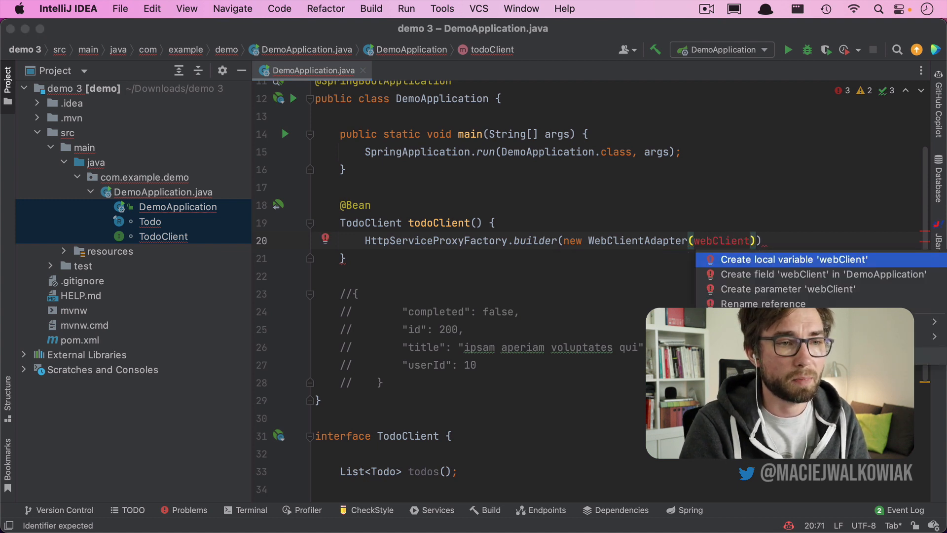
left_click(793, 259)
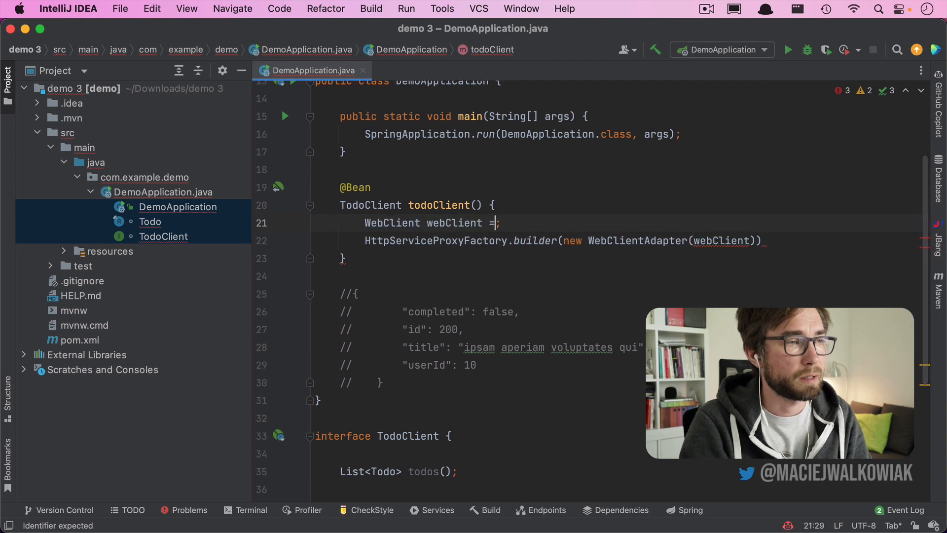
type("WebClient.builder().build();")
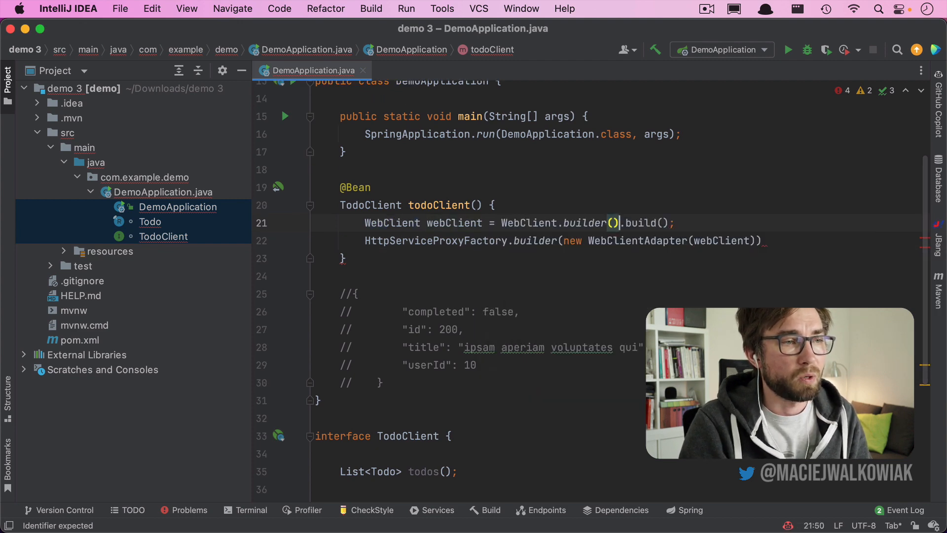
type(".")
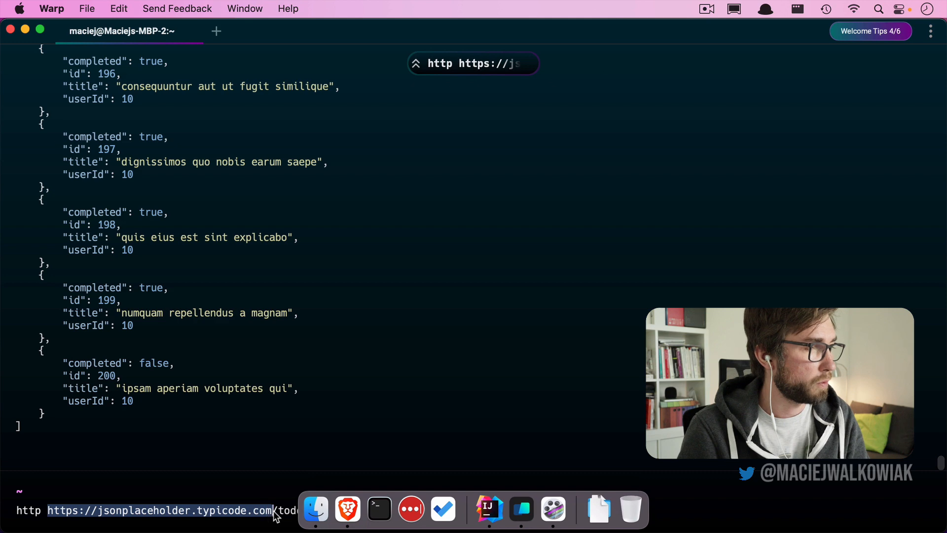
left_click(487, 509)
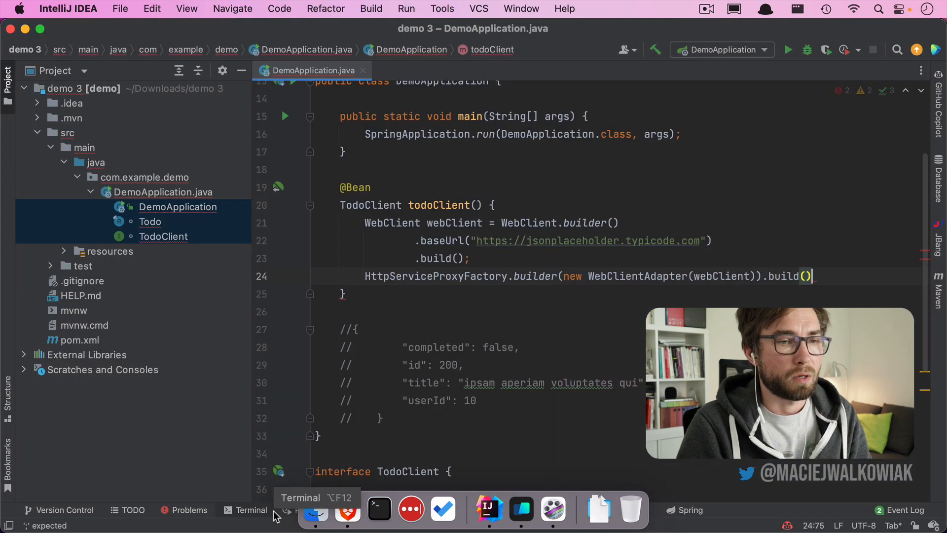
type(";")
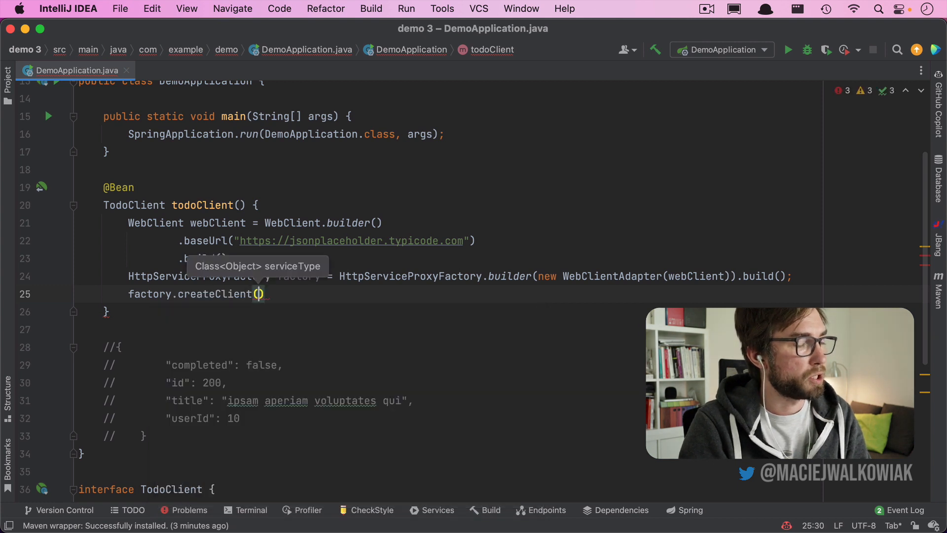
type("TodoClient.class")
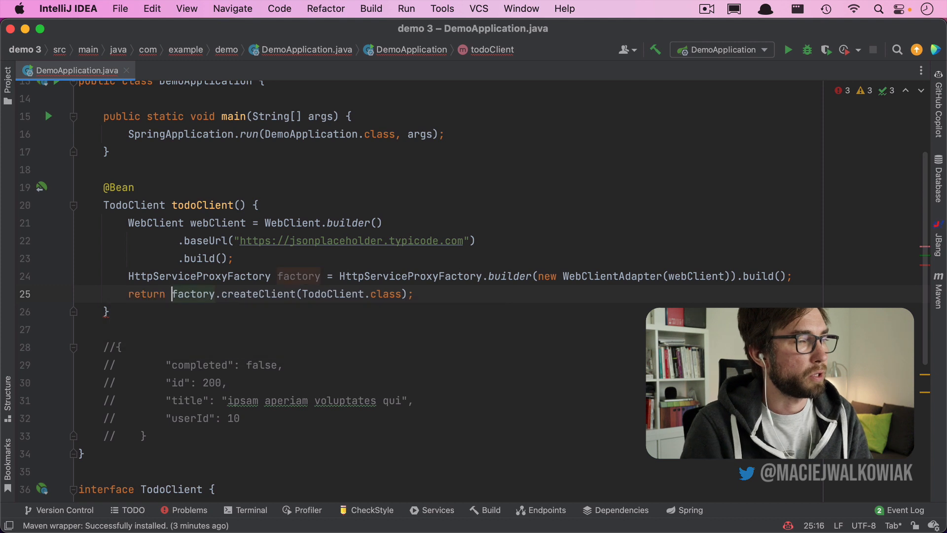
scroll("down", 3)
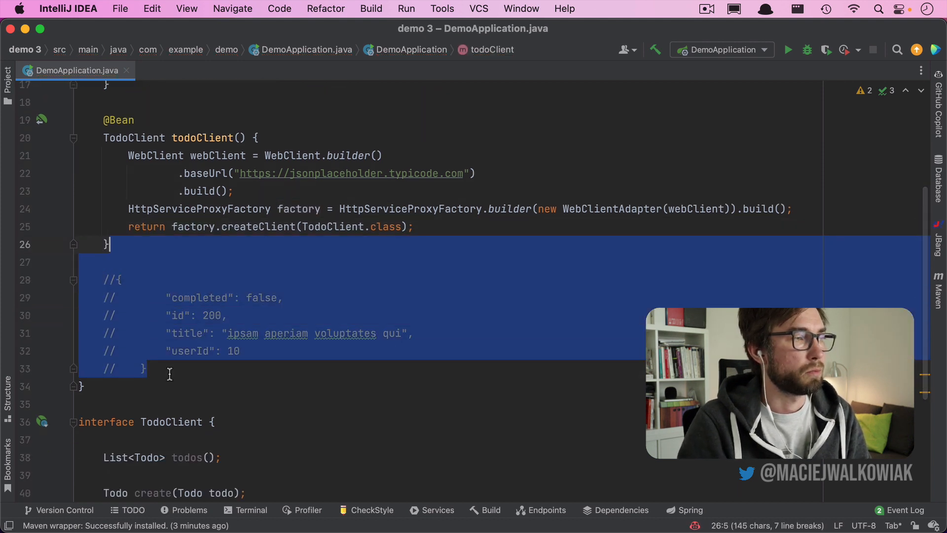
key("Delete")
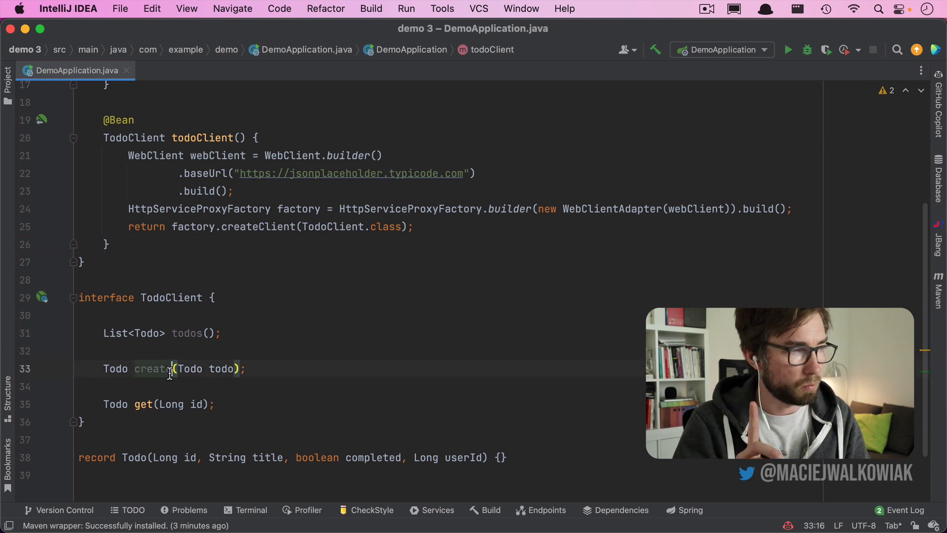
left_click(181, 280)
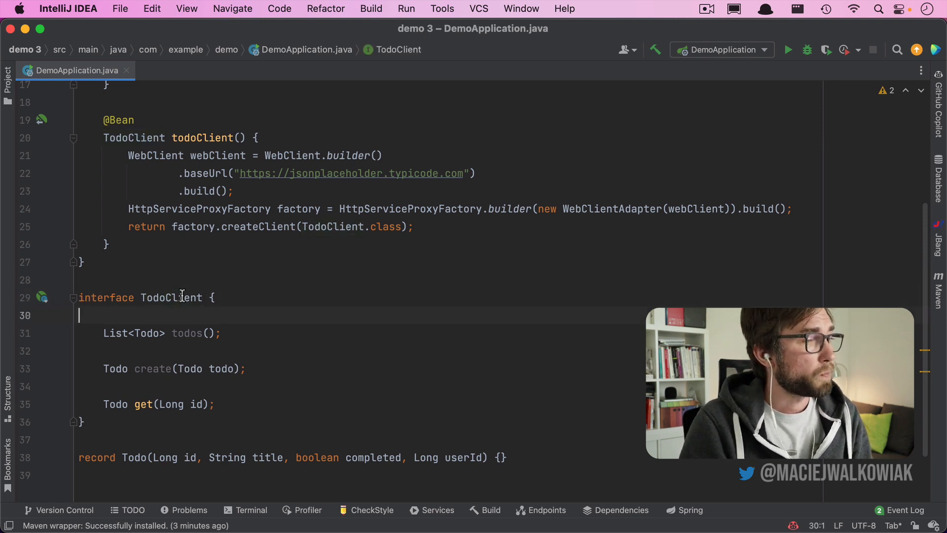
type("@GetExchange")
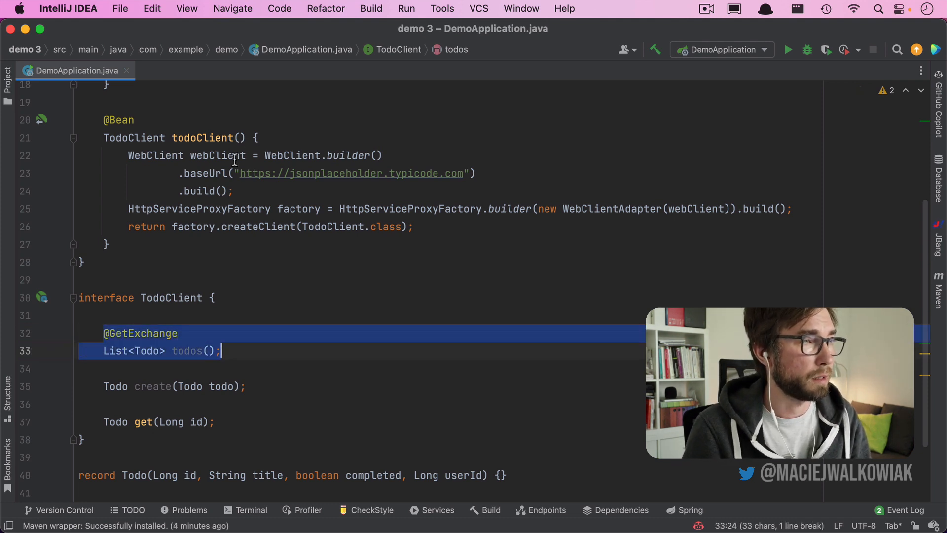
left_click(179, 333)
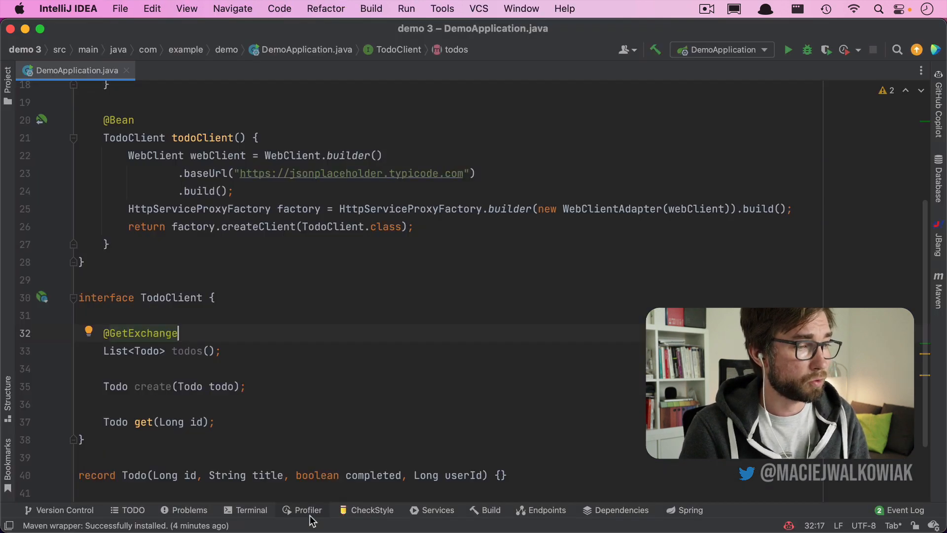
type("(\"/todos\")")
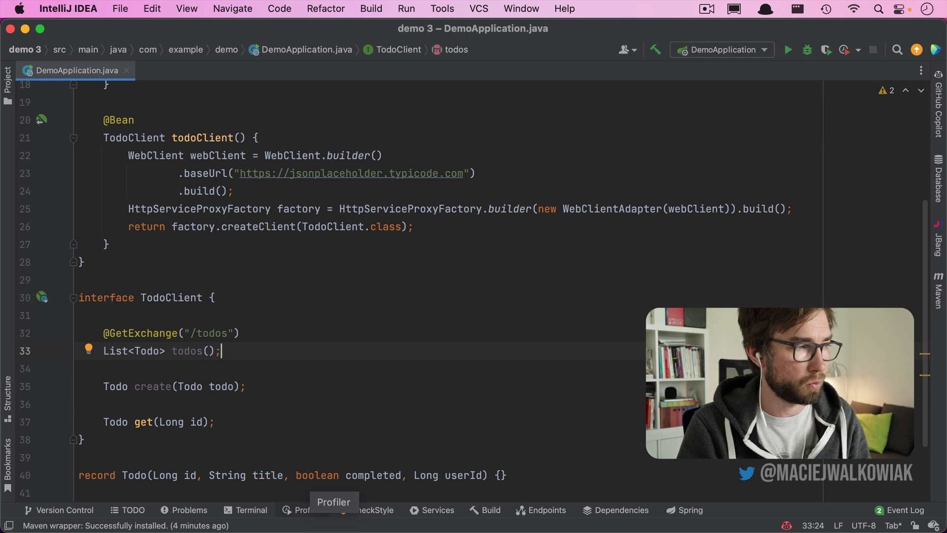
left_click(79, 404)
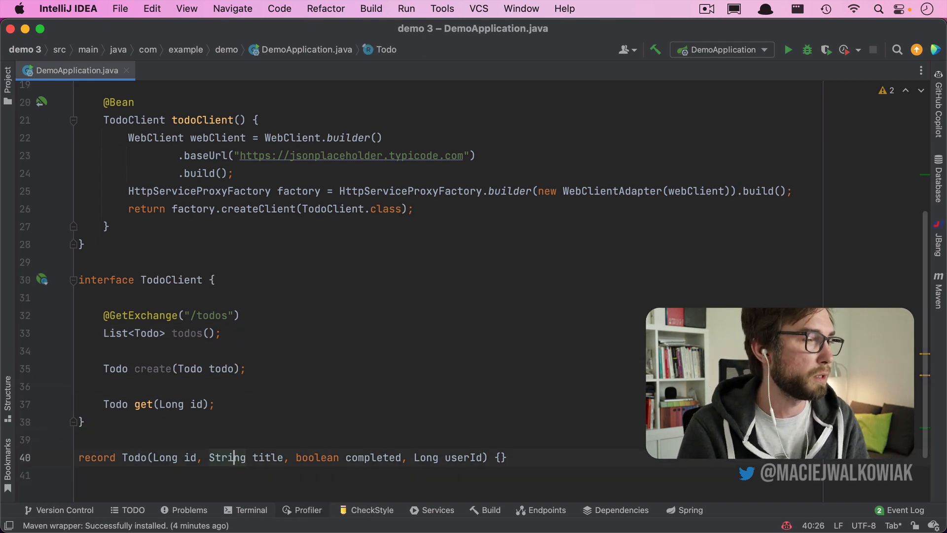
type("@PostExchange")
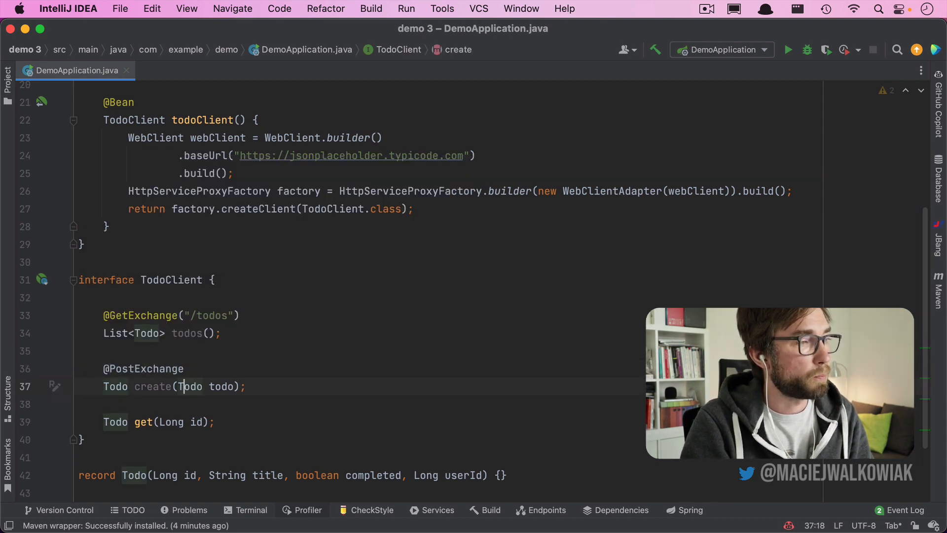
type("@RequestBody")
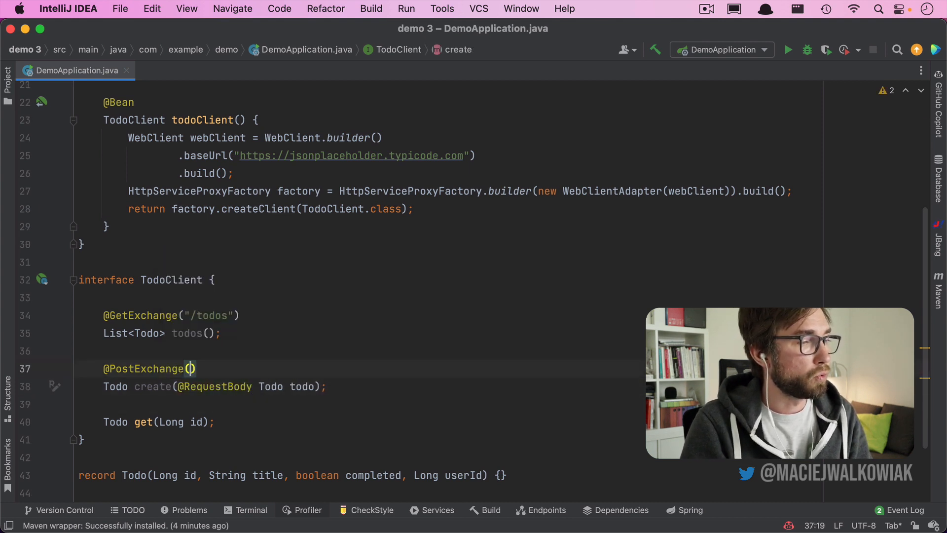
type("\"/todos\"")
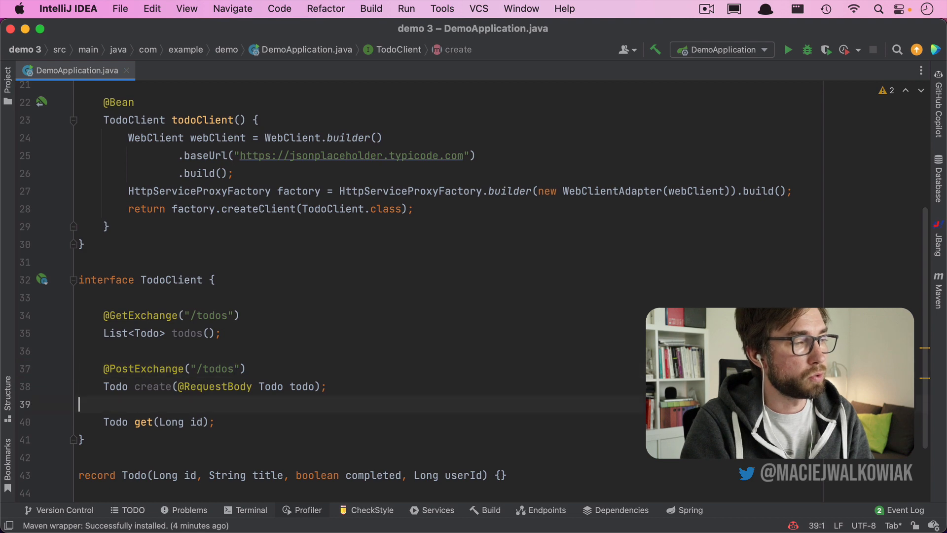
type("@GetExchange(\"/")
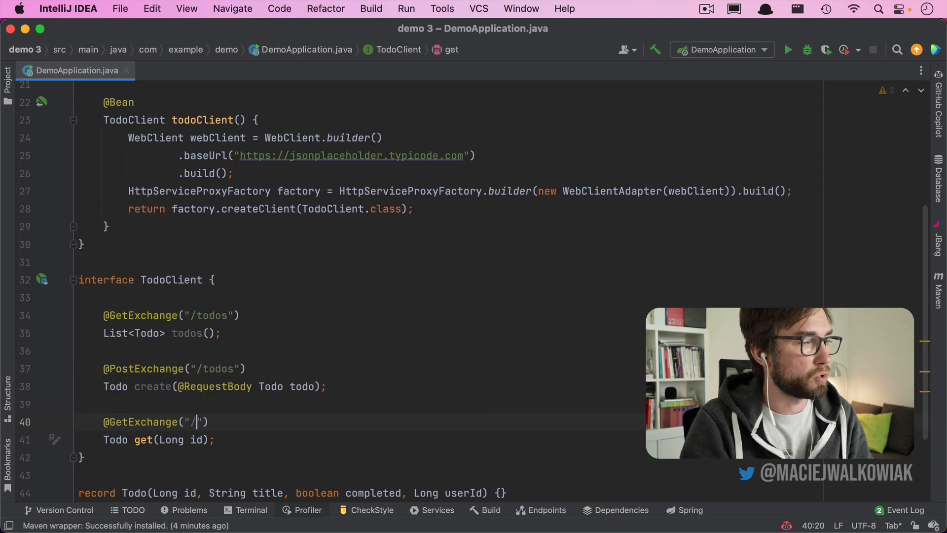
type("todos{")
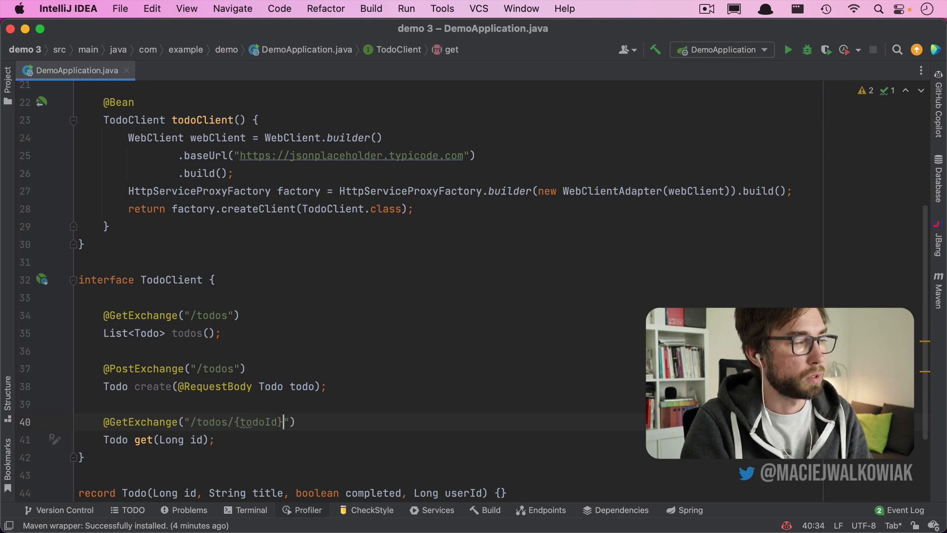
type("@PathVariable(\"")
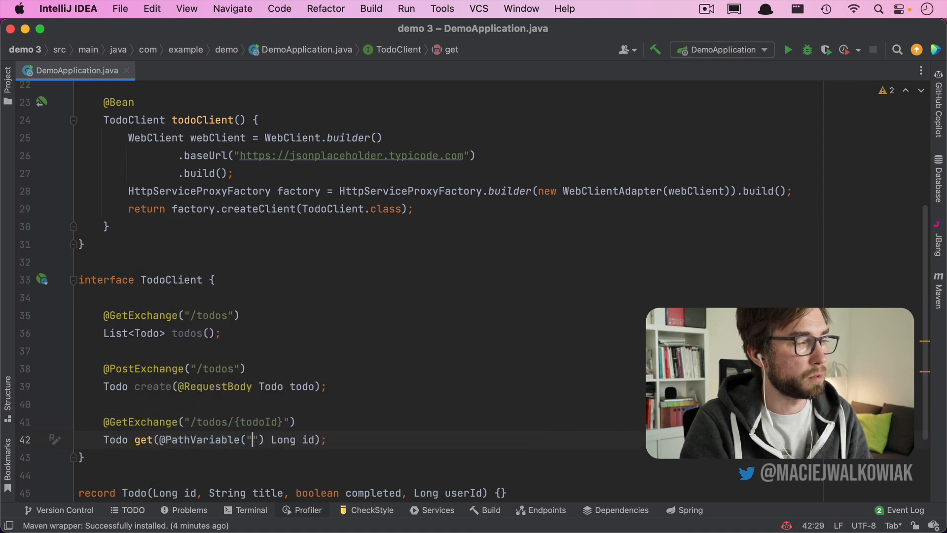
type("todoId")
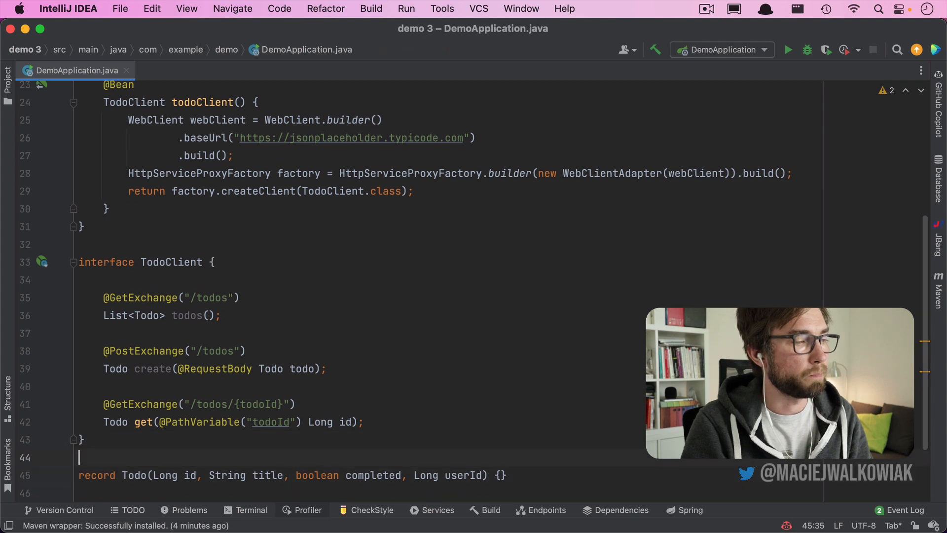
left_click(239, 297)
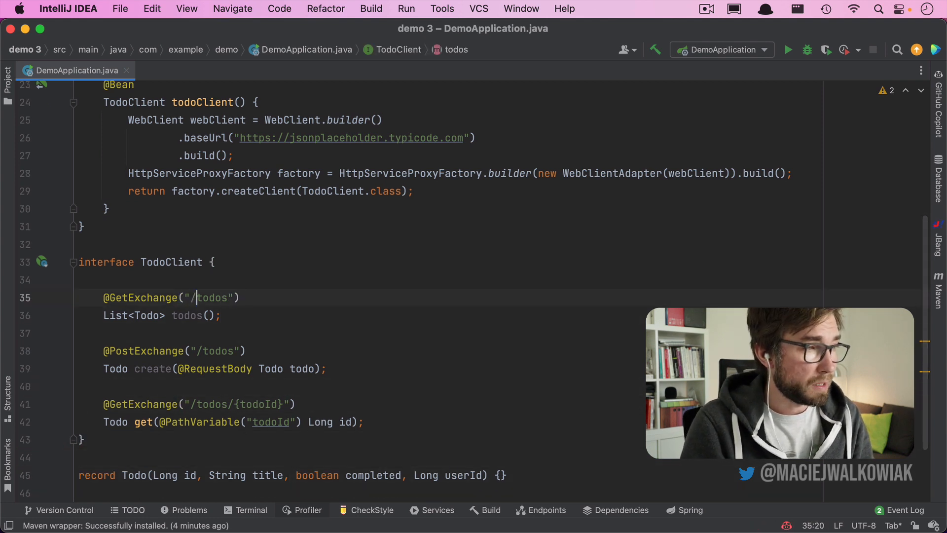
left_click(79, 244)
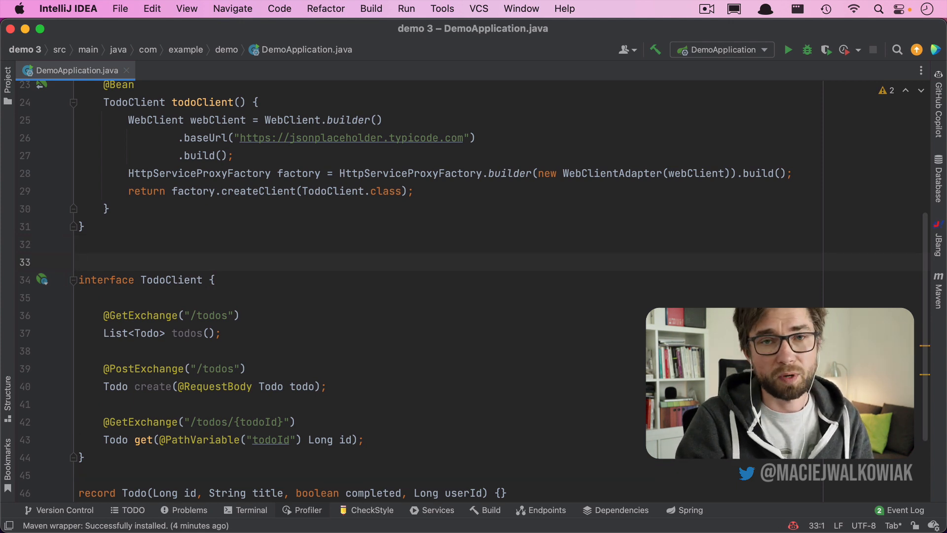
type("@")
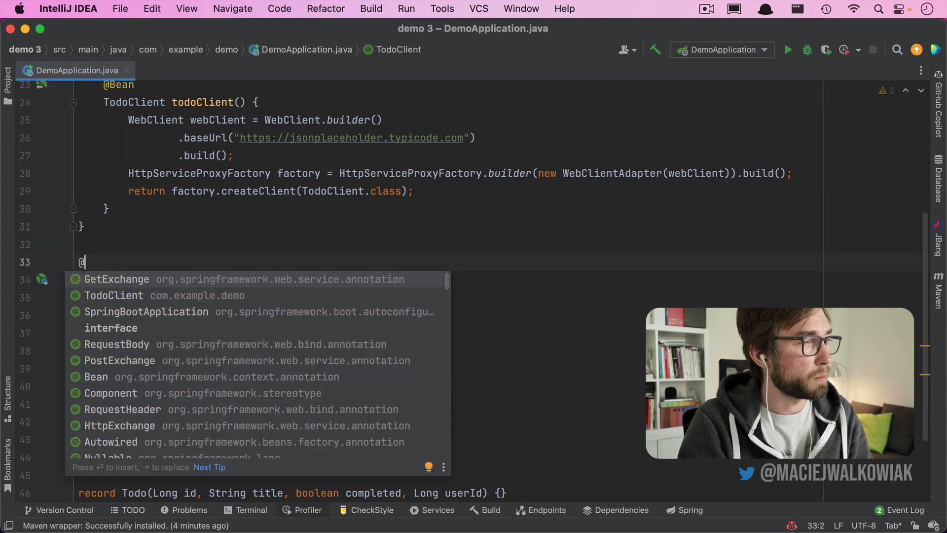
type("HttpExchange(\"")
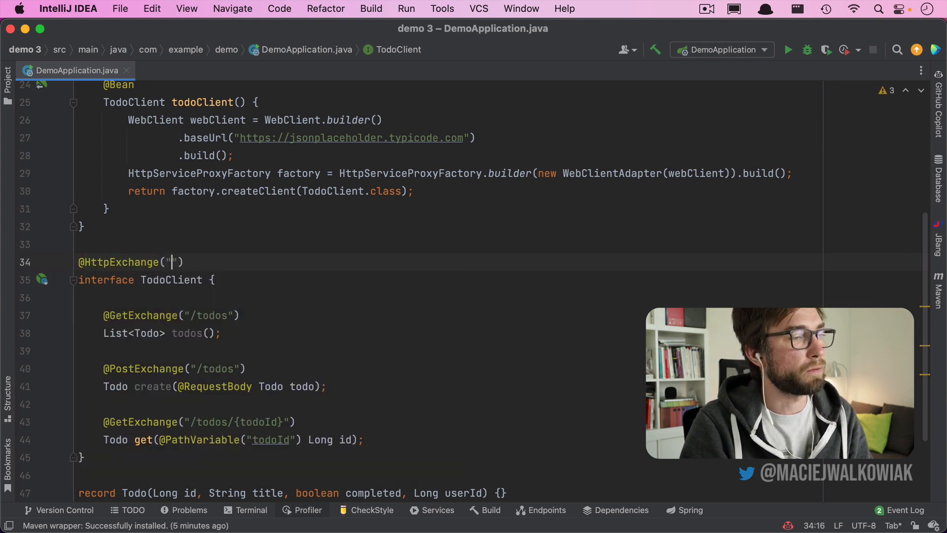
key("backspace")
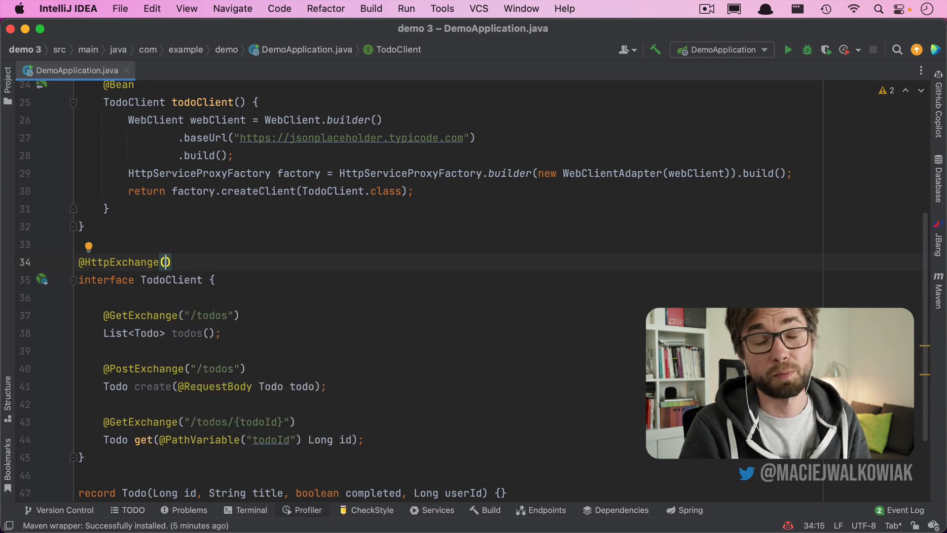
type("\"/todos\"")
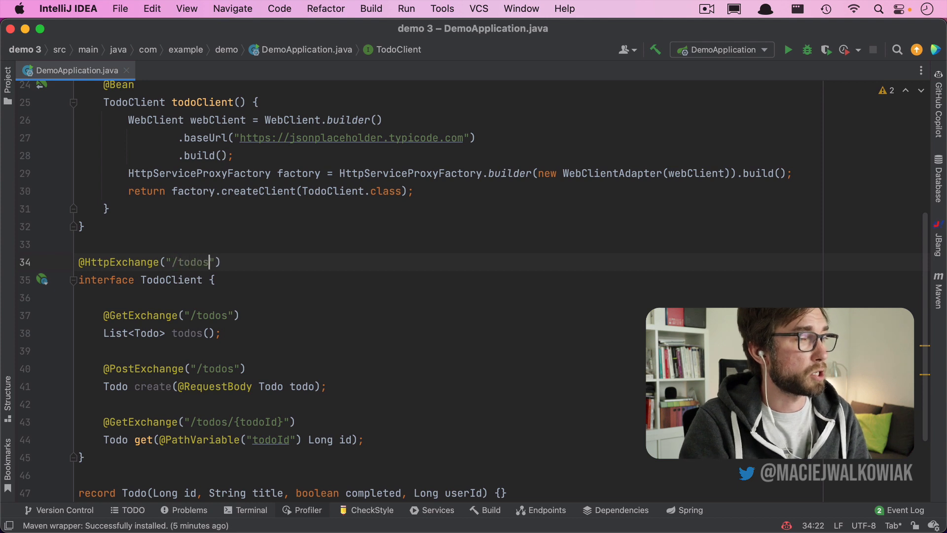
left_click(182, 315)
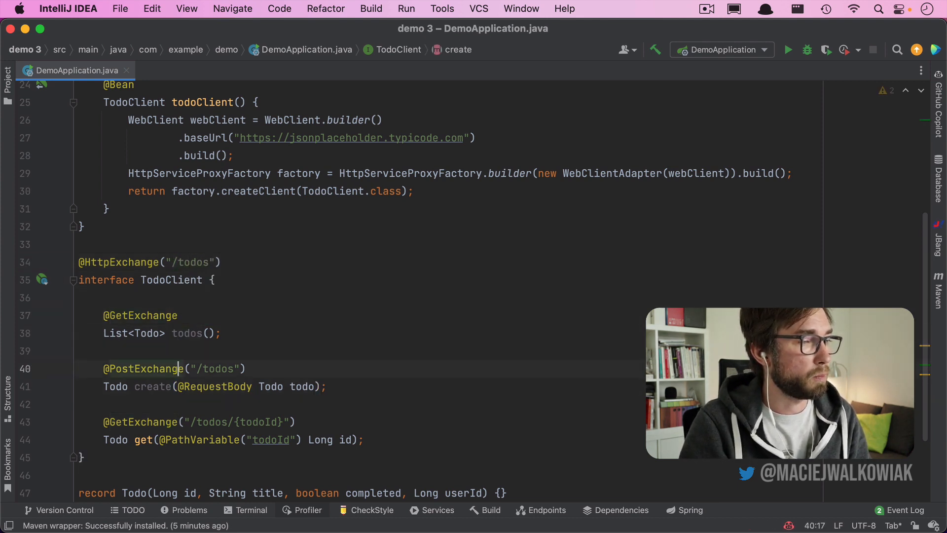
scroll("up", 3)
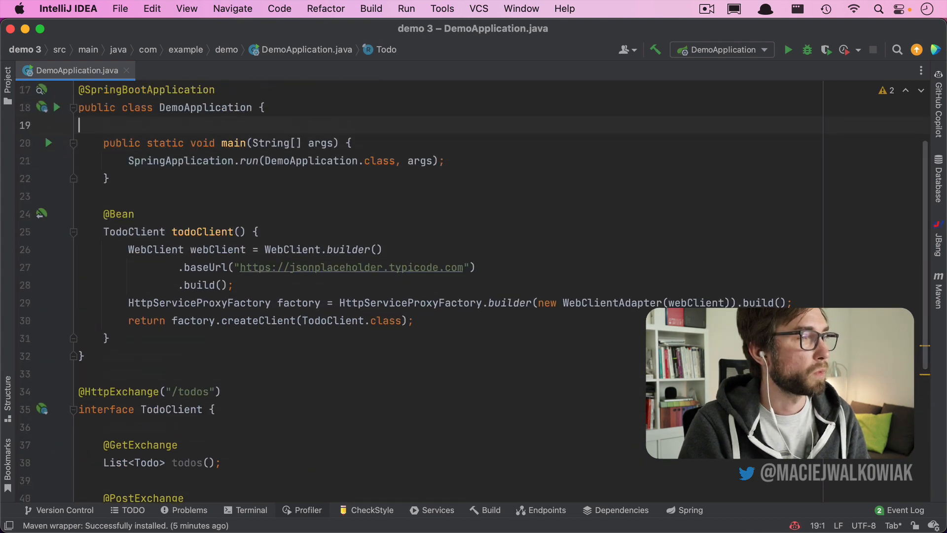
- Declare an ApplicationRunner applicationRunner(TodoClient todoClient) bean returning a lambda
left_click(106, 338)
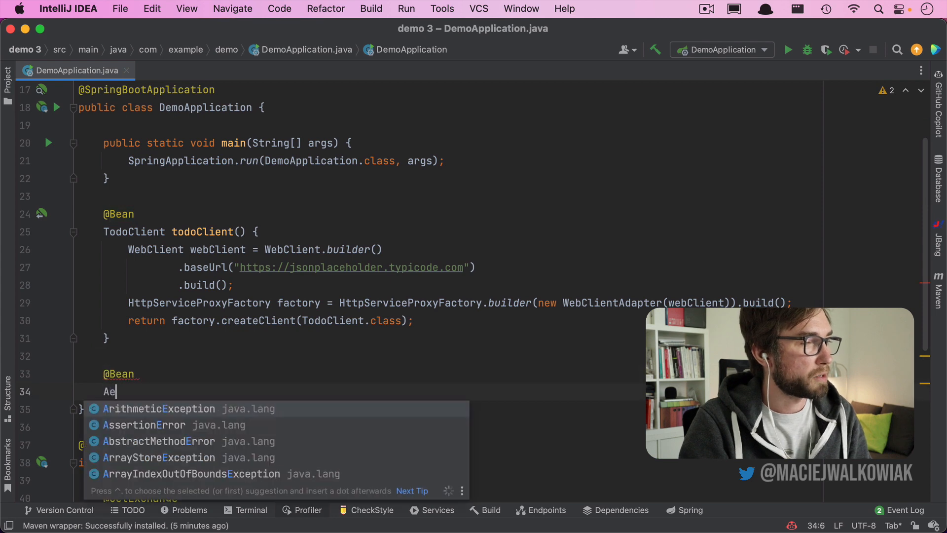
type("pplicationRunner")
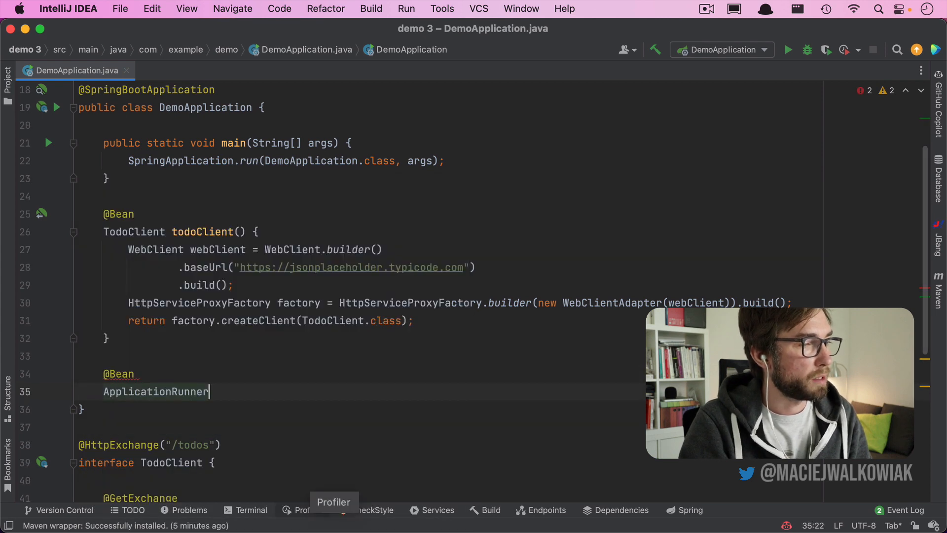
type("applicationRunner() {")
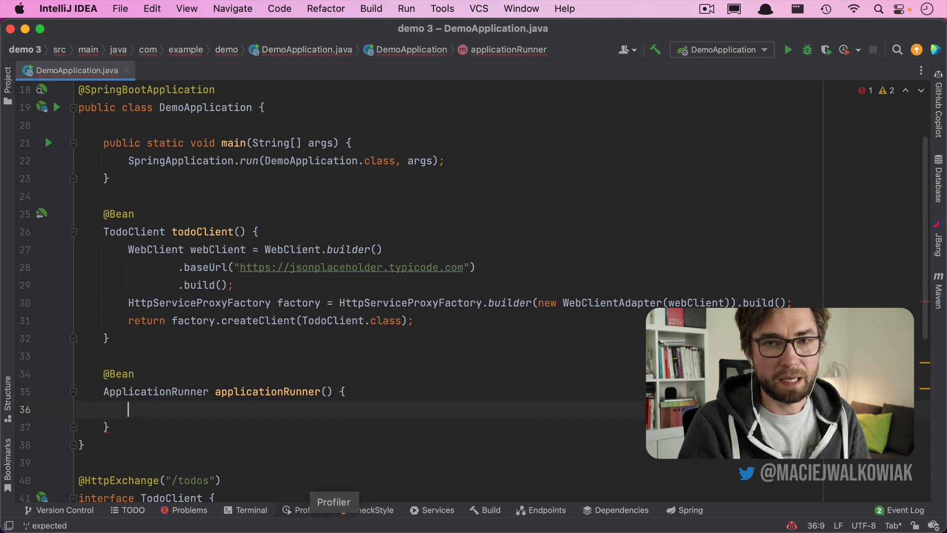
type("return args -> {")
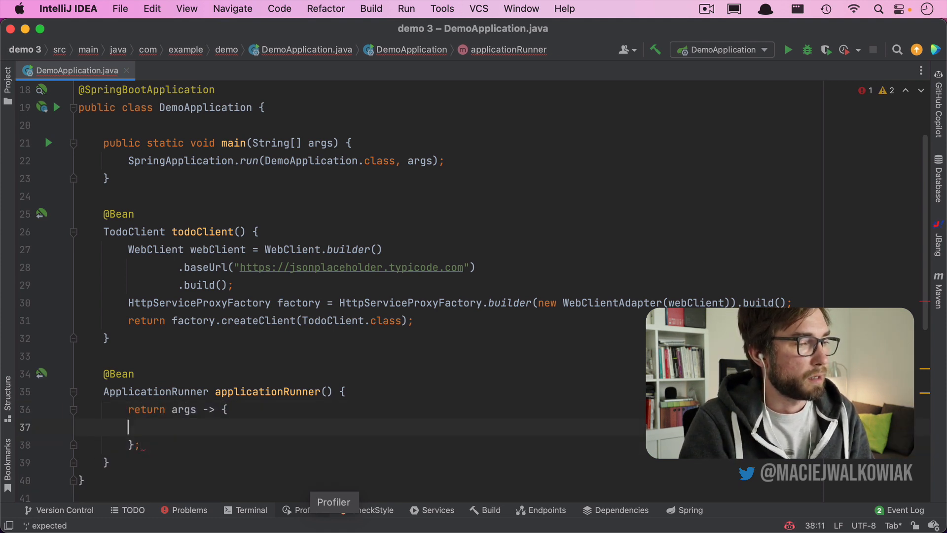
type("TodoClient todoClient")
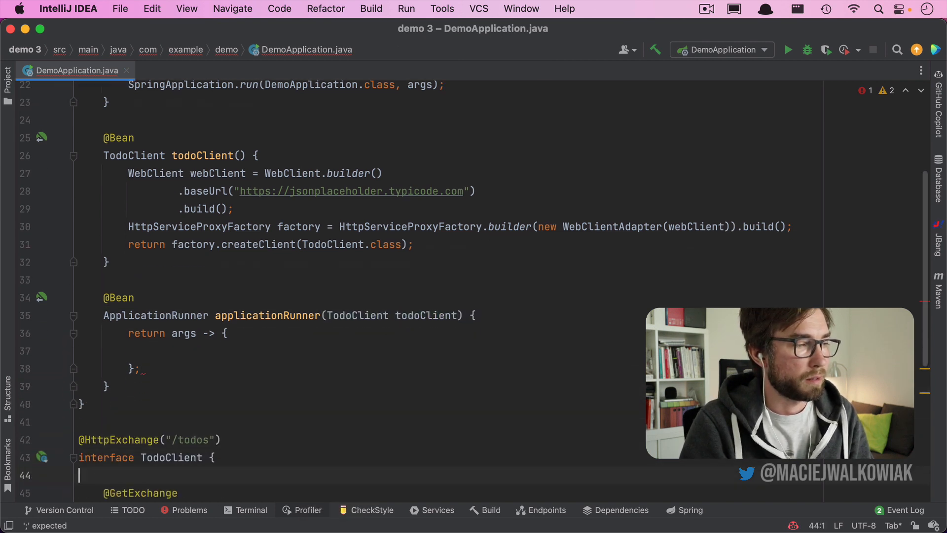
- Print todoClient.todos() inside the runner lambda with System.out.println
left_click(134, 350)
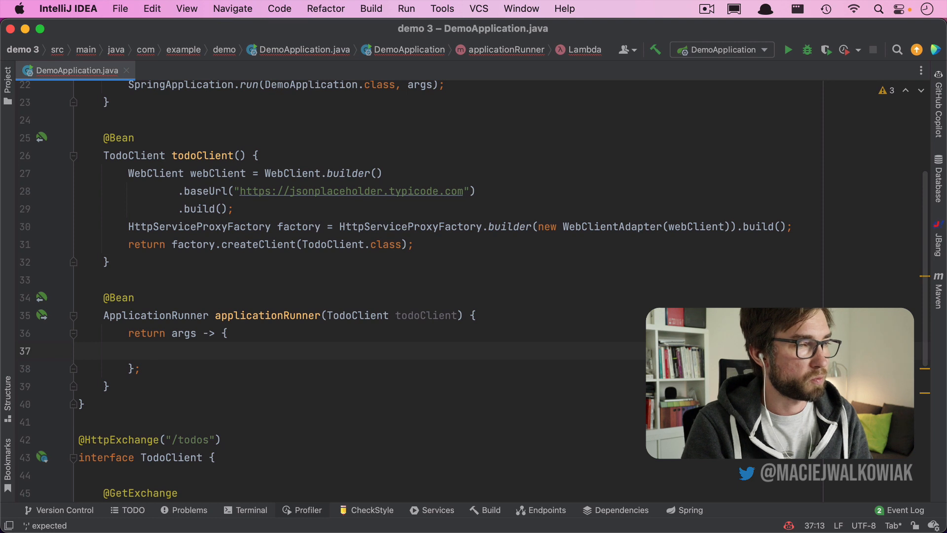
type("System.out.println(todoClient);")
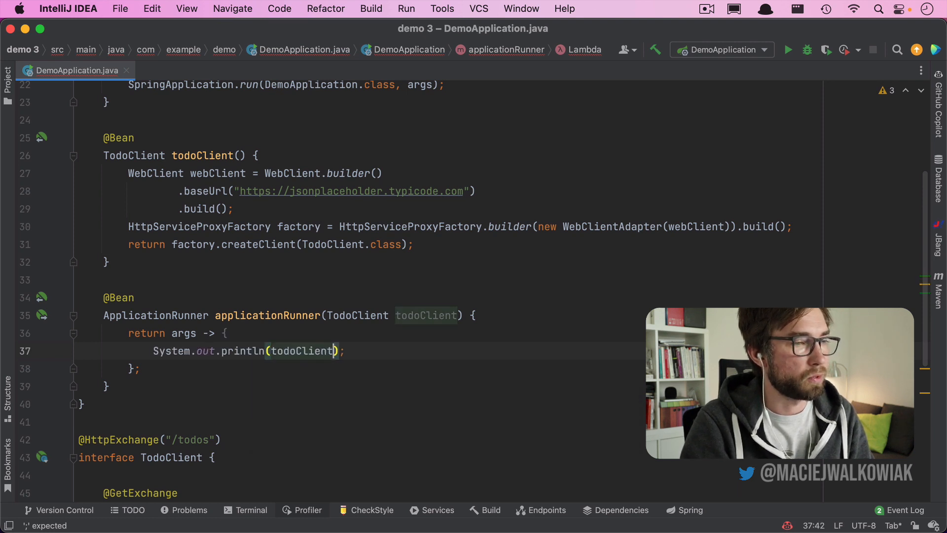
type(".")
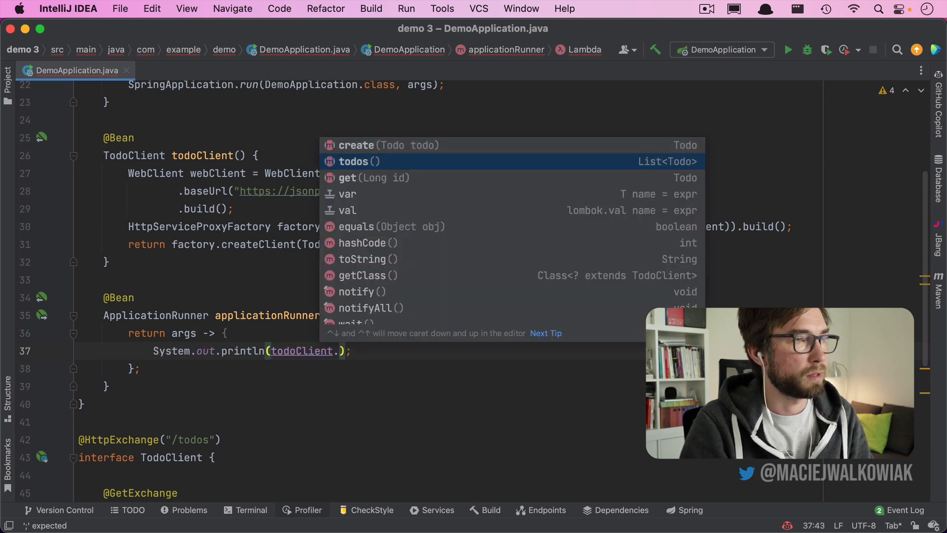
left_click(353, 160)
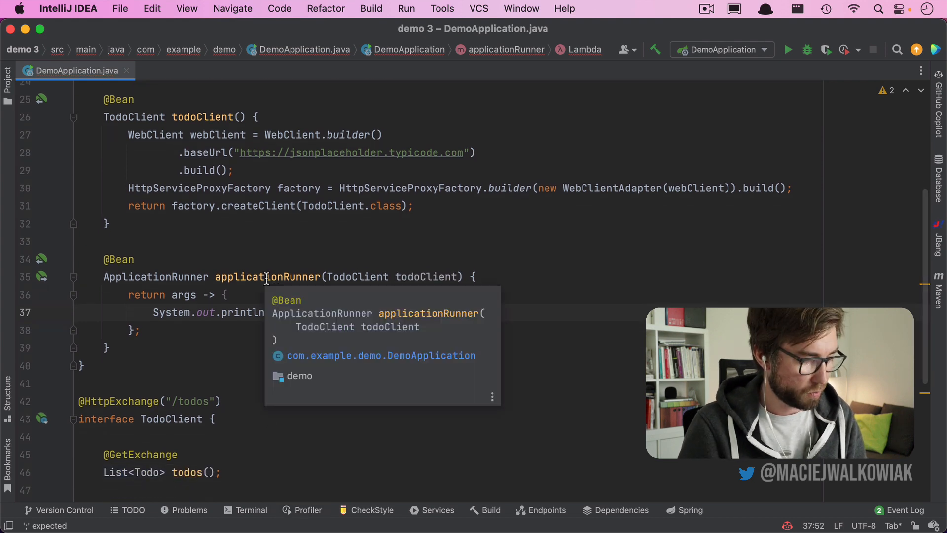
- Debug 'DemoApplication' and review the console listing of the 200 fetched Todo records
left_click(806, 50)
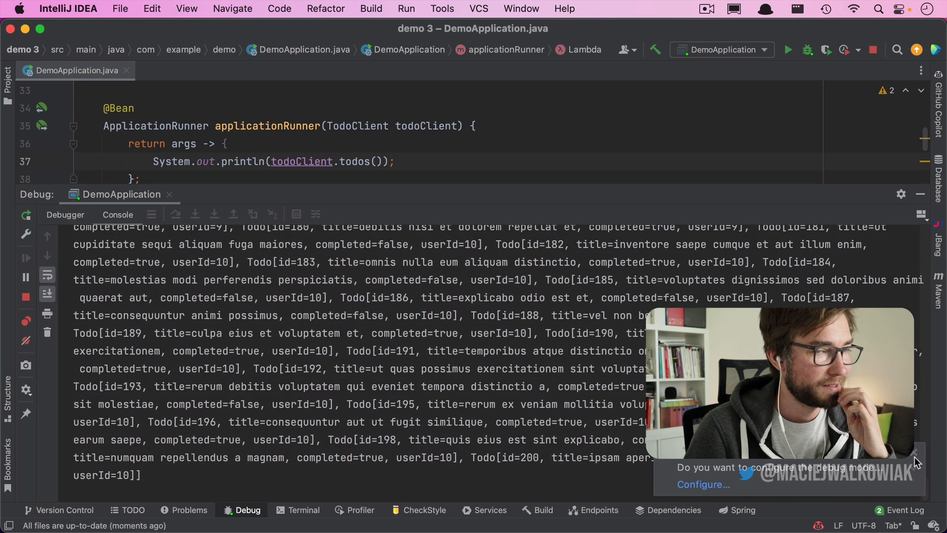
scroll("up", 3)
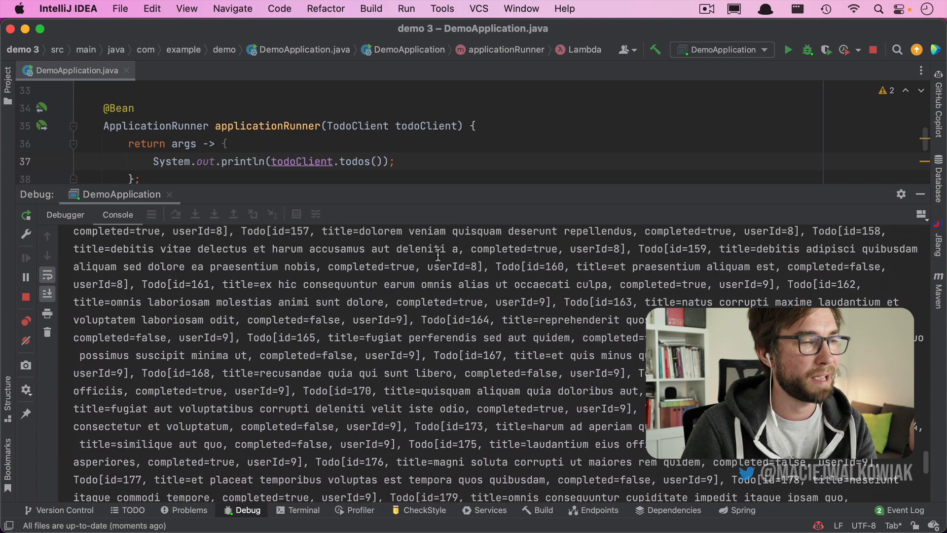
scroll("up", 3)
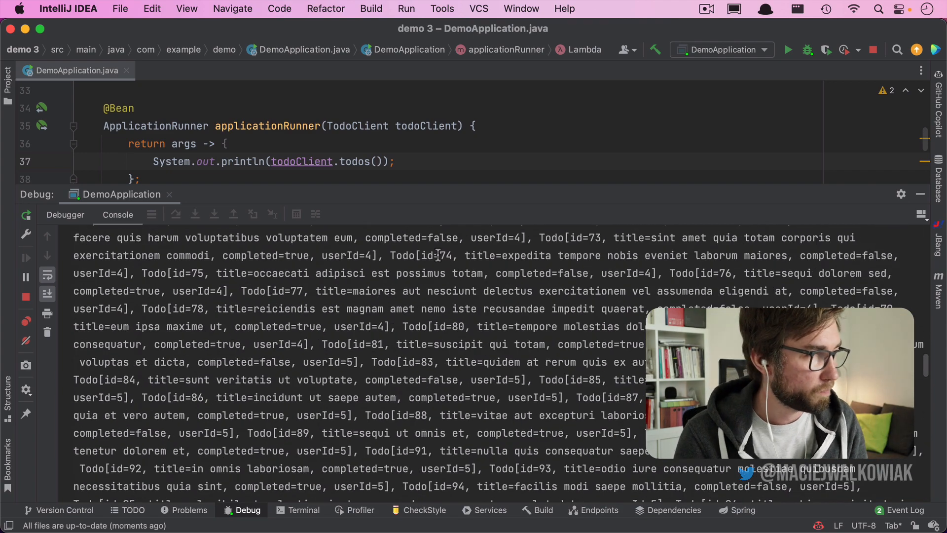
scroll("up", 3)
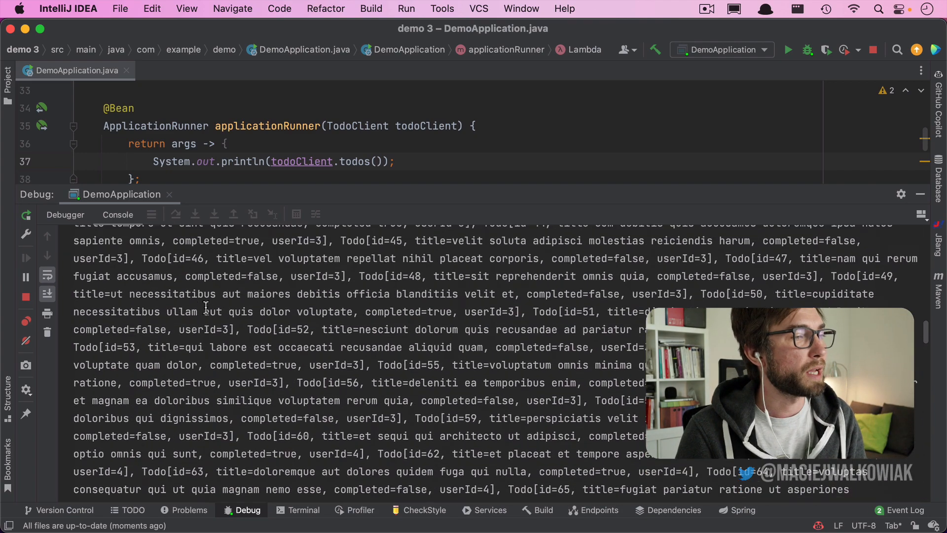
scroll("up", 3)
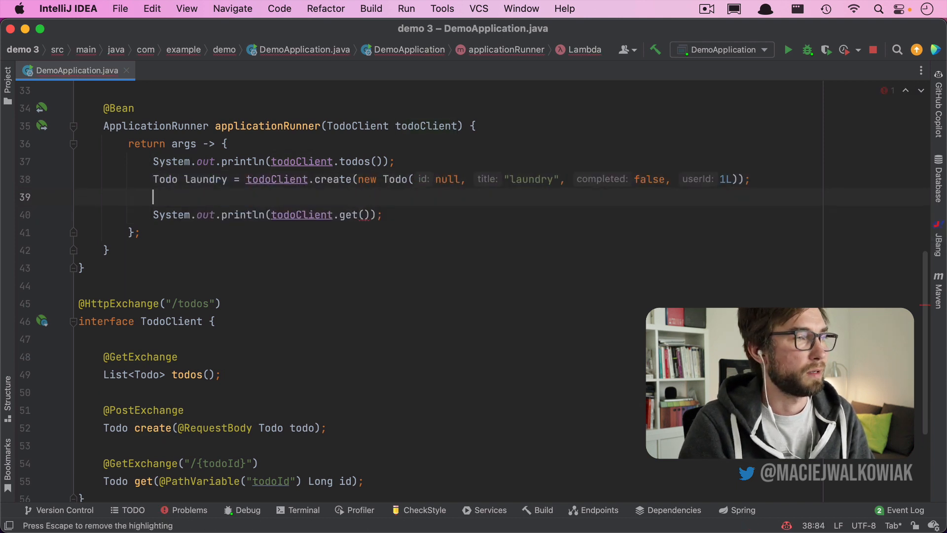
- Add System.out.println(todoClient.get(laundry.id())) to the runner and rerun the application
type("System.out.println(laundry);")
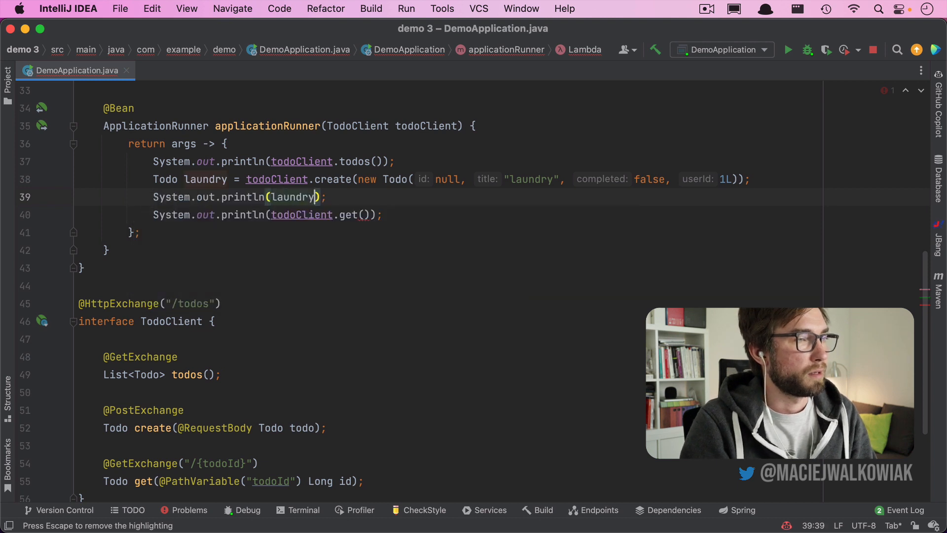
type("la")
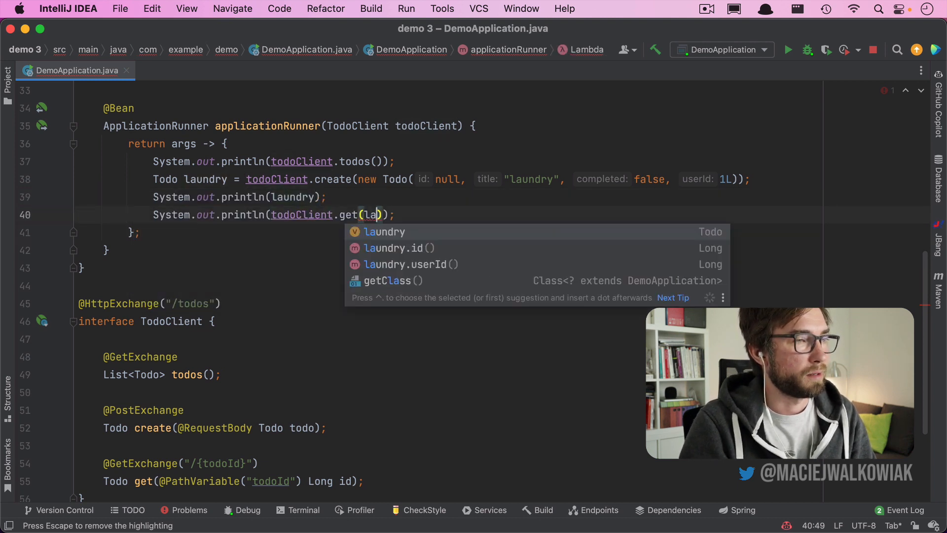
left_click(399, 248)
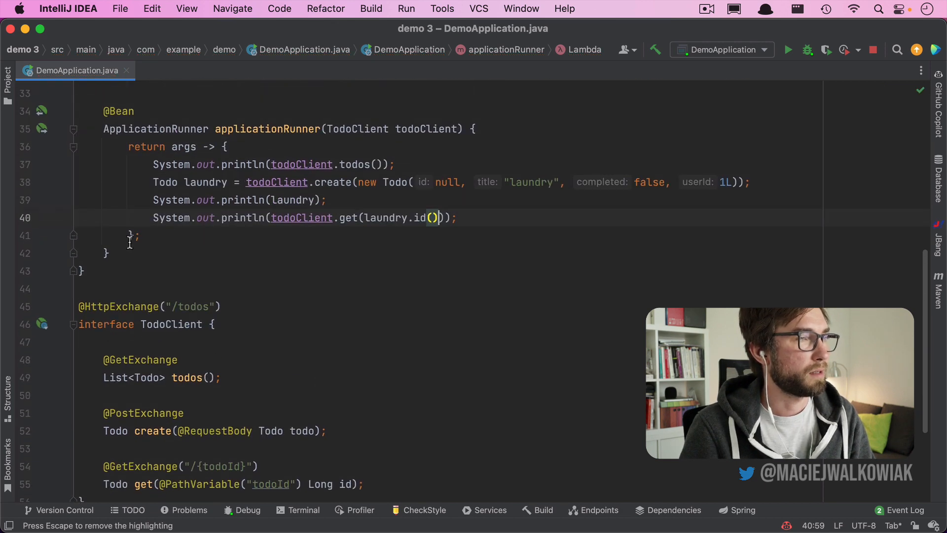
left_click(787, 49)
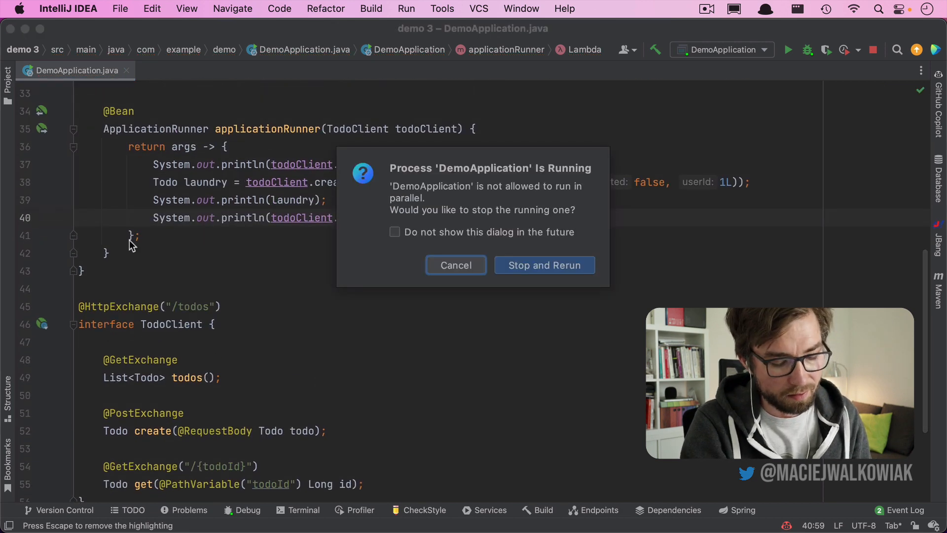
- Stop and rerun, review the printed laundry Todo 201 and the 404 IllegalStateException trace, then hide the Debug window
left_click(543, 266)
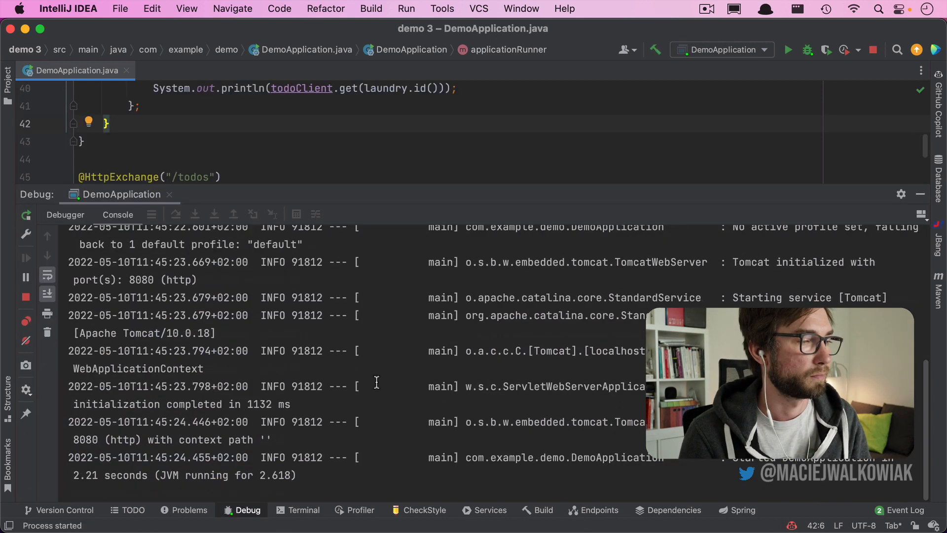
scroll("down", 3)
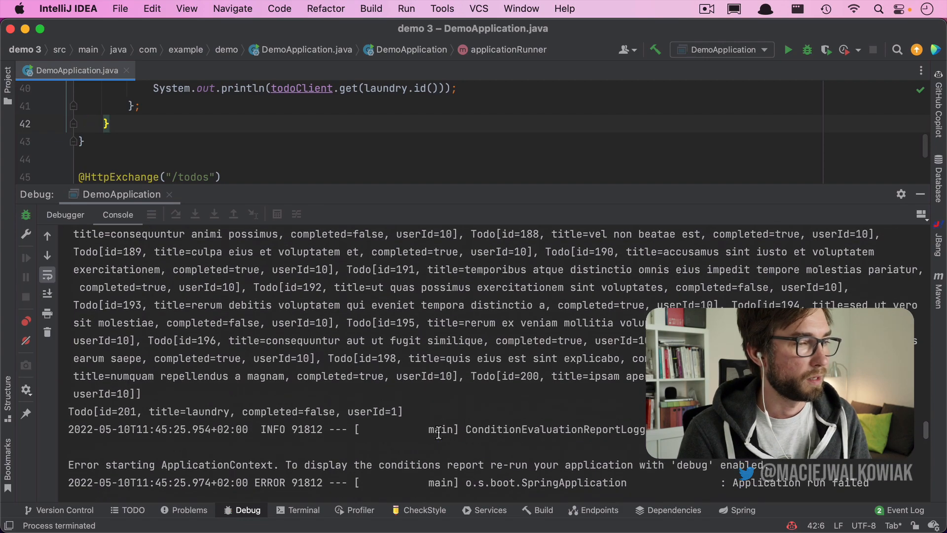
scroll("up", 3)
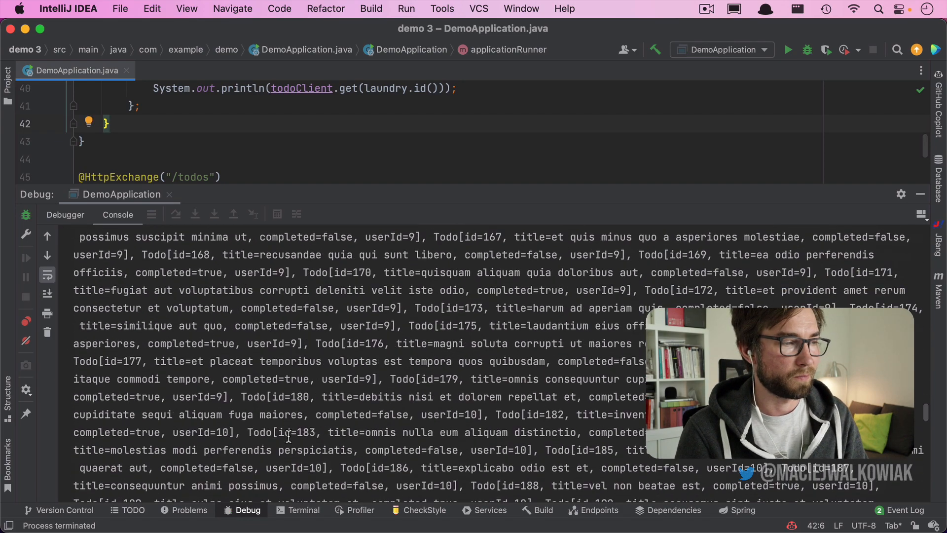
scroll("down", 3)
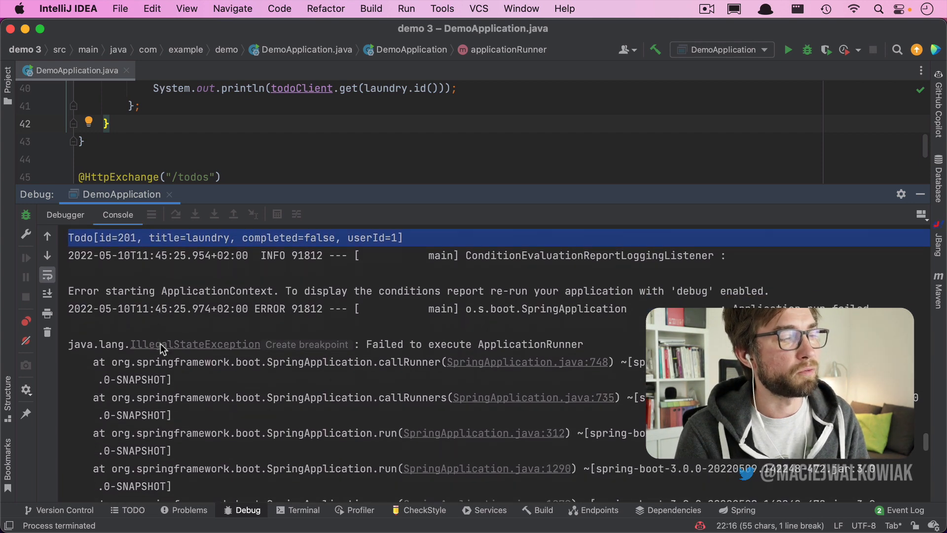
scroll("down", 3)
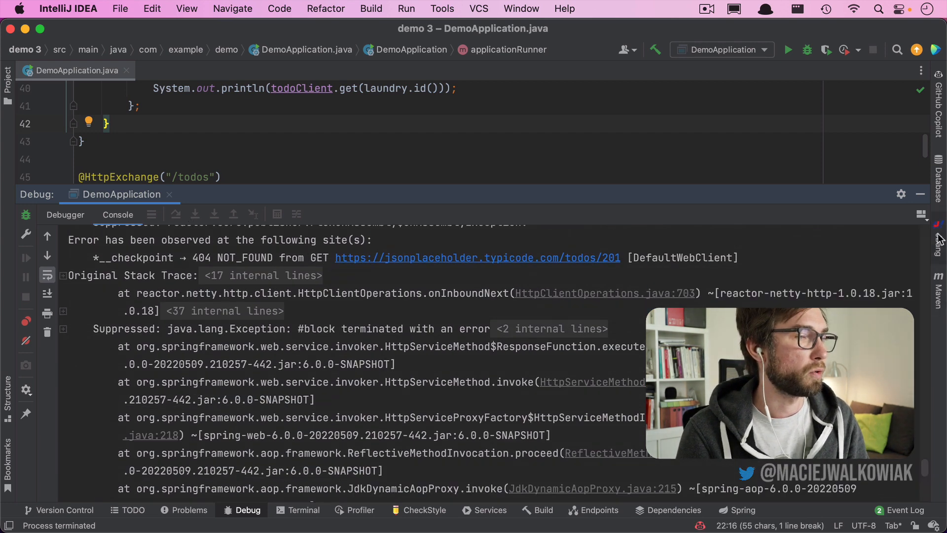
left_click(918, 194)
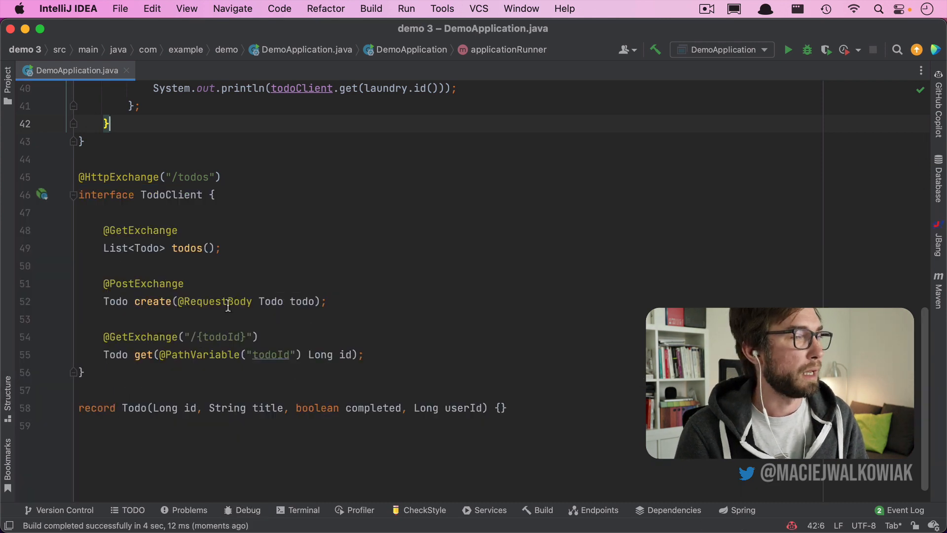
- Change TodoClient's get return type from Todo to ResponseEntity<Todo>
scroll("up", 3)
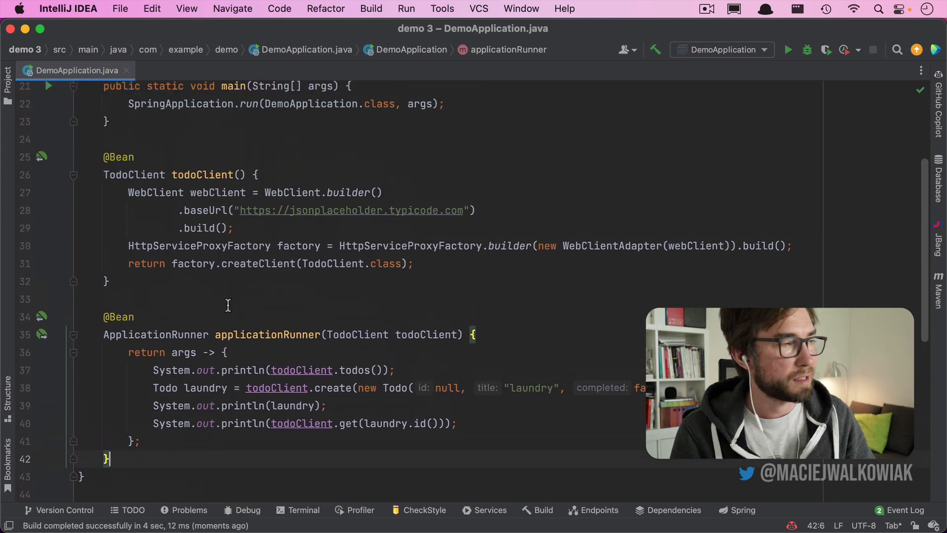
scroll("down", 3)
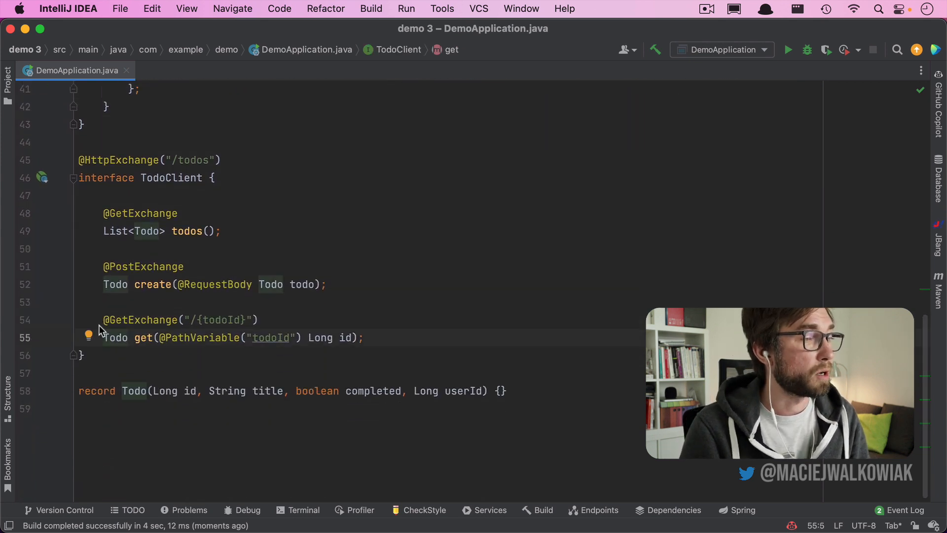
type("ResponseEntity<")
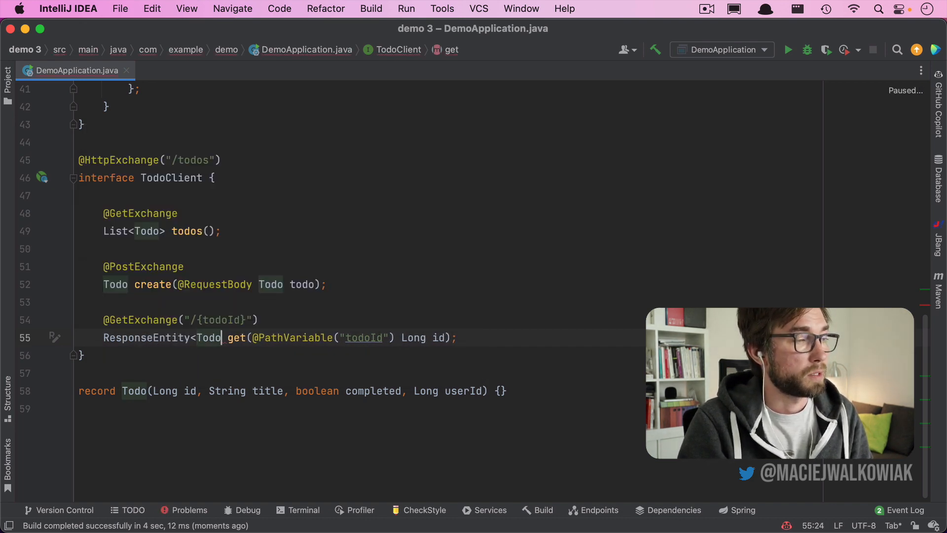
mouse_move(145, 338)
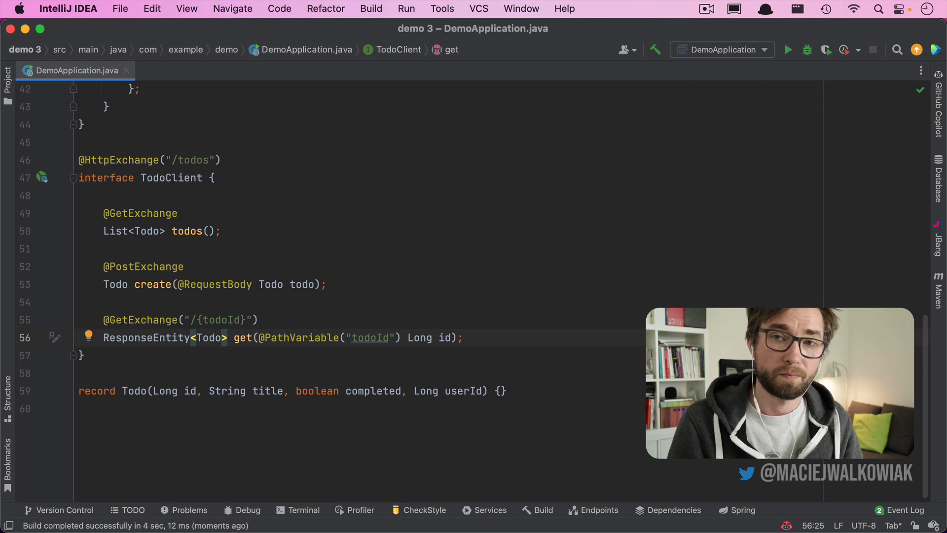
left_click(142, 248)
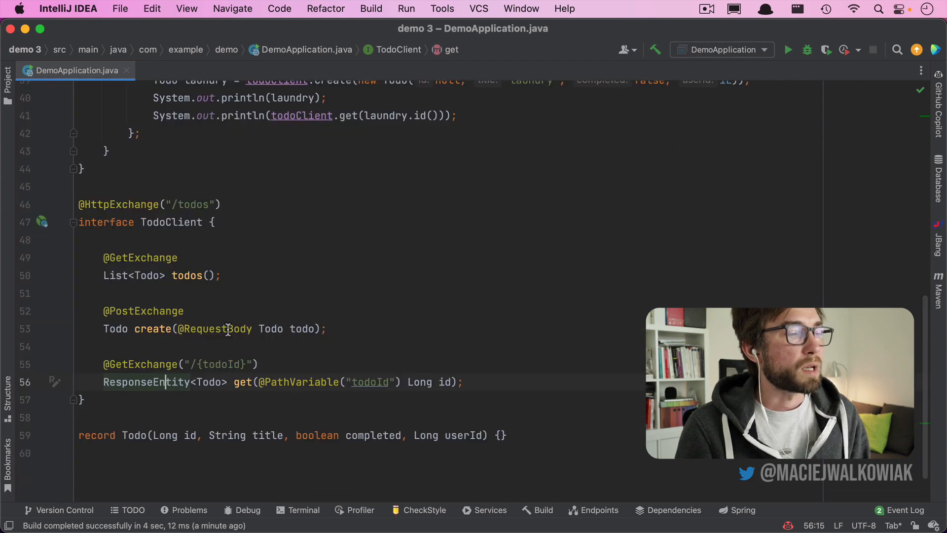
double_click(300, 382)
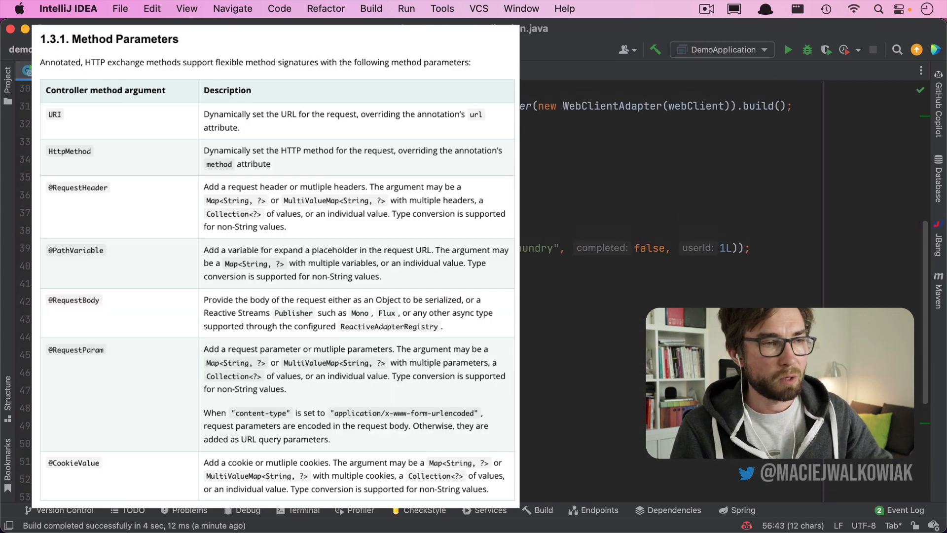
scroll("up", 3)
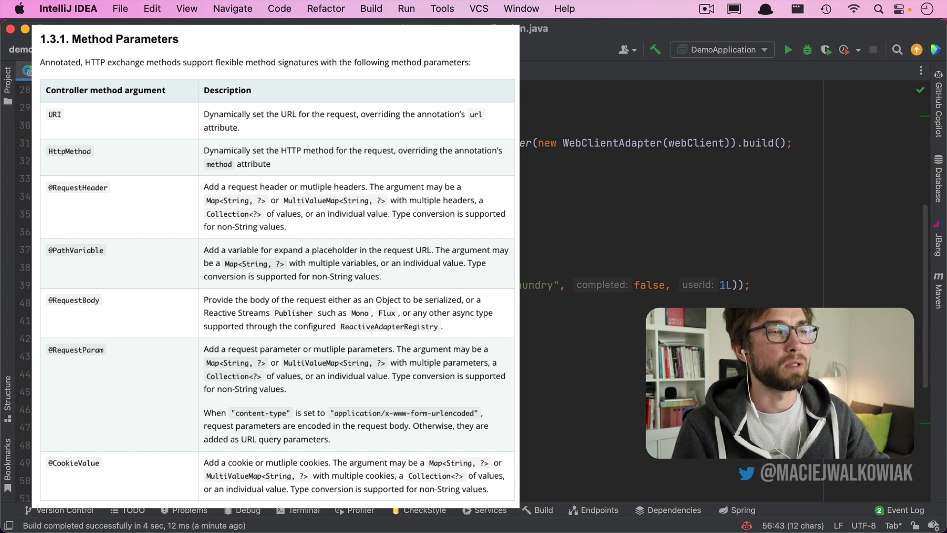
scroll("down", 3)
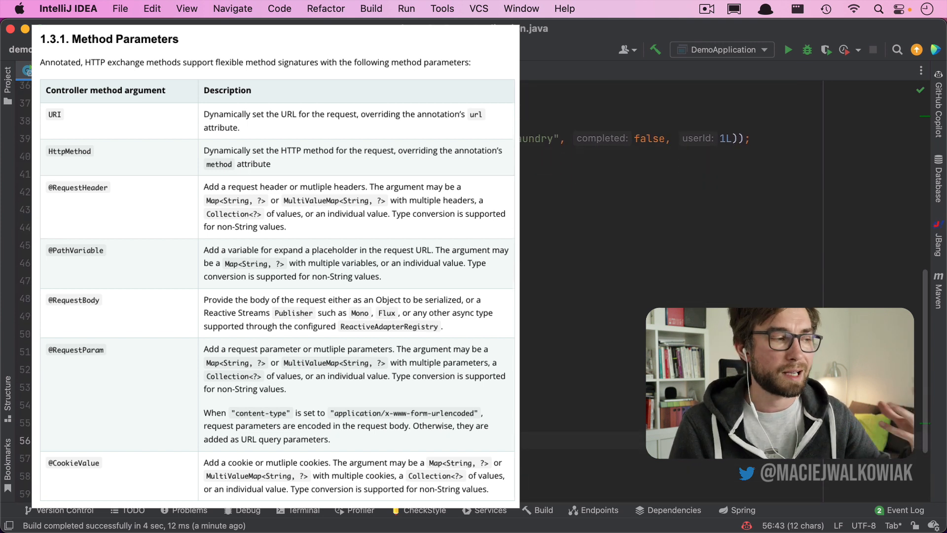
scroll("up", 3)
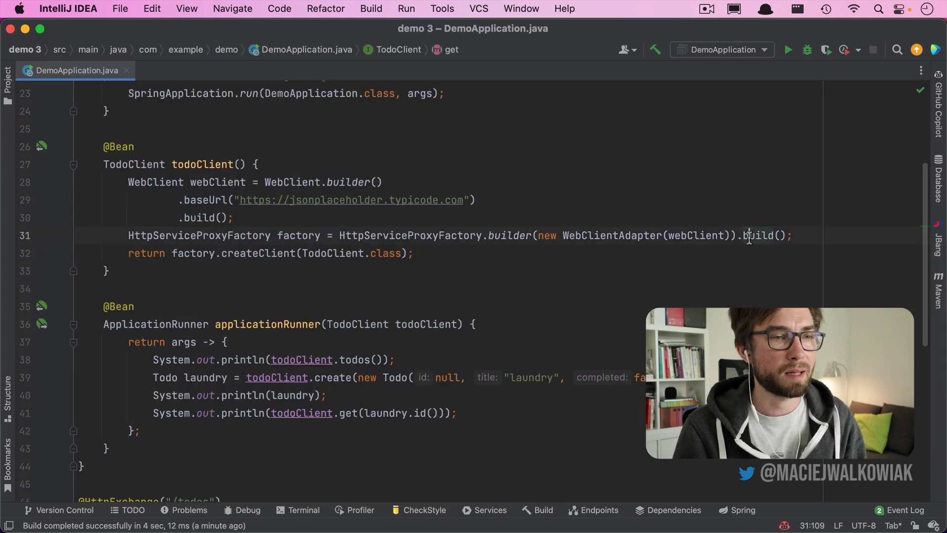
- Insert .addCustomResolver((argument, parameter, requestValues) -> {}) before the factory's build call
left_click(373, 235)
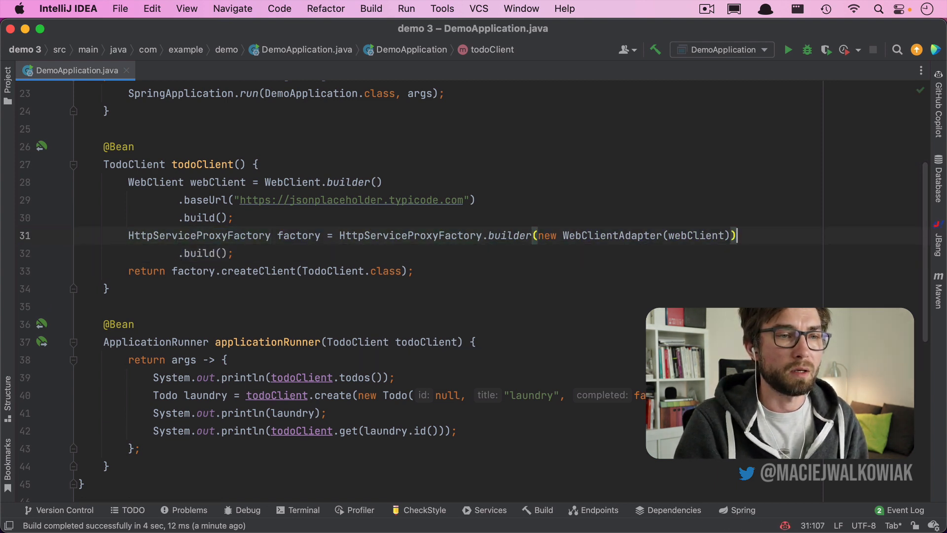
type(".addCustomResolver()")
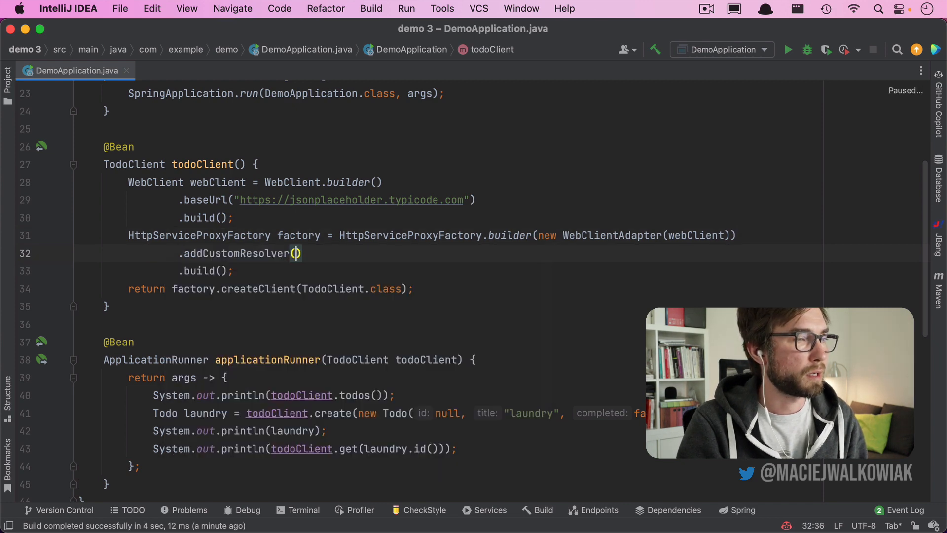
type("(argument, parameter, requestValues) -> {})")
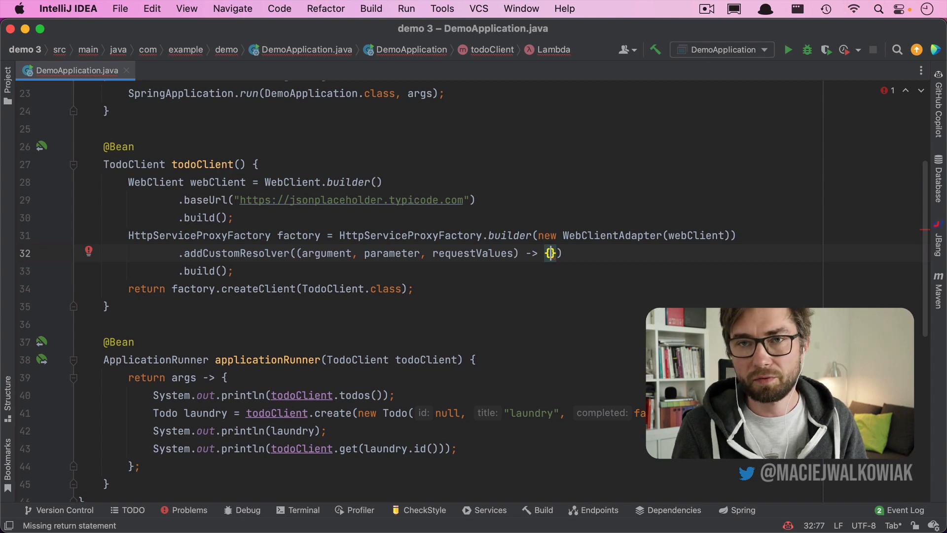
- Begin the lambda body with parameter.hasParameterAnnotation()
type("para.")
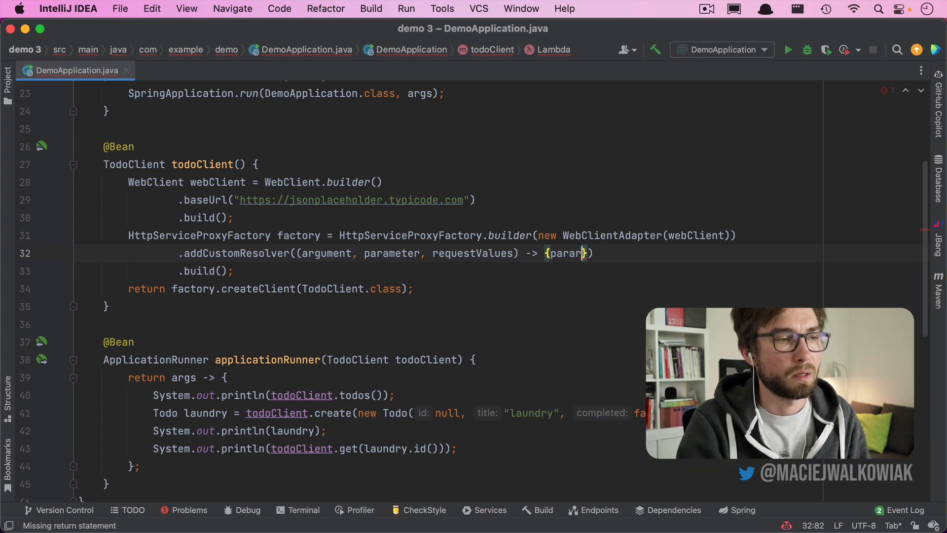
type("eter")
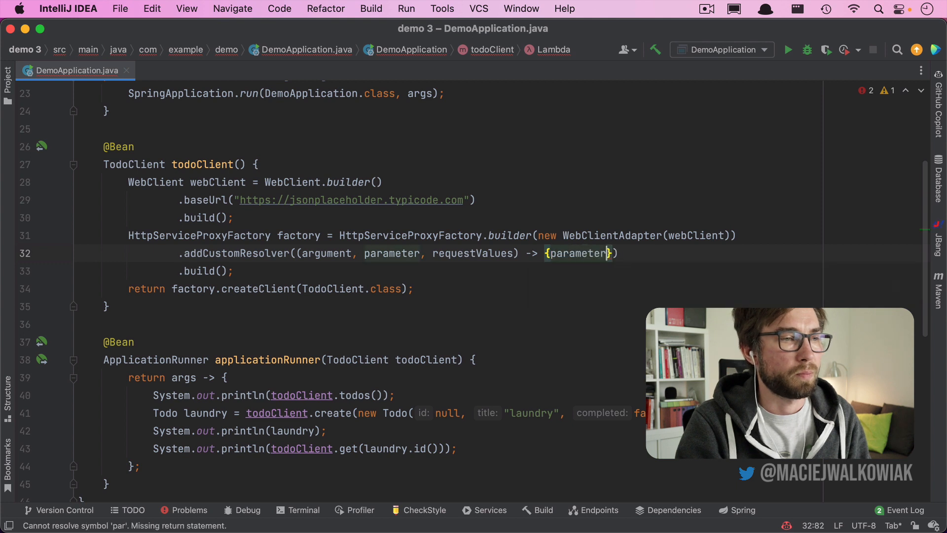
type(".annot")
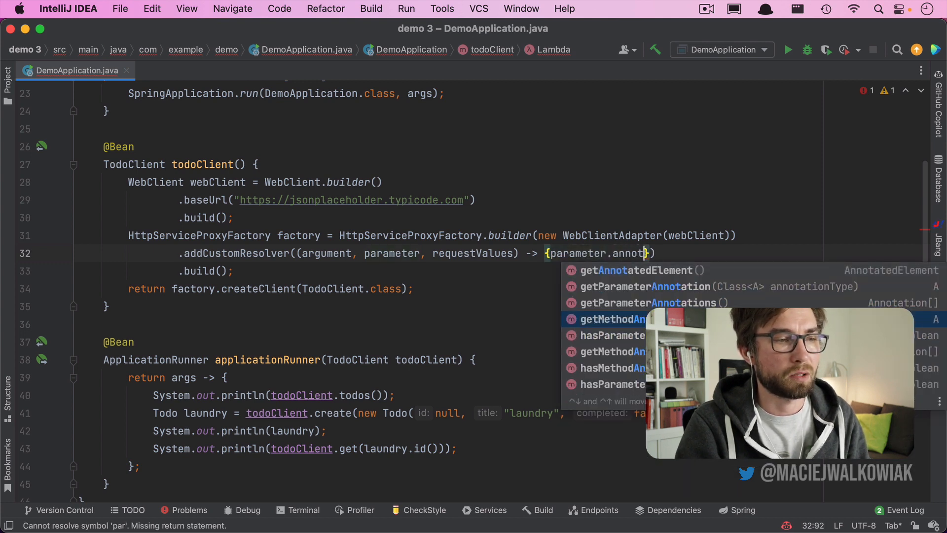
type("hasParameterA")
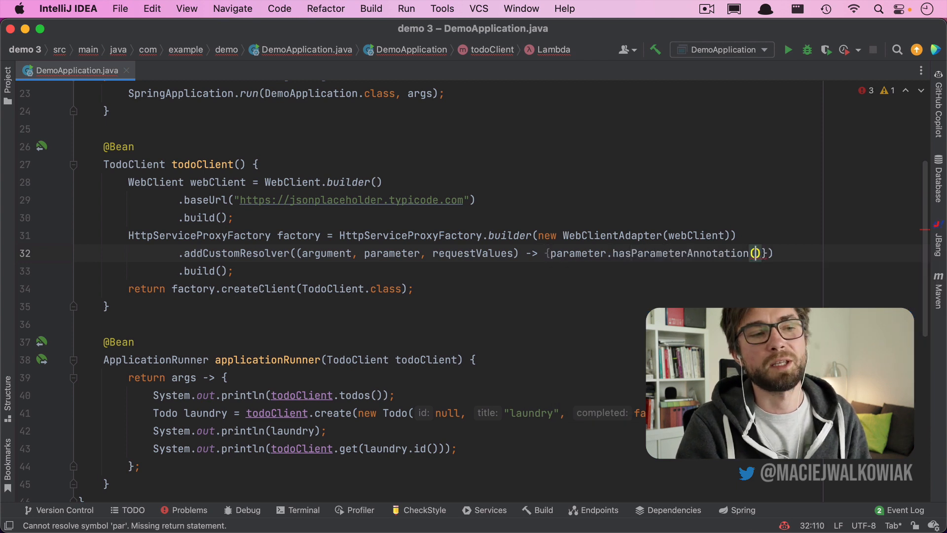
mouse_move(753, 252)
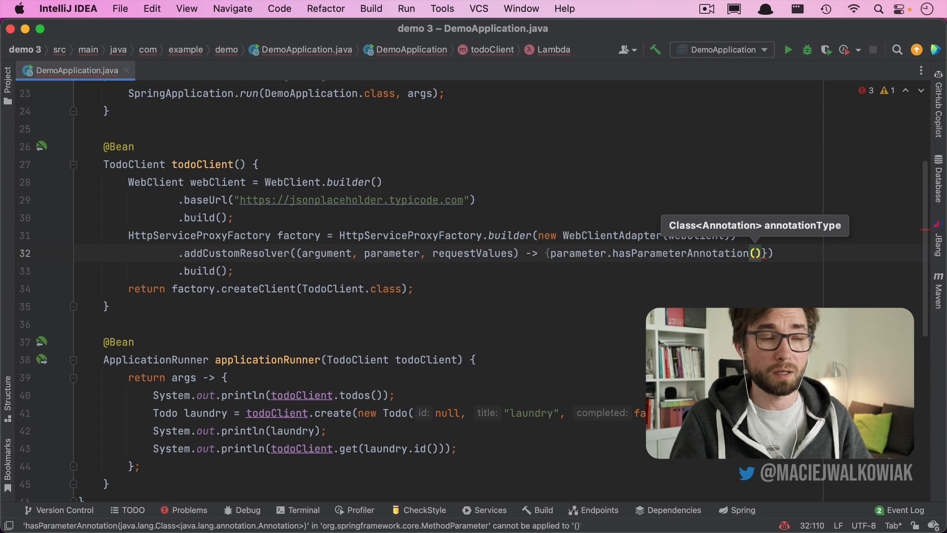